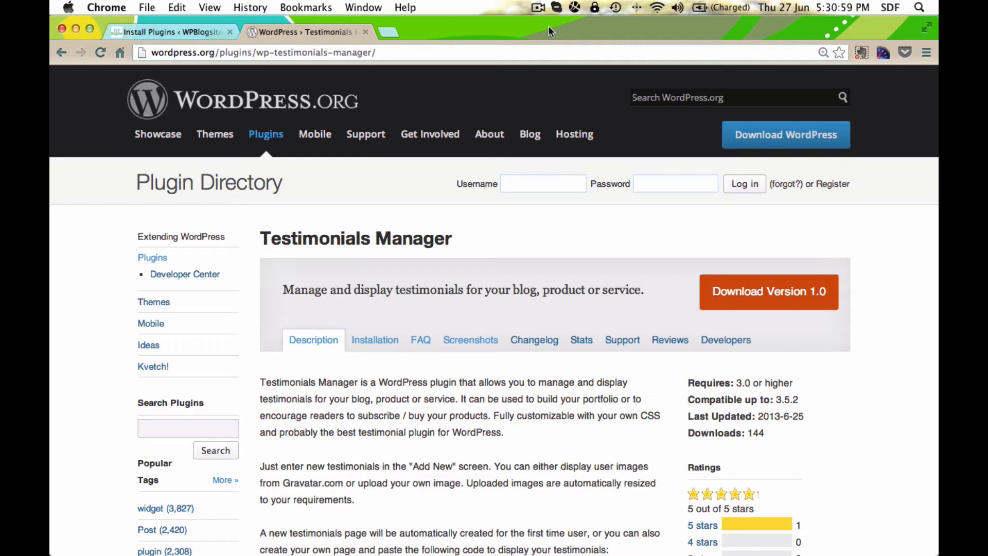
pyautogui.moveTo(267, 229)
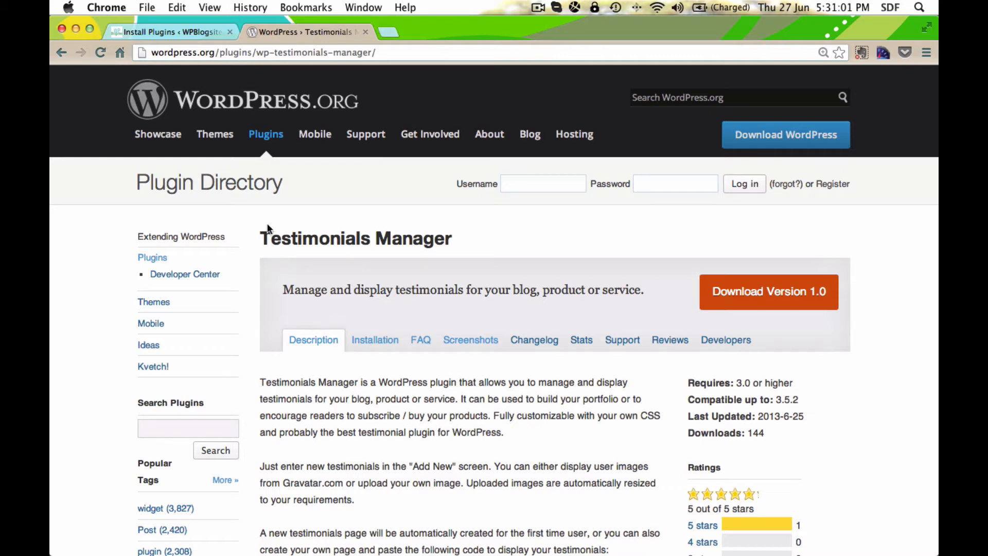
pyautogui.moveTo(269, 264)
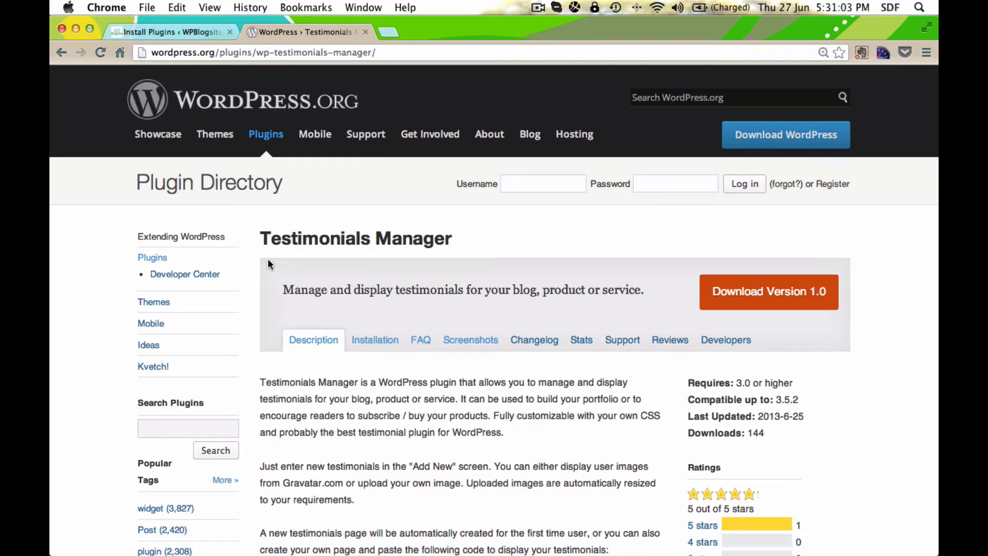
pyautogui.moveTo(159, 12)
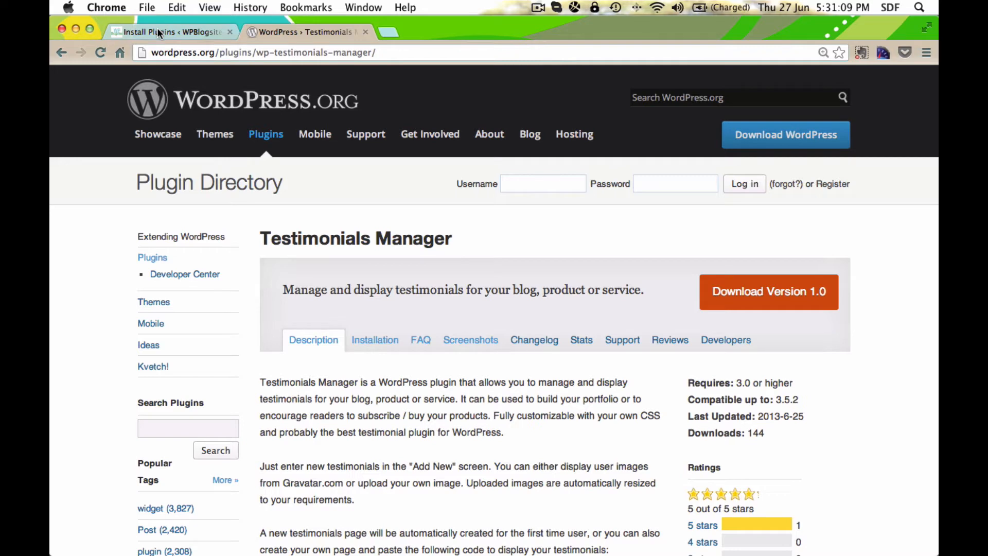
# Search for the Testimonials Manager plugin and install it
pyautogui.click(170, 31)
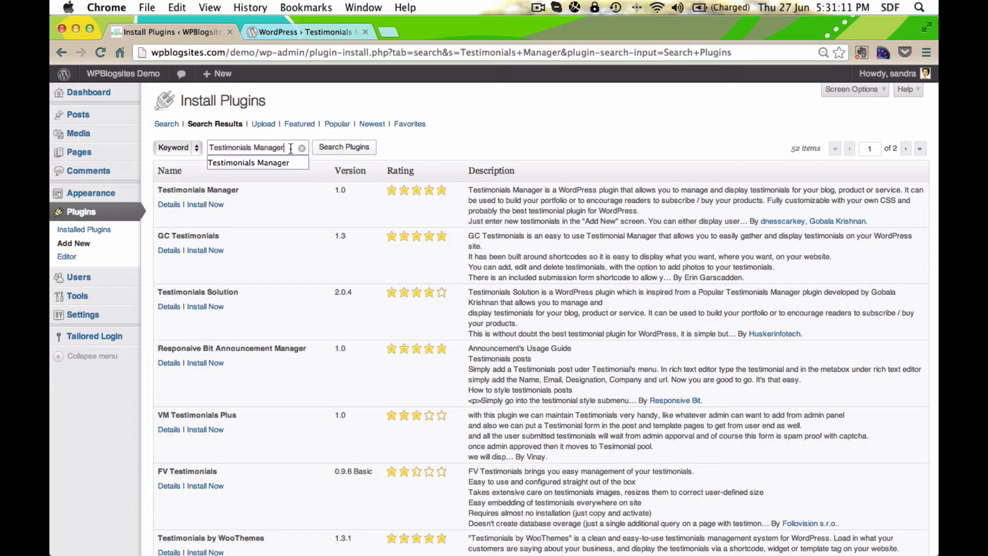
pyautogui.moveTo(84, 230)
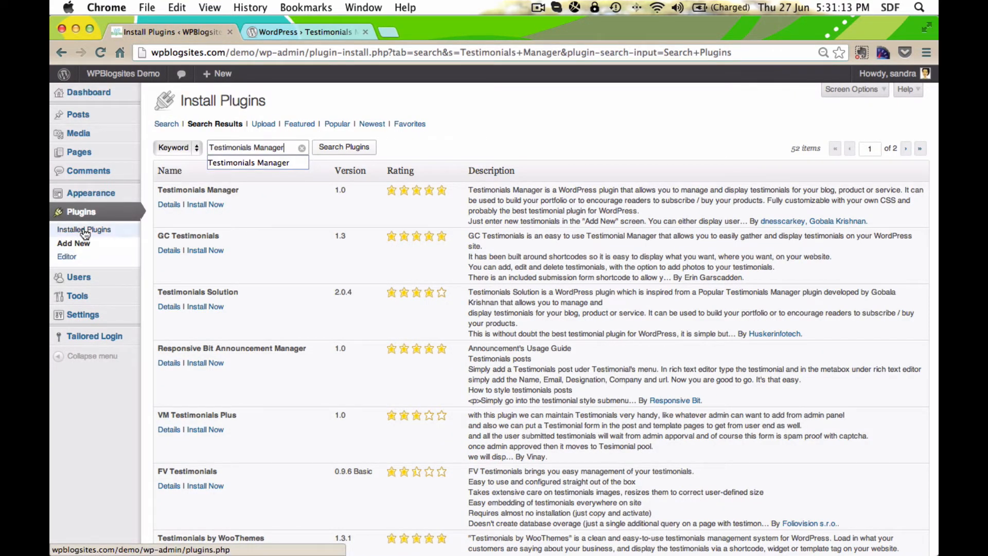
pyautogui.click(343, 147)
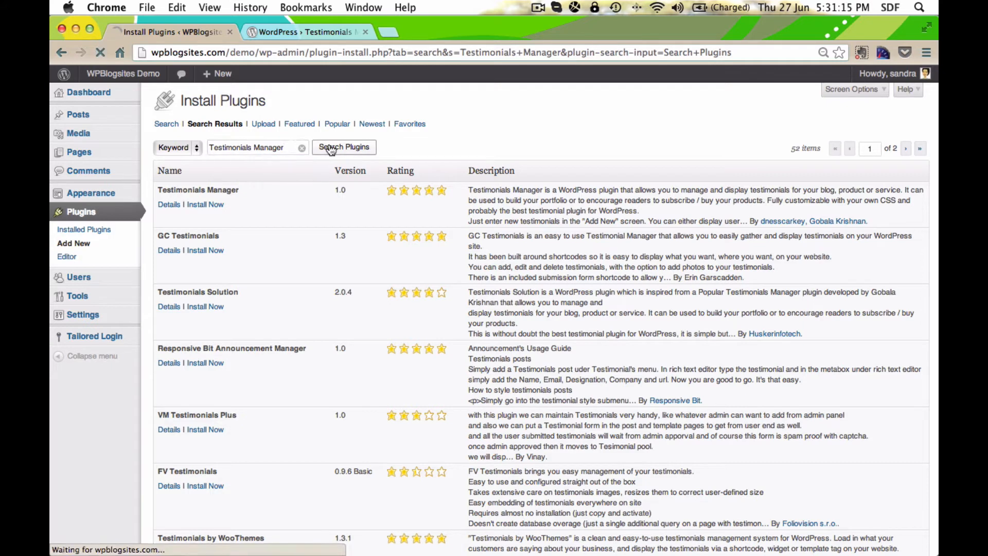
pyautogui.click(343, 147)
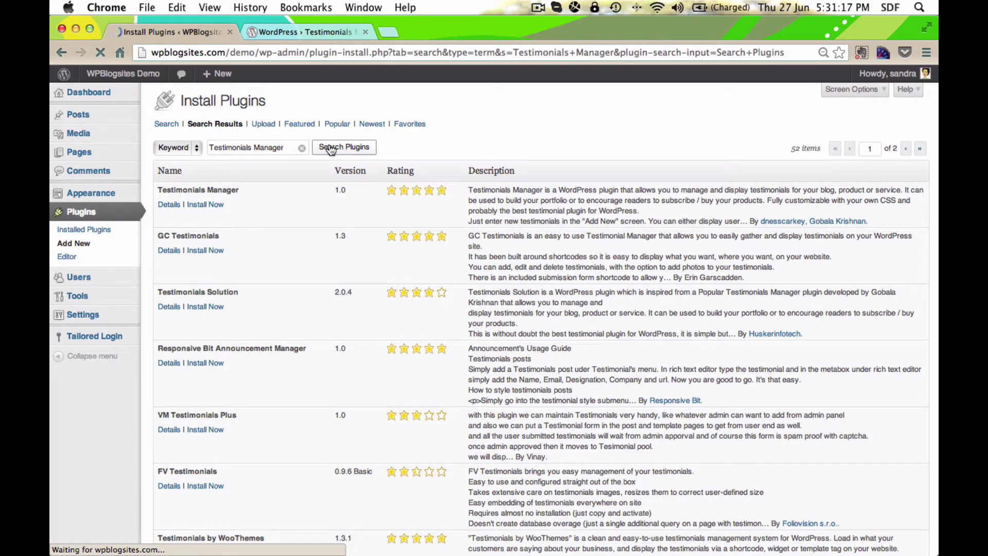
pyautogui.click(205, 204)
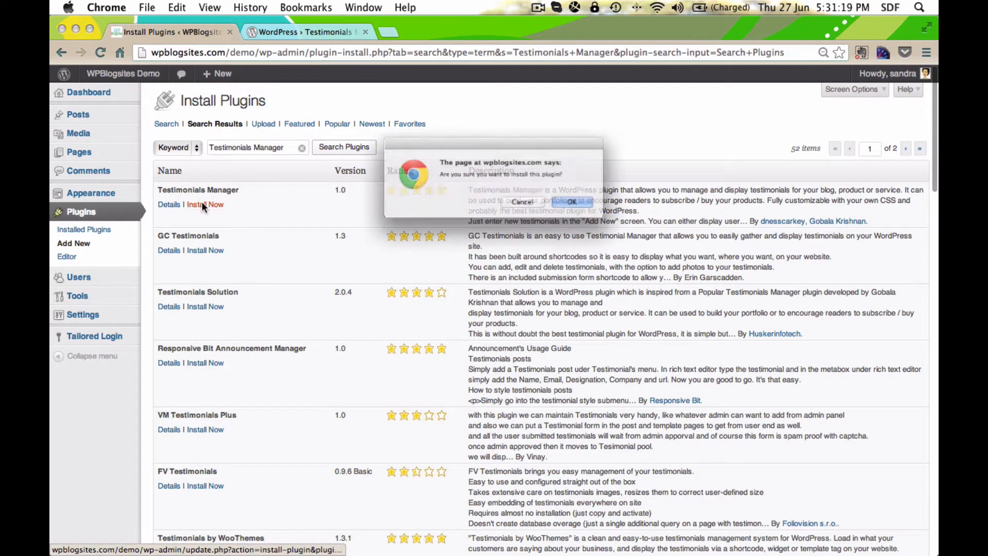
pyautogui.click(570, 201)
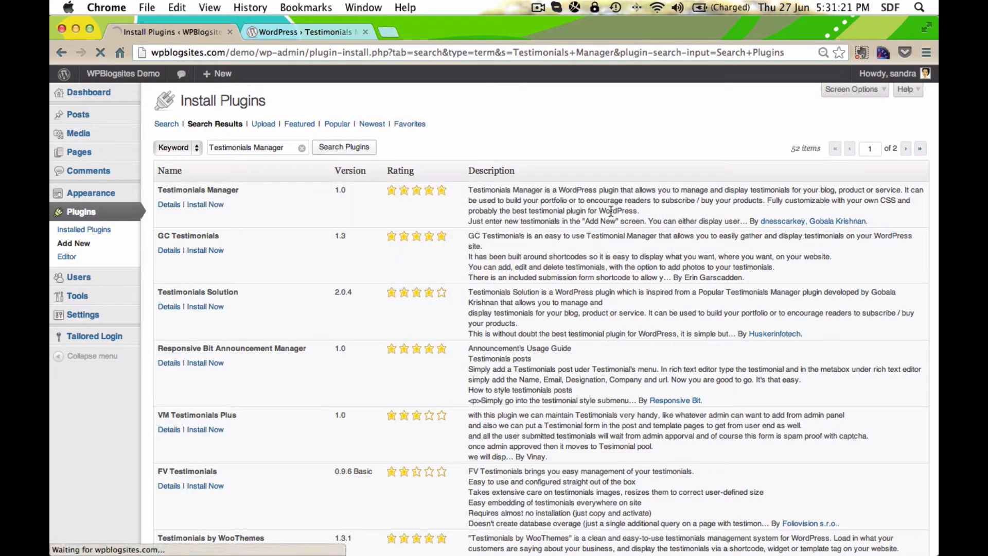
pyautogui.click(205, 204)
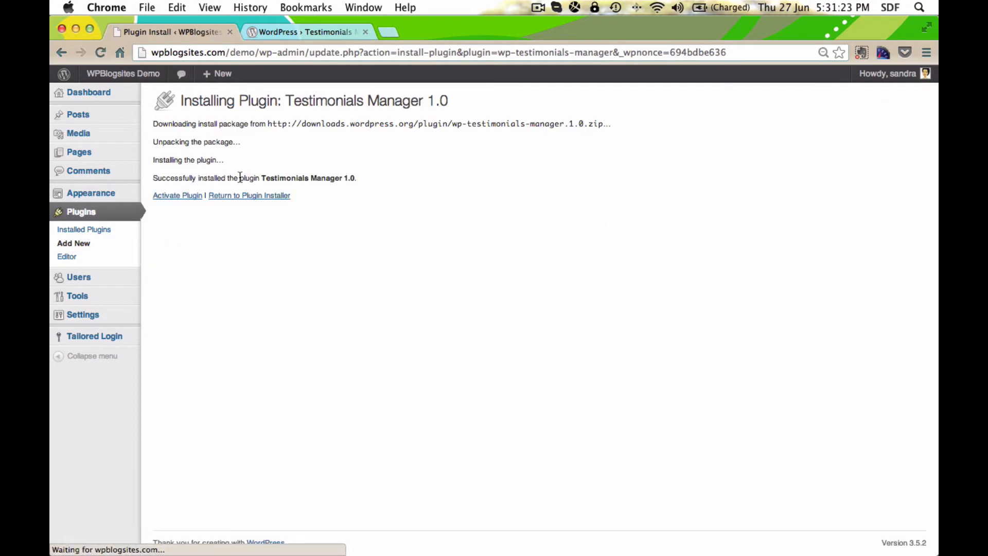
# Activate Testimonials Manager and open its Manage Your Testimonials screen
pyautogui.click(177, 195)
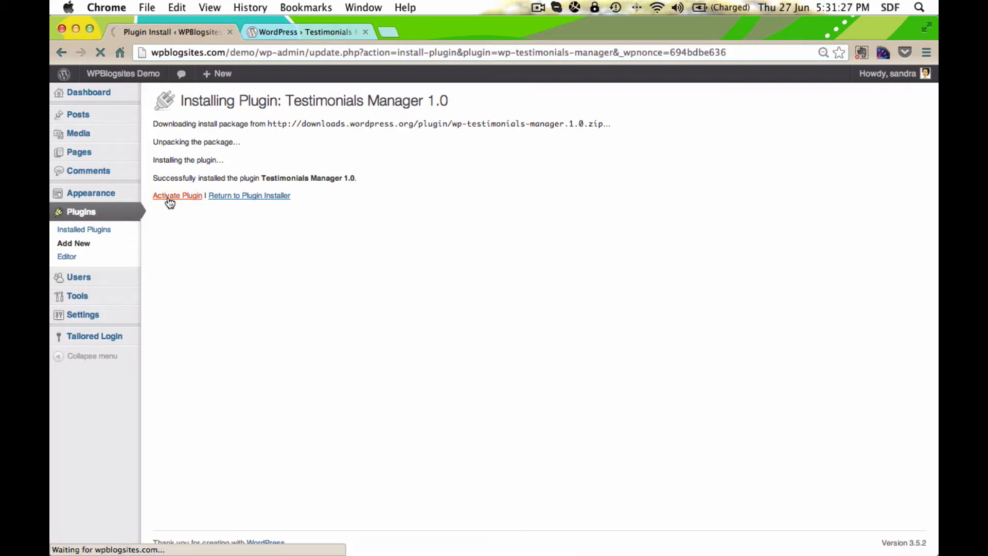
pyautogui.click(178, 195)
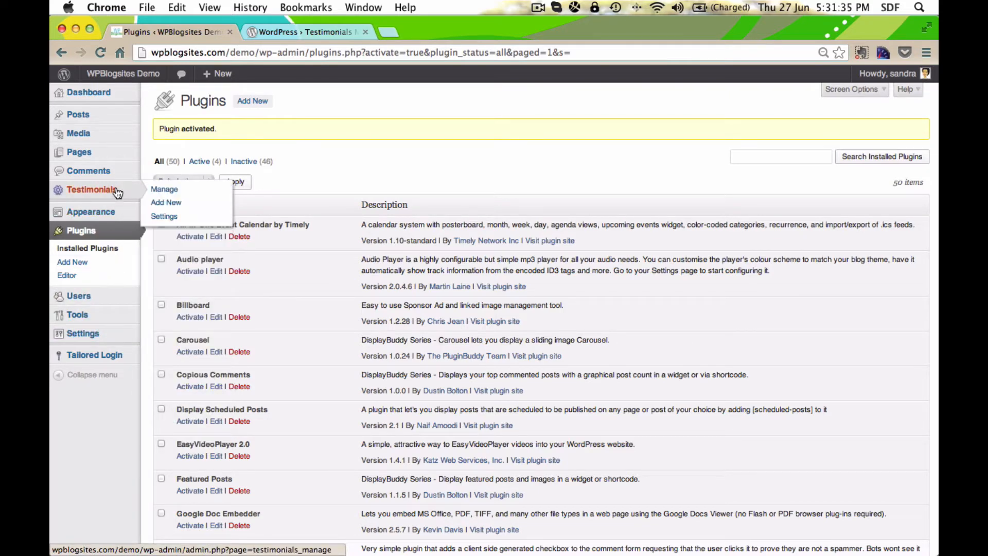
pyautogui.click(164, 189)
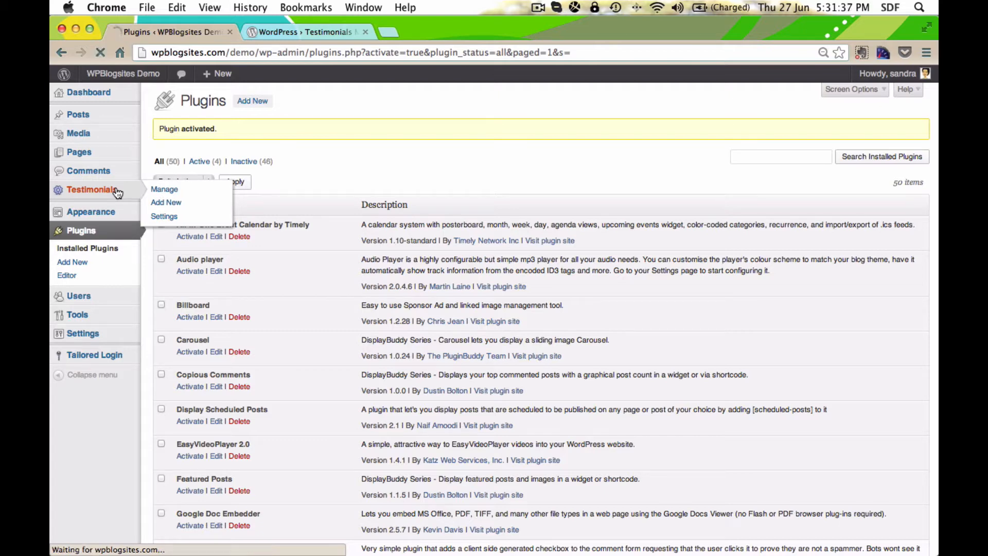
pyautogui.click(164, 188)
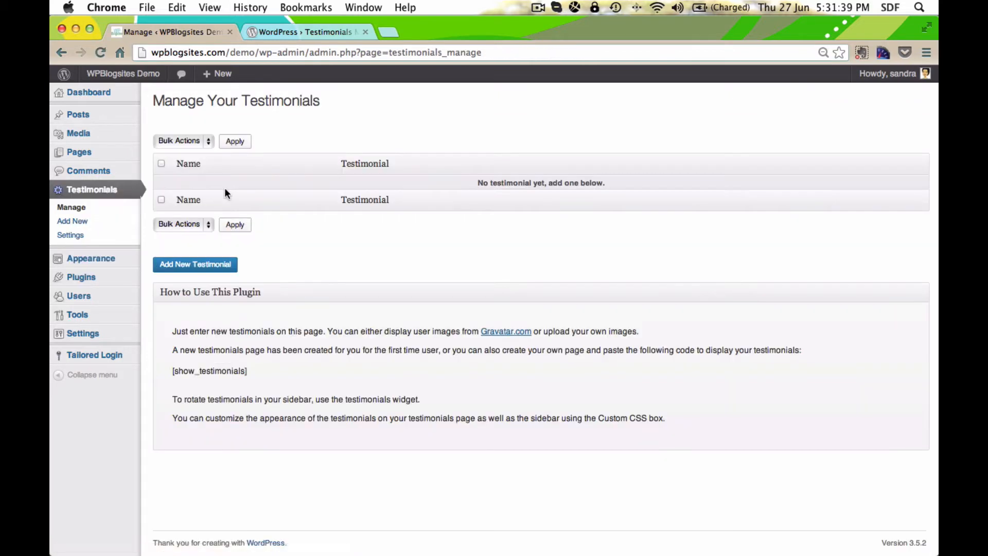
pyautogui.moveTo(195, 264)
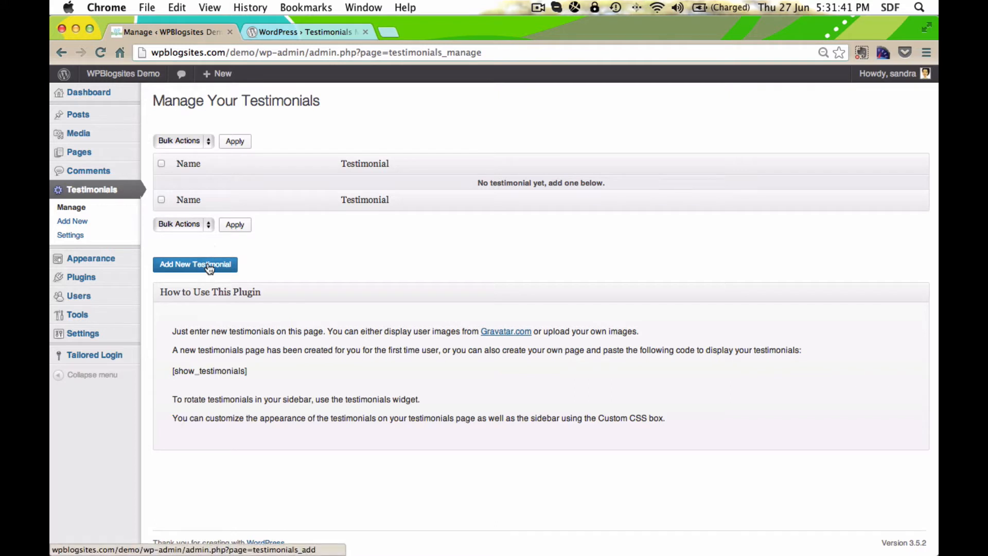
# Start a new testimonial using Gravatar and enter Sandra's e-mail, name and website name
pyautogui.click(194, 264)
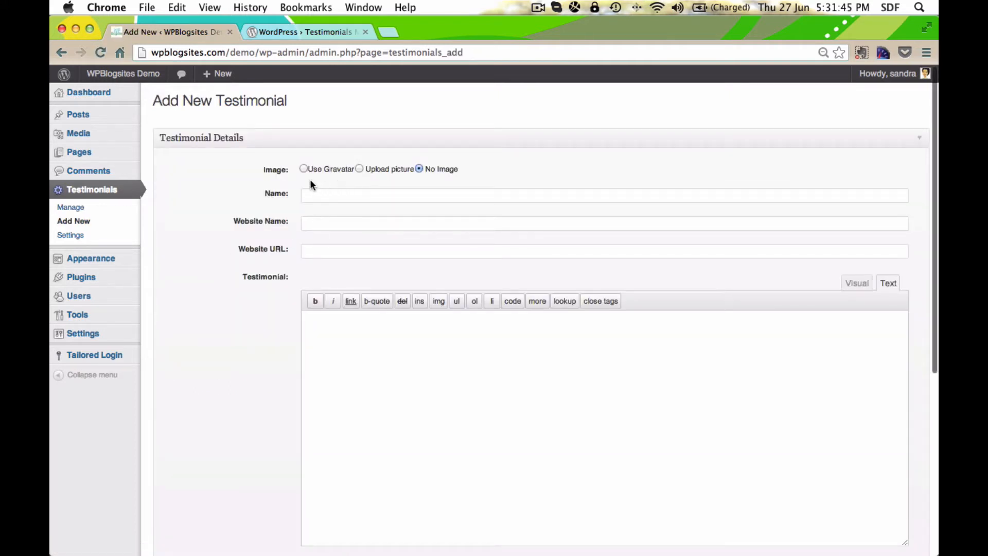
pyautogui.moveTo(431, 177)
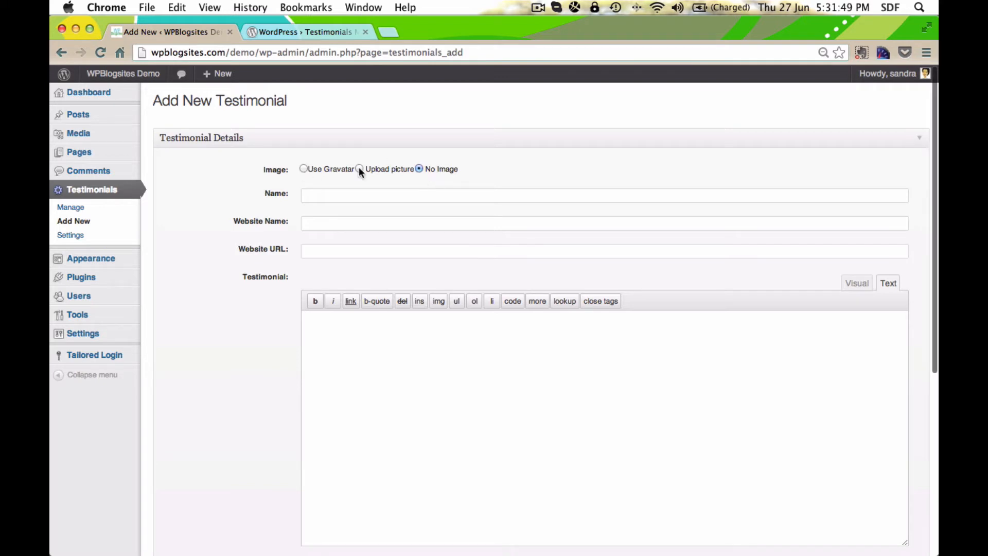
pyautogui.moveTo(358, 179)
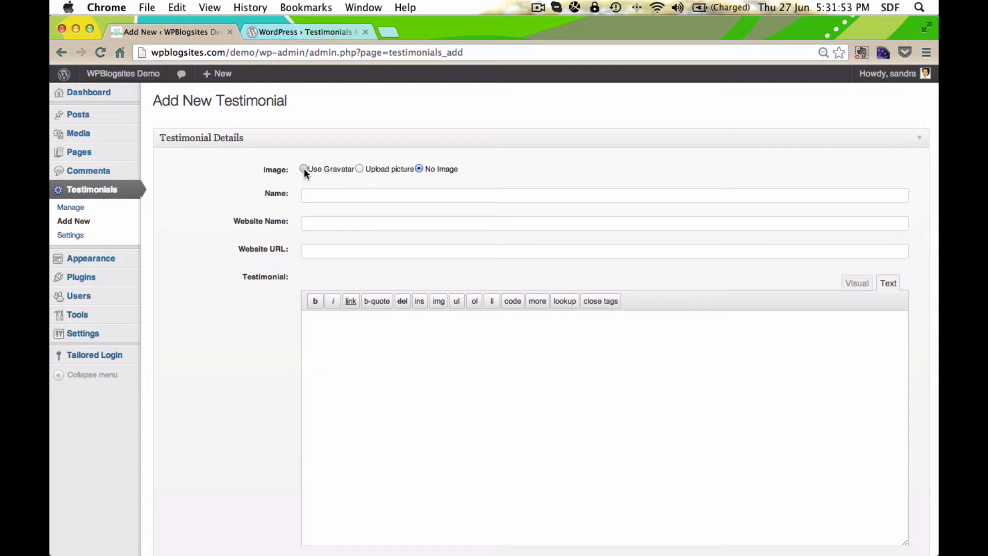
pyautogui.click(303, 169)
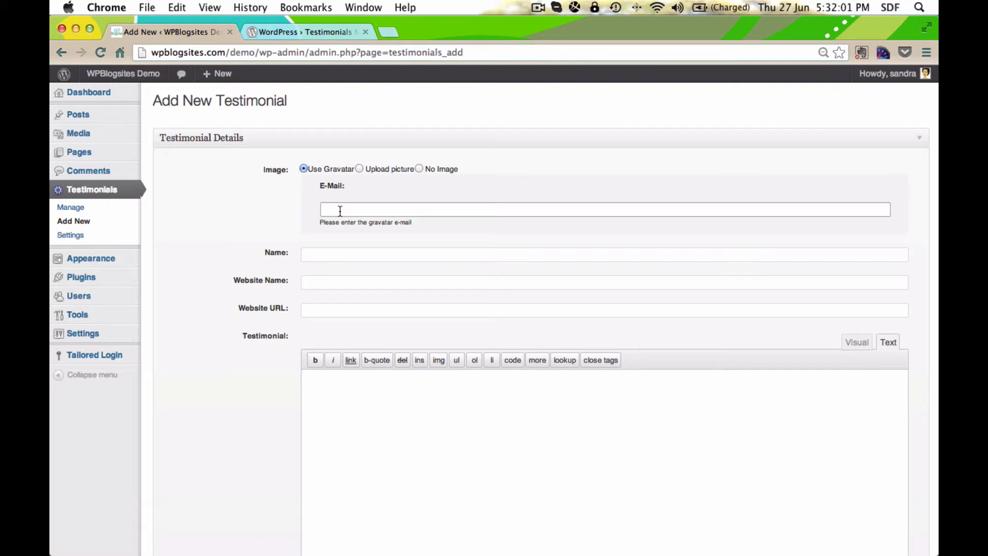
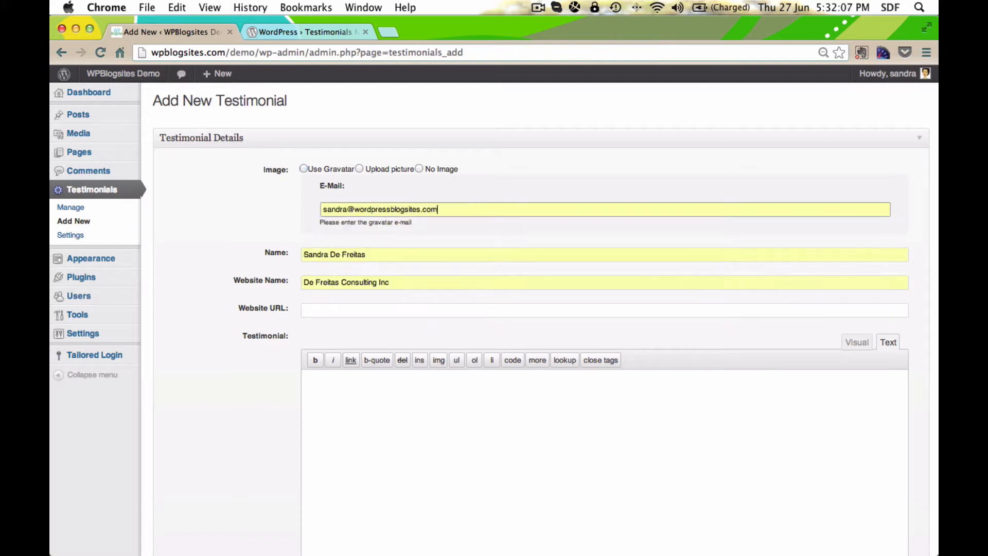
pyautogui.scroll(-3)
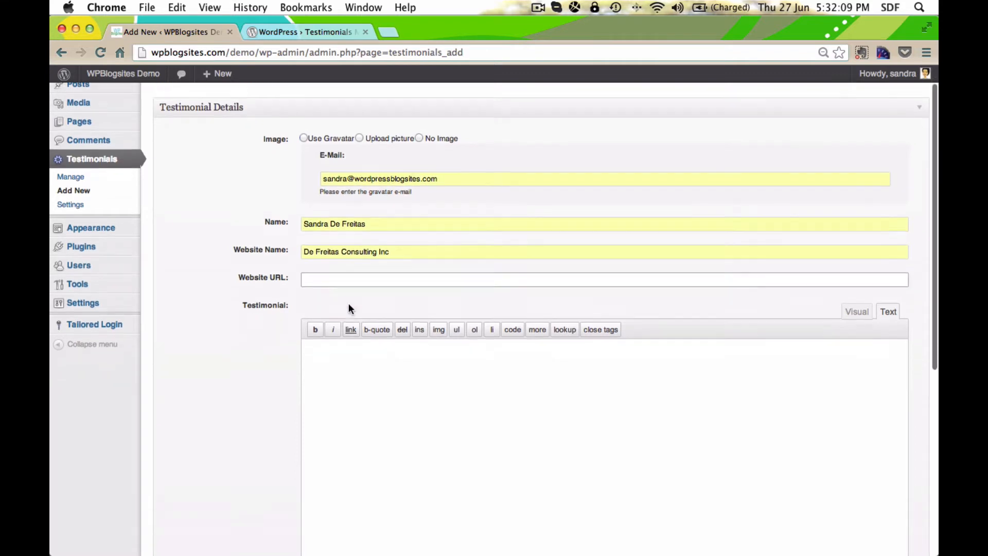
pyautogui.write('www.')
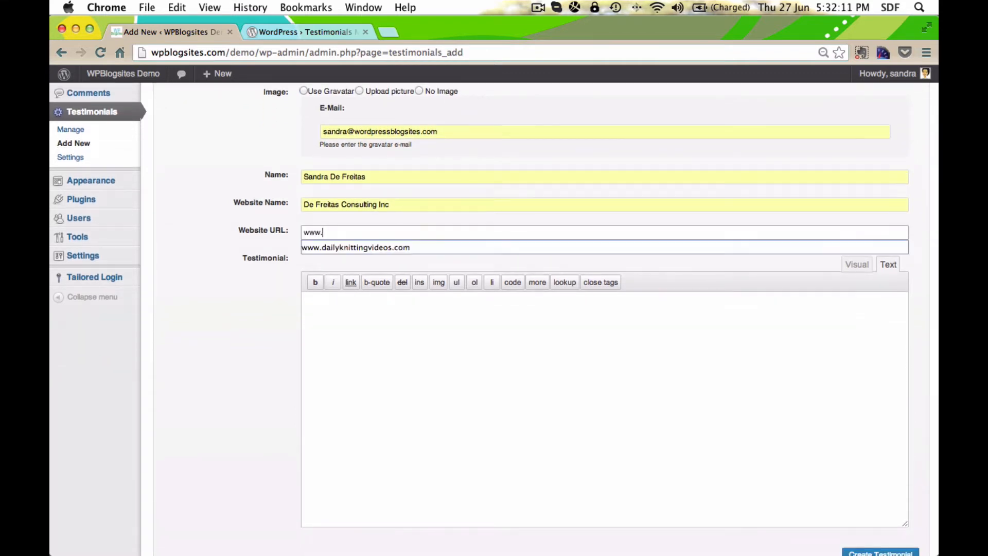
pyautogui.write('wpblogsites.com')
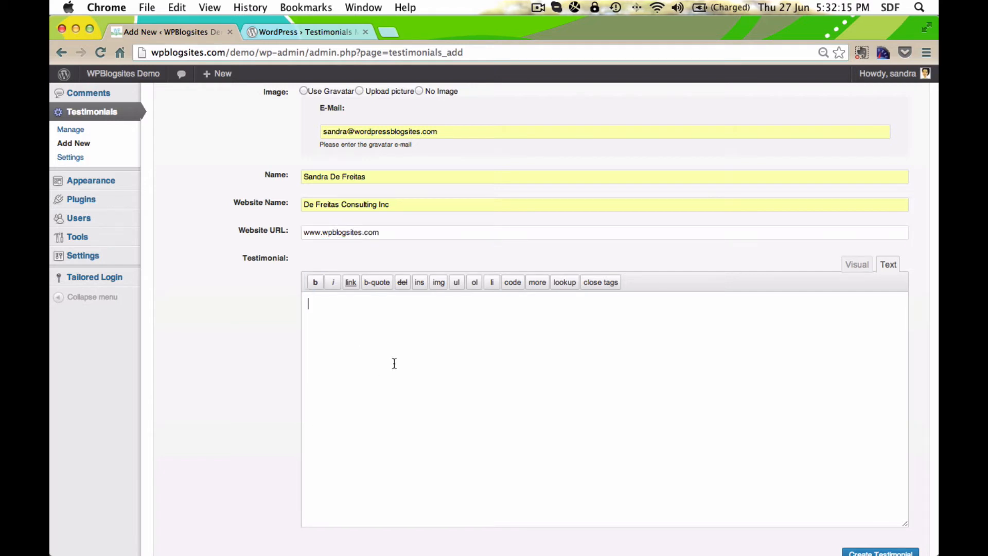
pyautogui.write('Hey Sandra!')
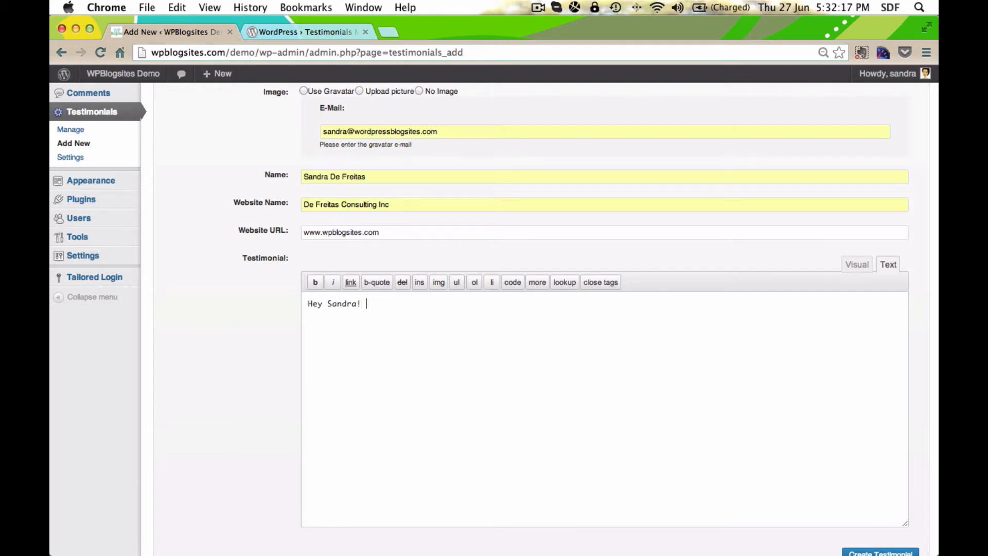
pyautogui.write('IT')
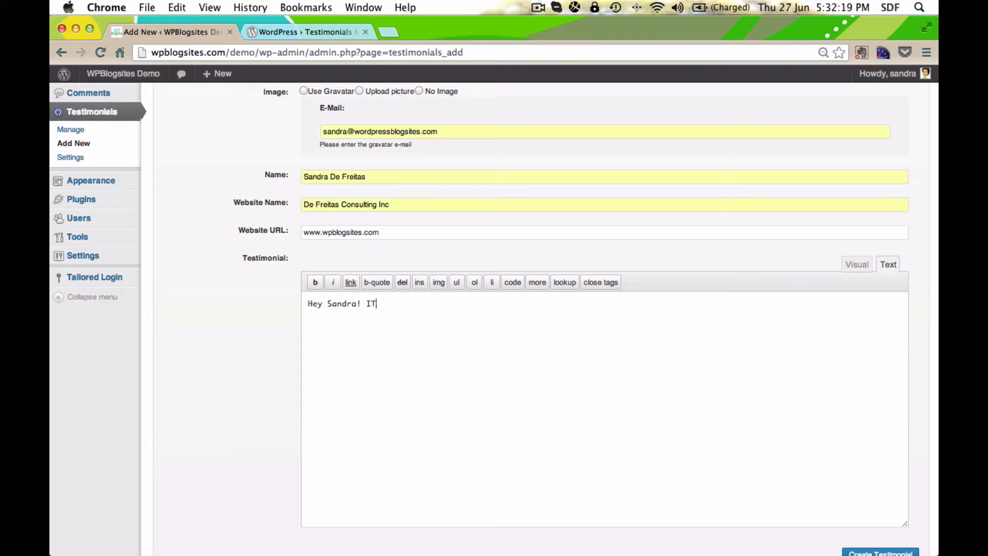
pyautogui.write('Working with you got me to')
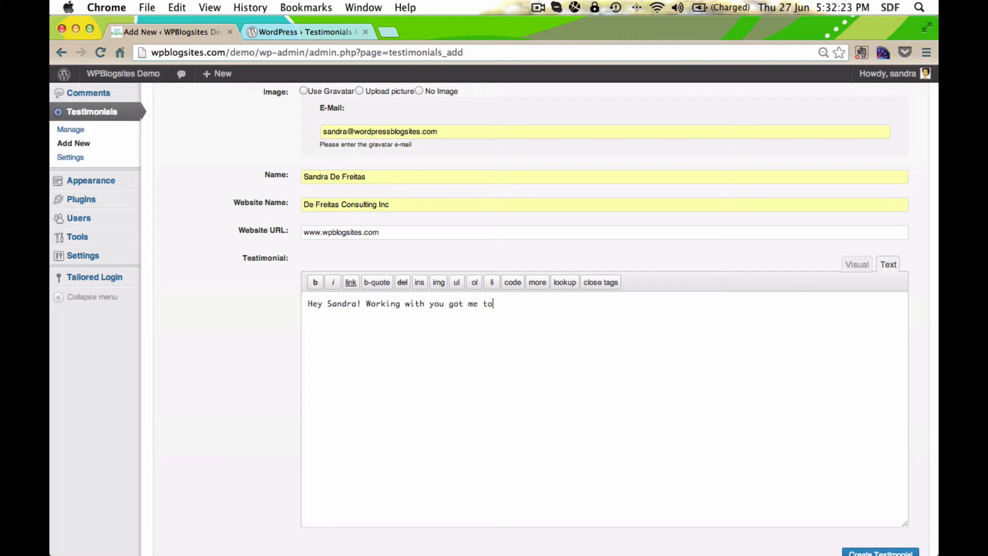
pyautogui.write('wope')
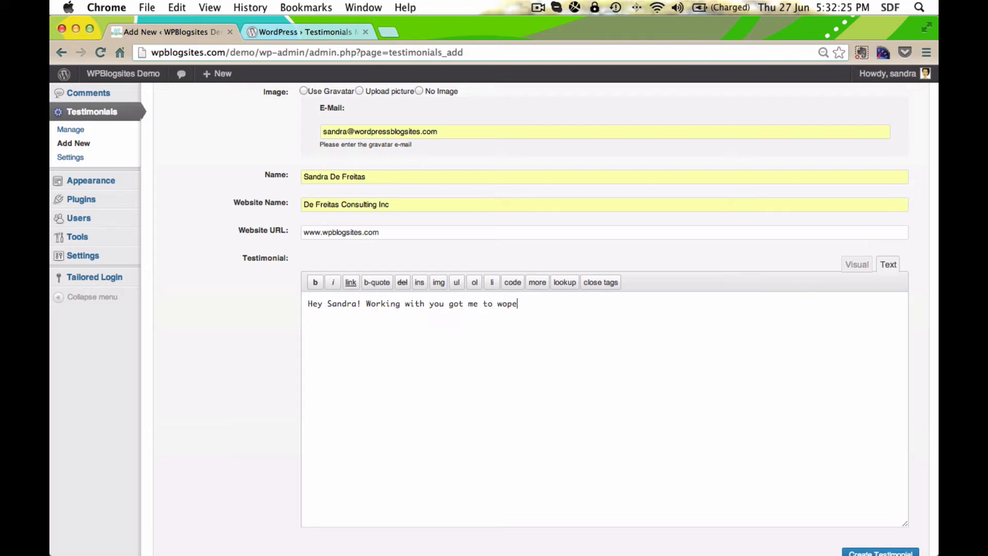
pyautogui.write('ipe my tear')
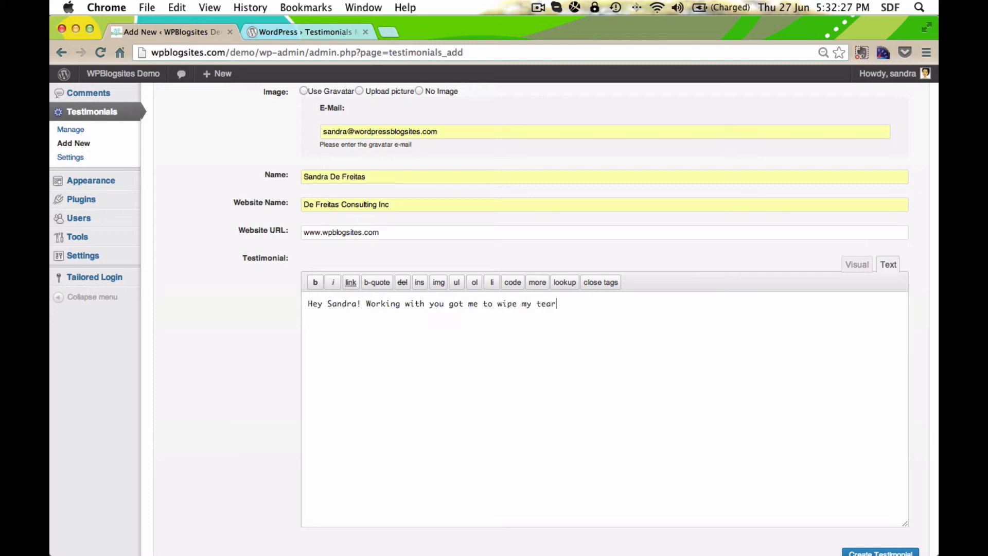
pyautogui.write('s and re')
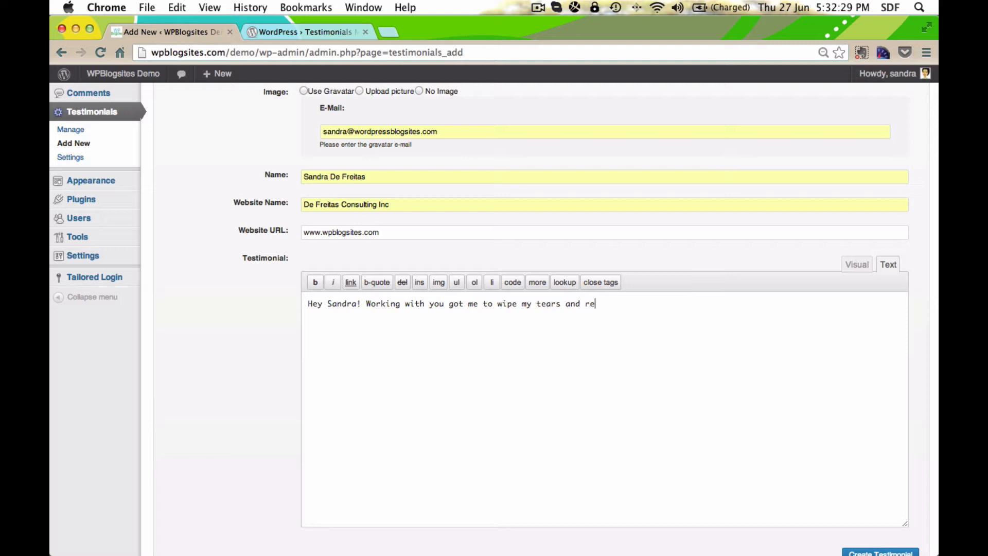
pyautogui.write('move myself f')
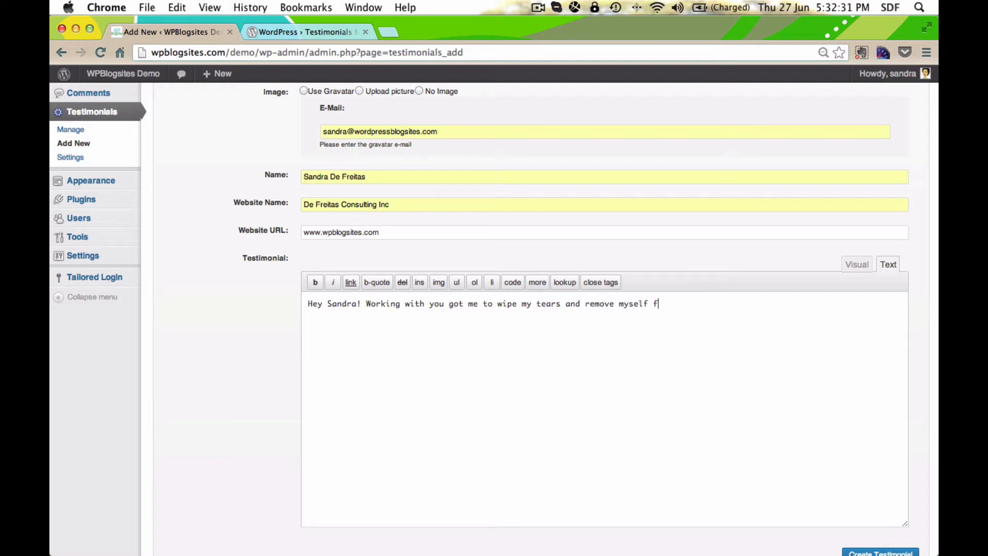
# Finish the text ending 'I have you to thank!', sign it Sandra, and create it
pyautogui.write('rom under the')
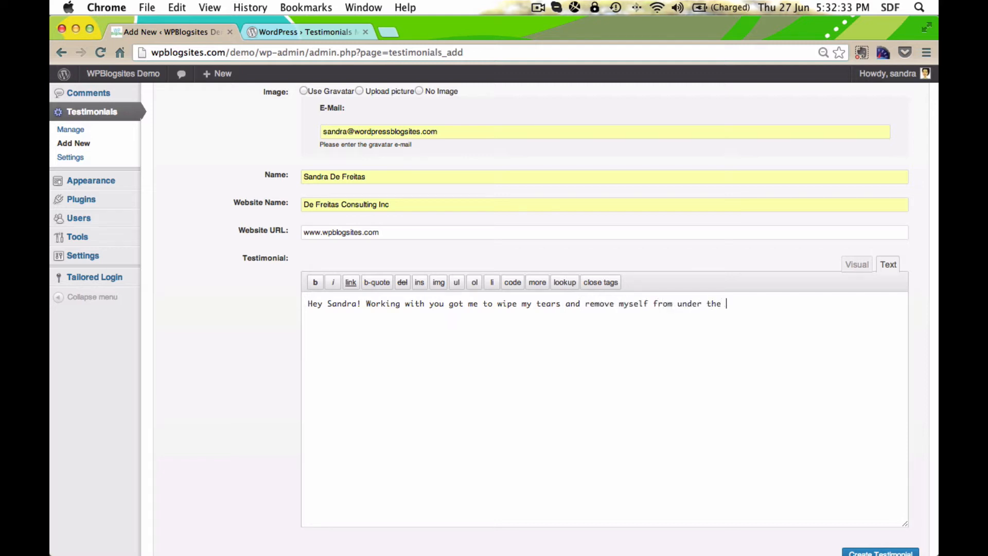
pyautogui.write('blankets. TEc')
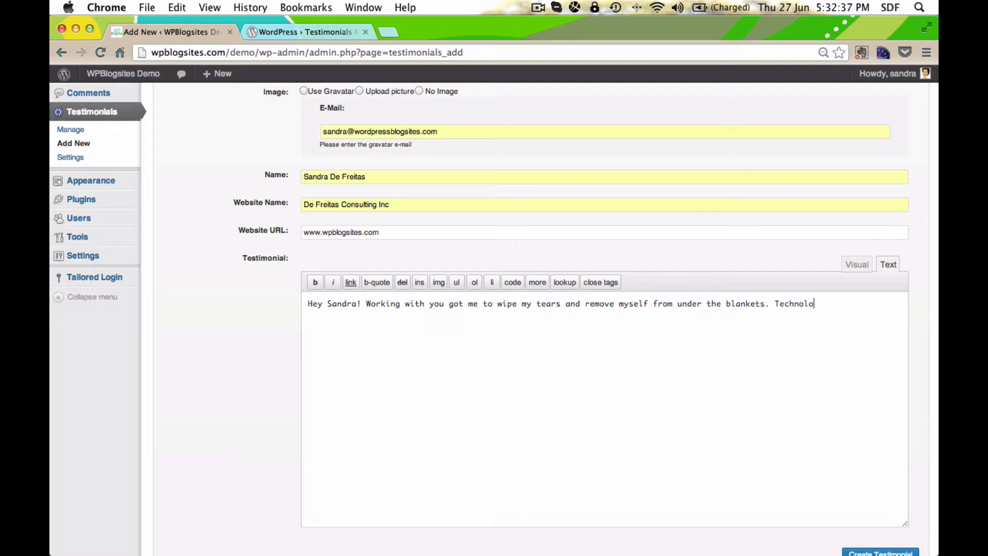
pyautogui.write('gy no longer')
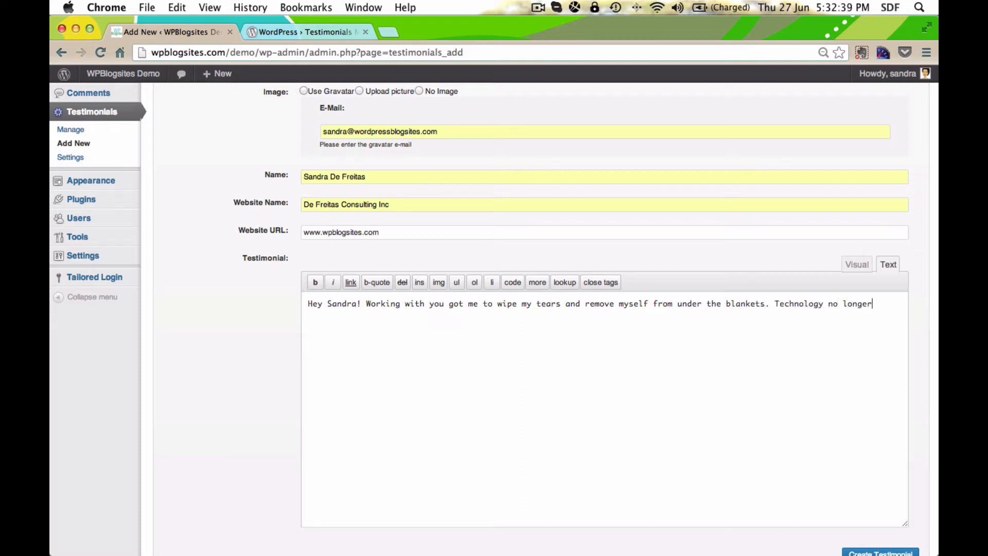
pyautogui.write('scares me a')
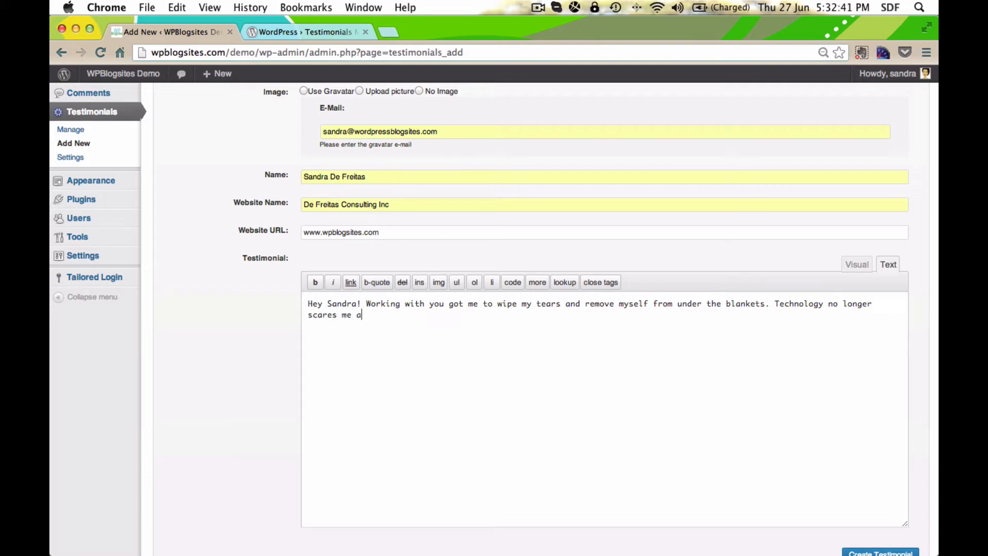
pyautogui.write('nd I have you to t')
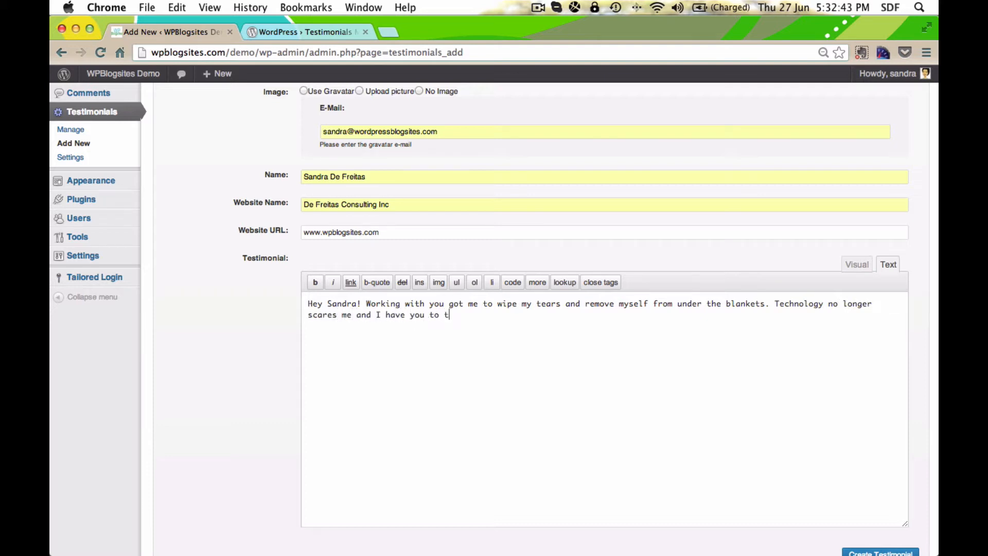
pyautogui.write('hank!')
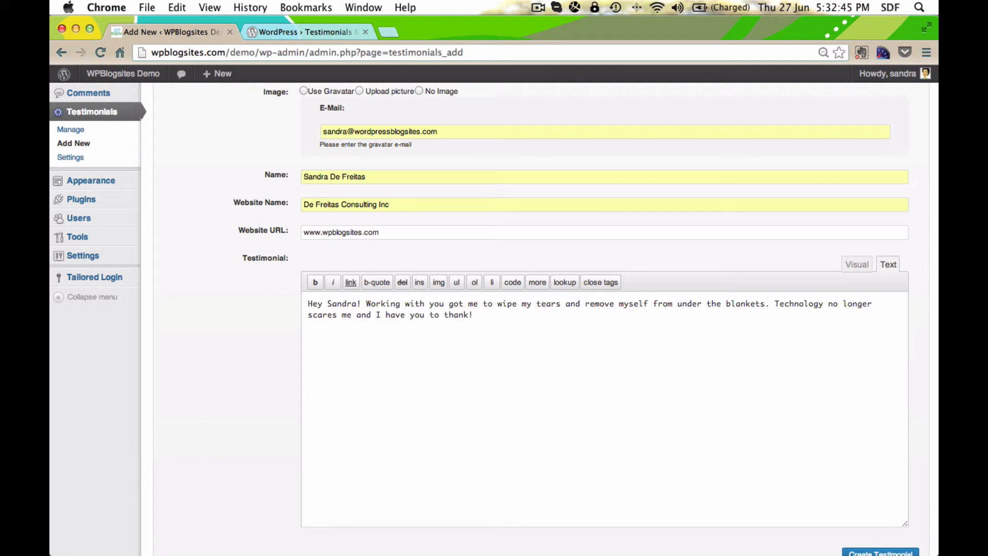
pyautogui.write('Sandra')
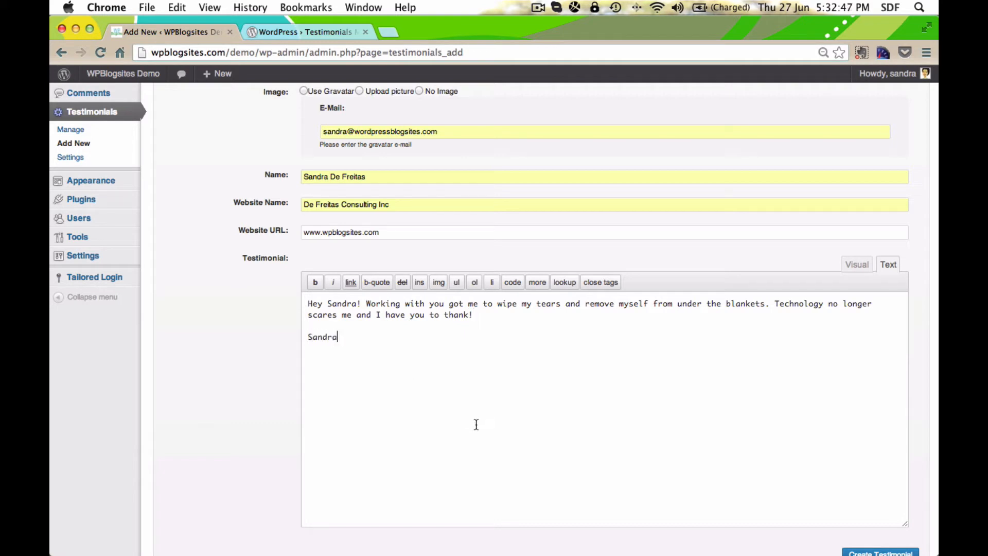
pyautogui.scroll(-3)
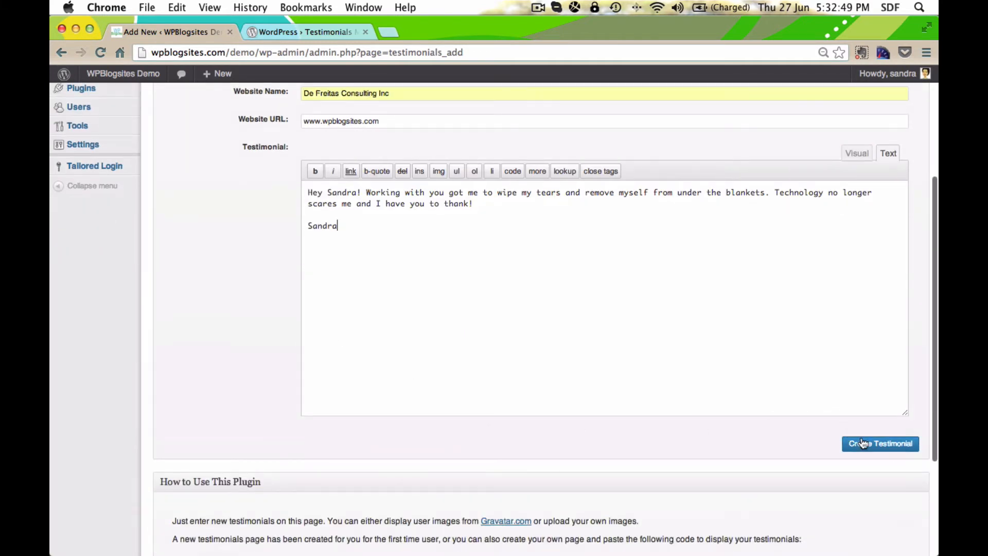
pyautogui.click(879, 443)
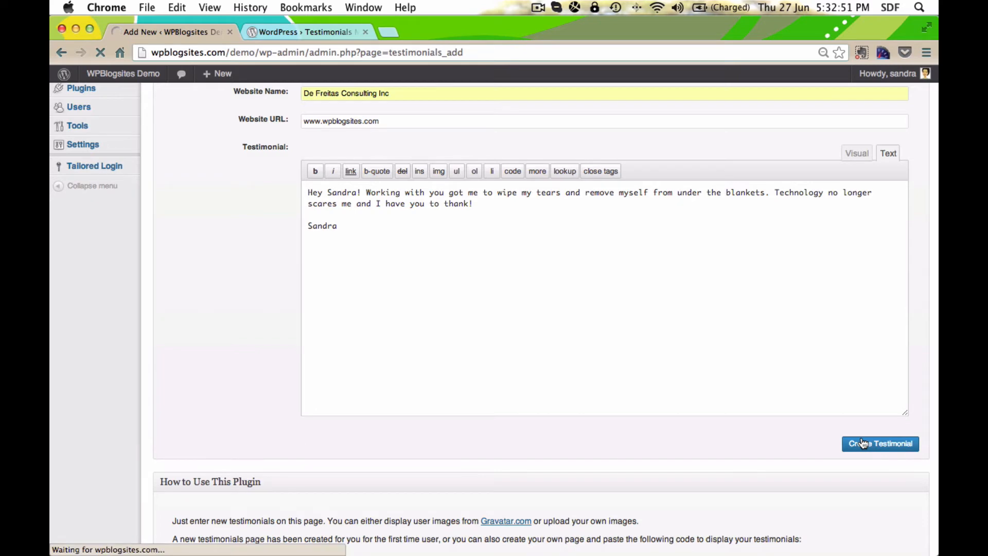
pyautogui.click(879, 443)
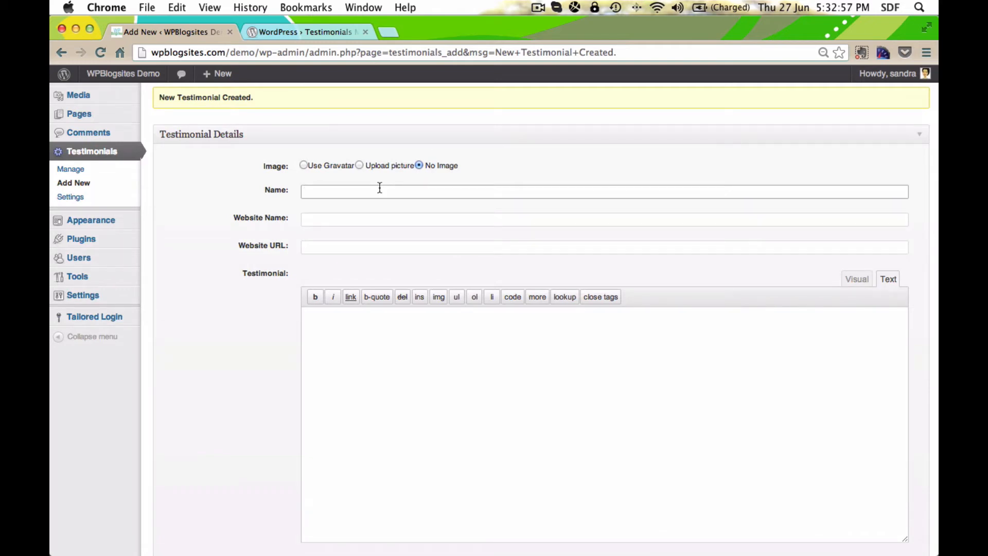
pyautogui.moveTo(425, 157)
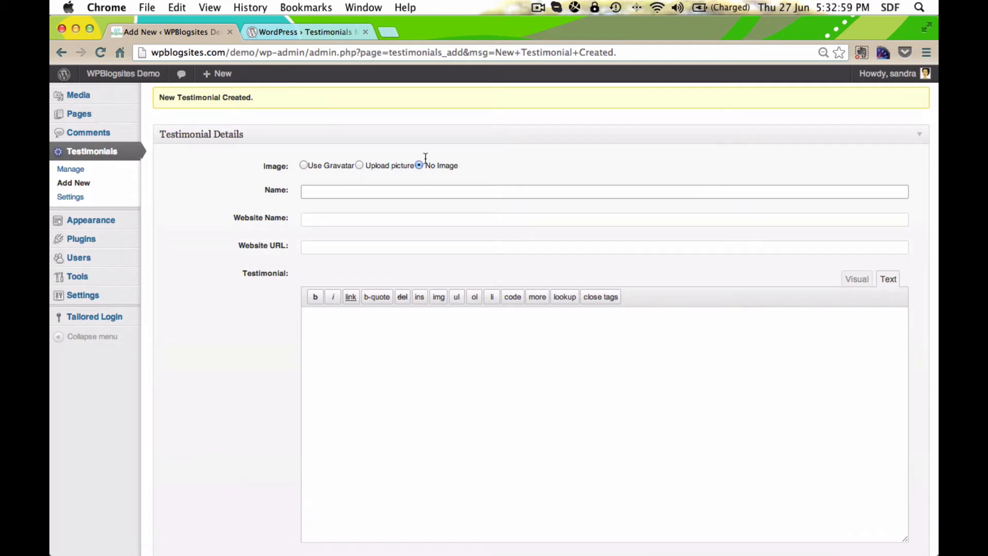
pyautogui.moveTo(497, 164)
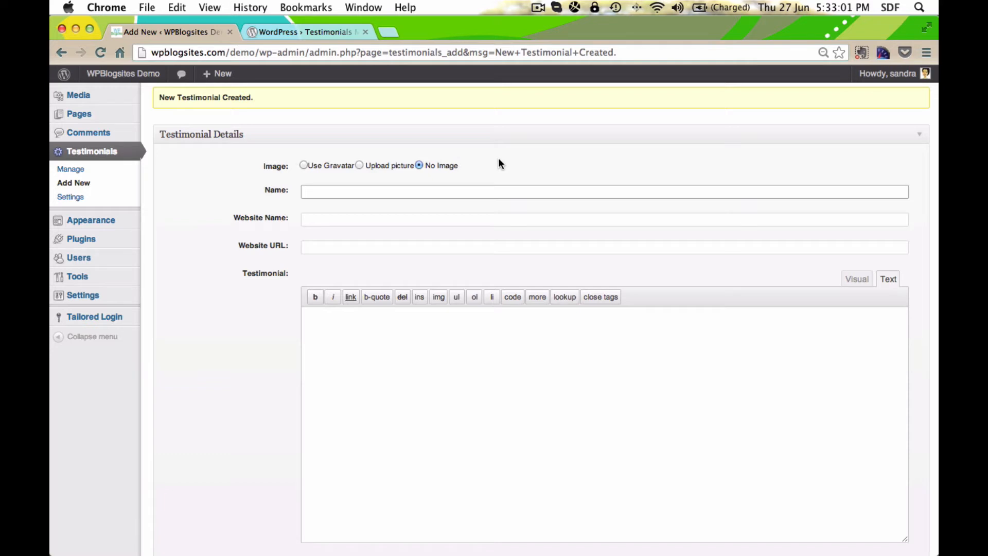
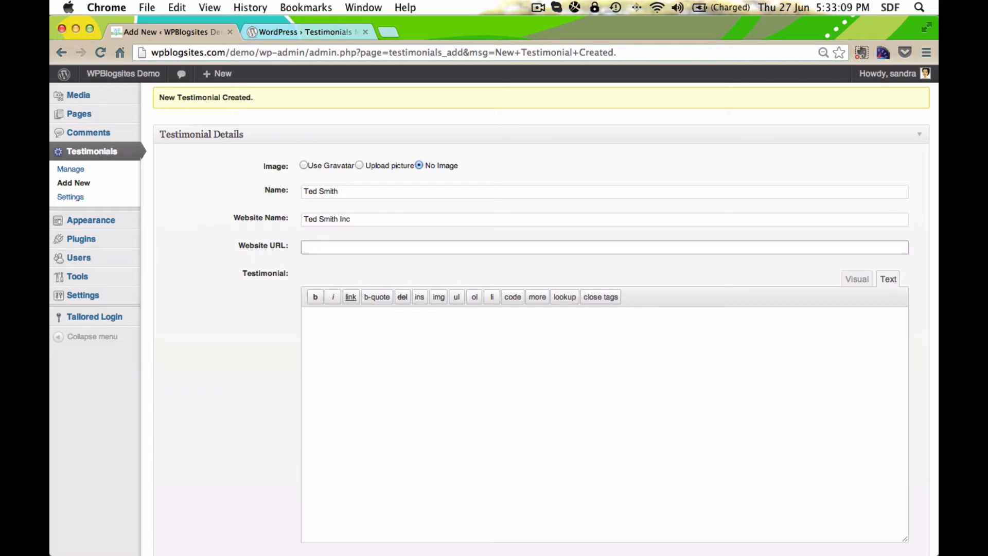
pyautogui.write('www.ted')
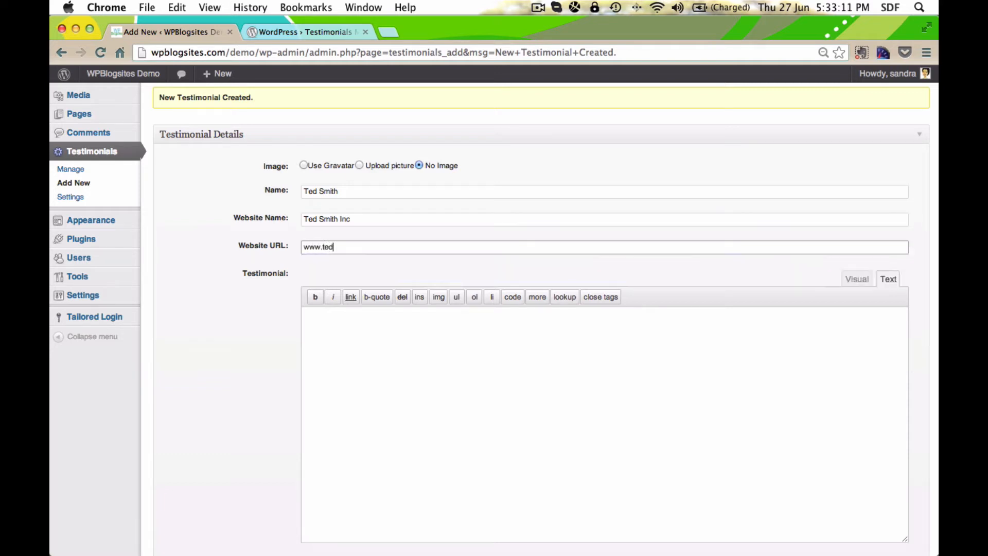
pyautogui.write('smithinc.')
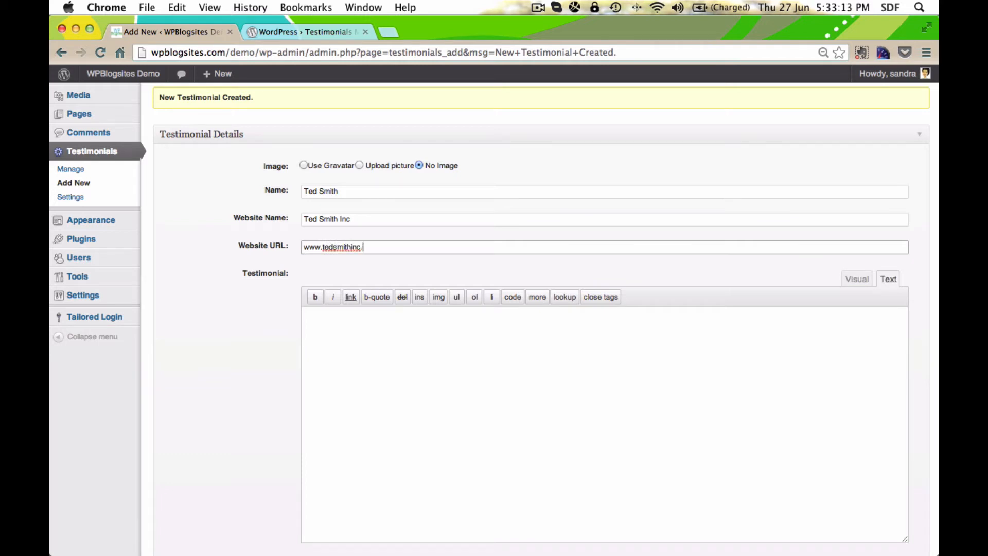
pyautogui.write('com')
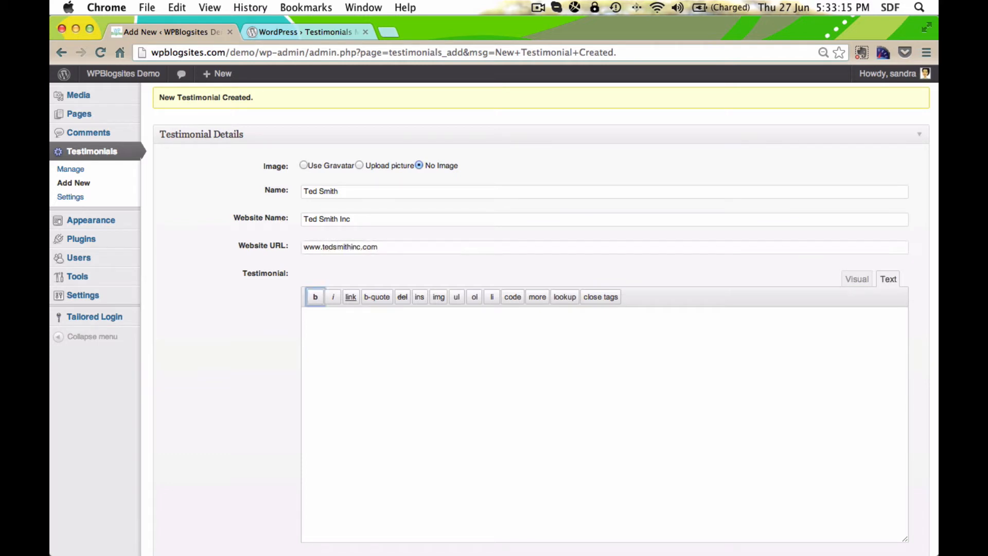
# Write Ted's praise that the team went above and beyond, sign 'Ted', and submit
pyautogui.write('Sandra')
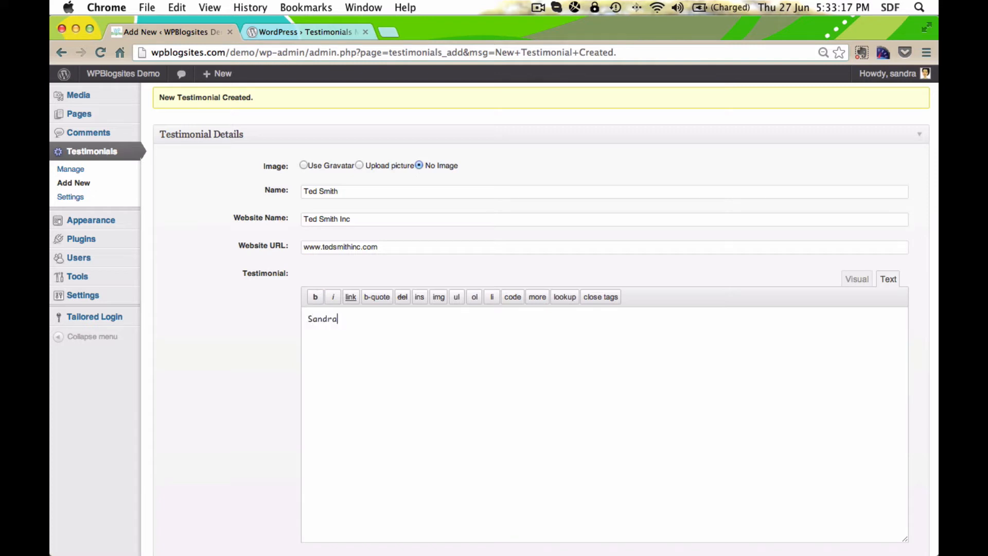
pyautogui.write('!')
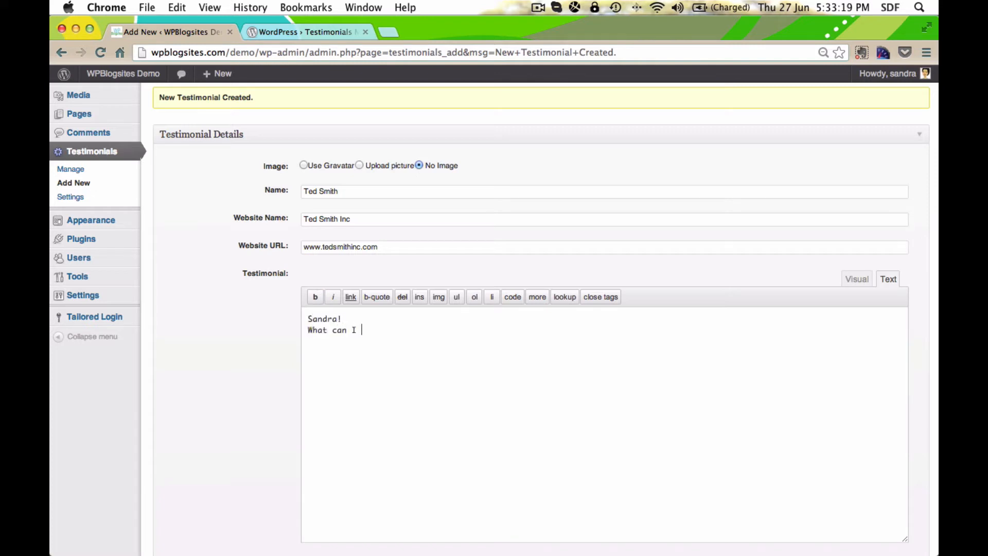
pyautogui.write('say!')
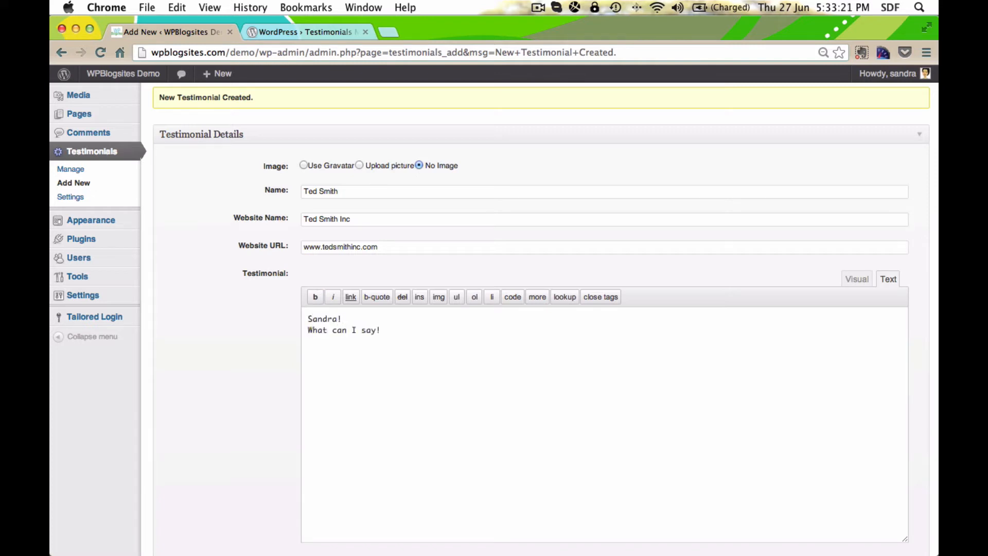
pyautogui.write('? Your team')
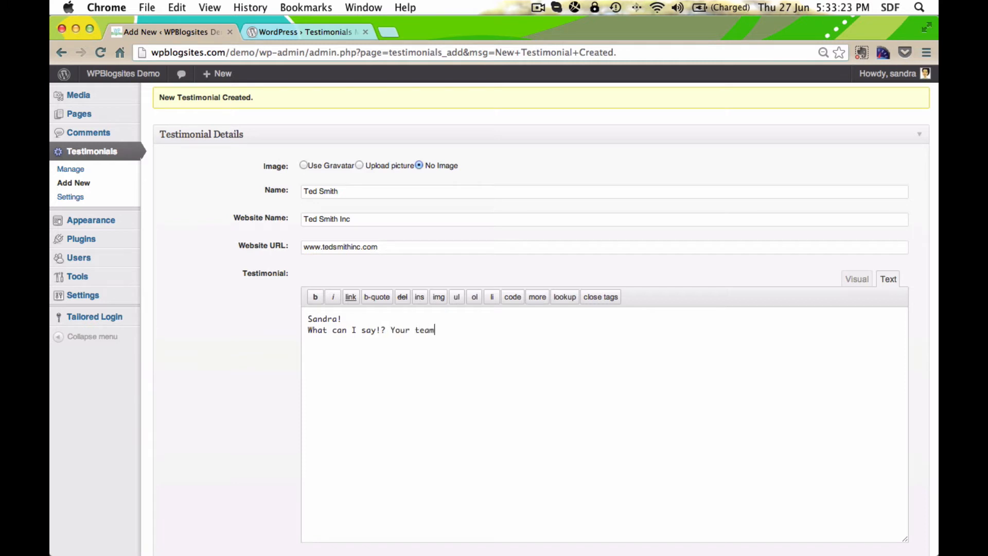
pyautogui.write('went a')
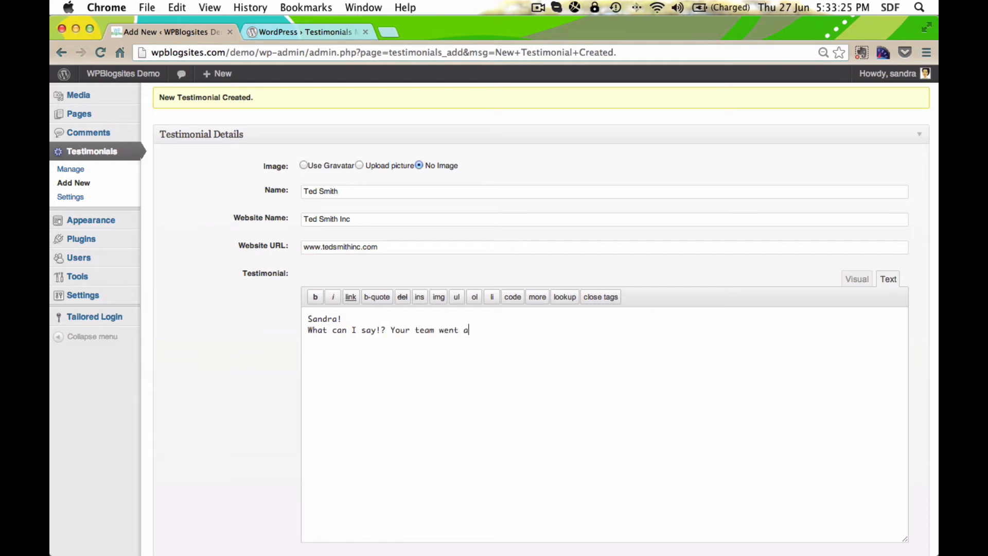
pyautogui.write('bove and beyond')
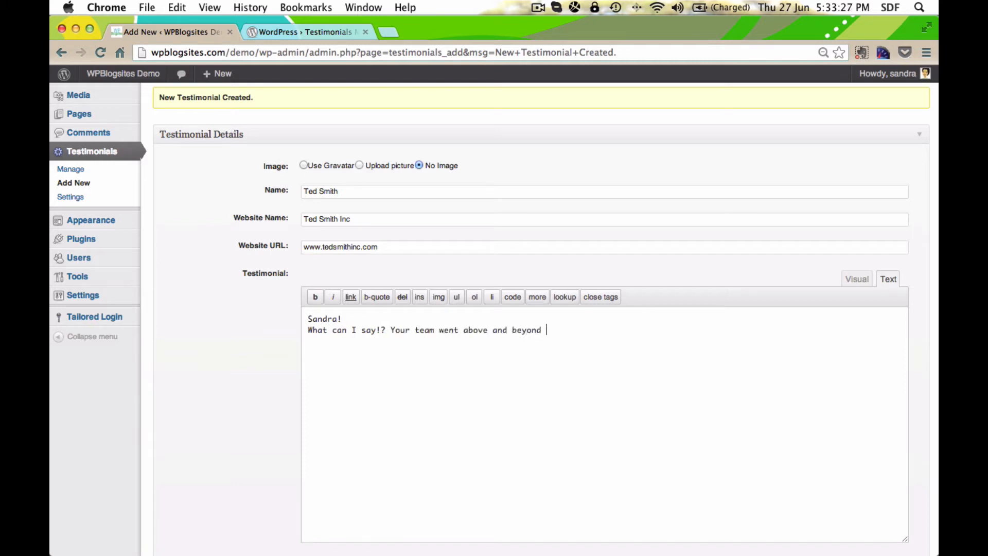
pyautogui.write('what I exp')
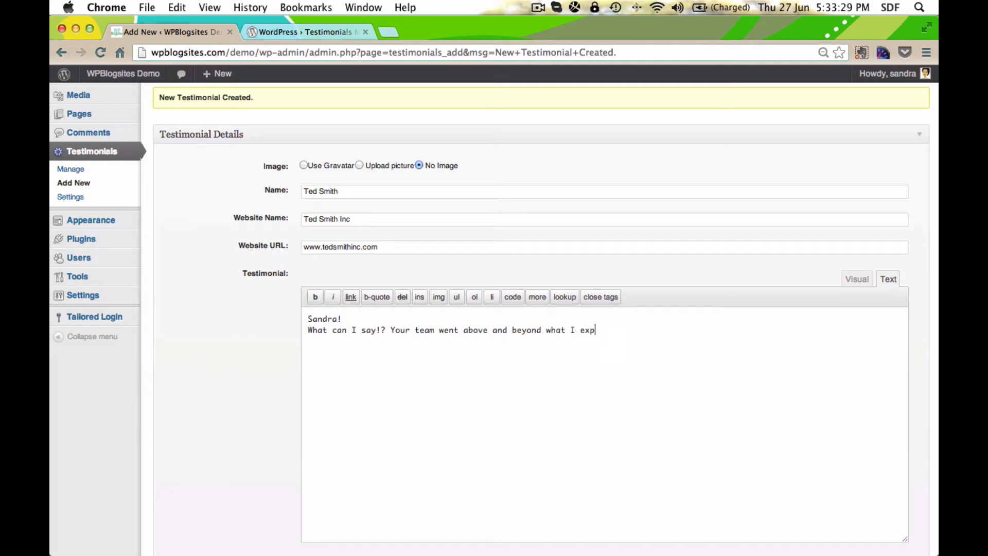
pyautogui.write('ected! yeah!')
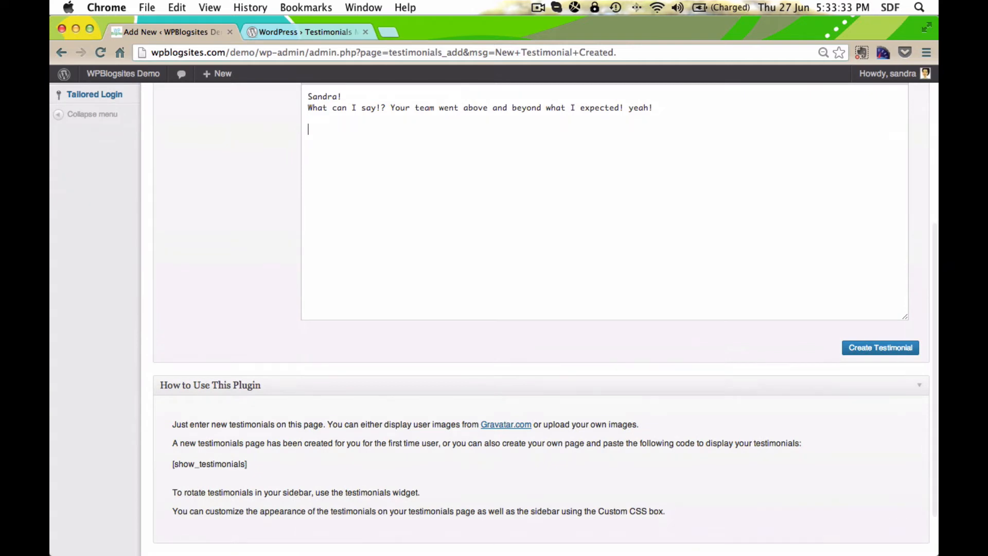
pyautogui.write('Ted')
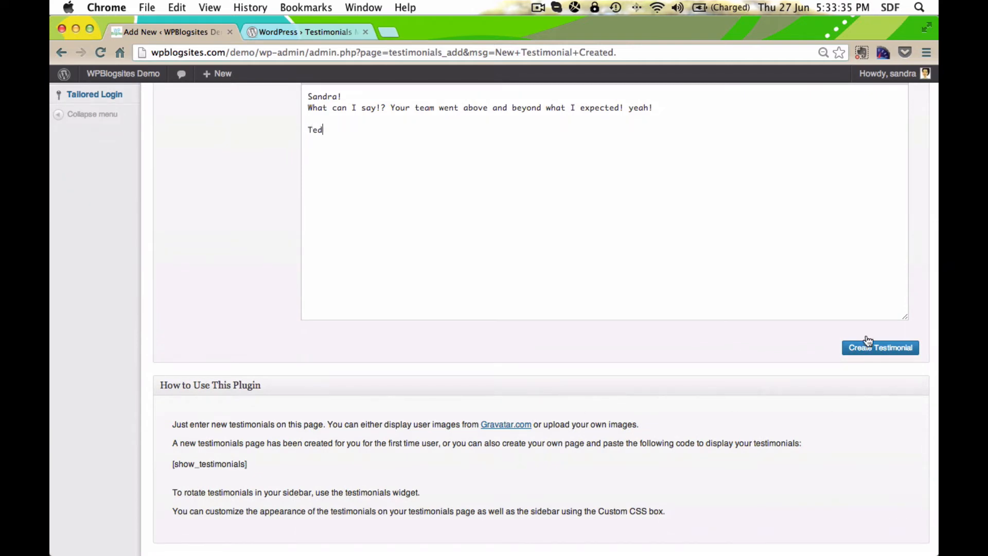
pyautogui.click(879, 347)
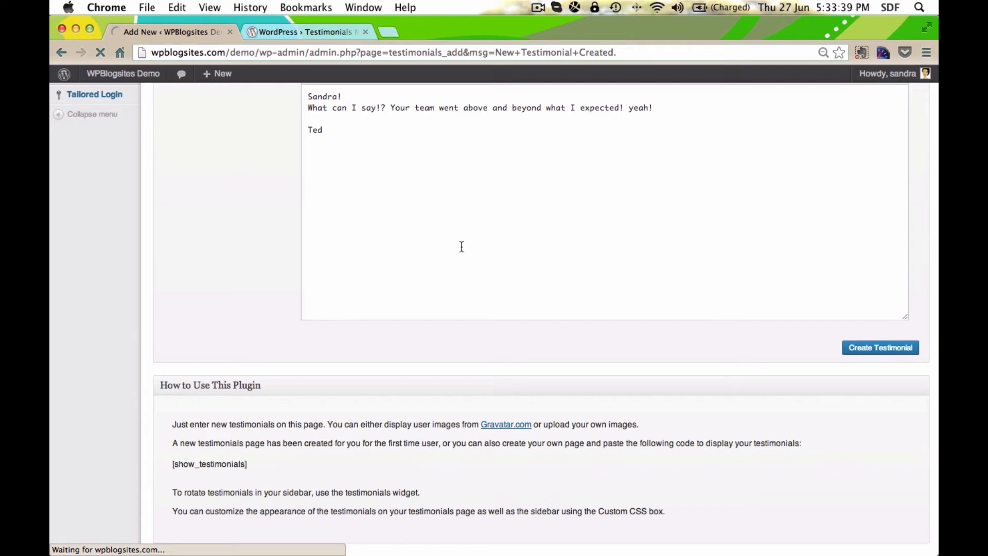
# Enter the name Barney and begin the message thanking for the awesome work
pyautogui.click(880, 347)
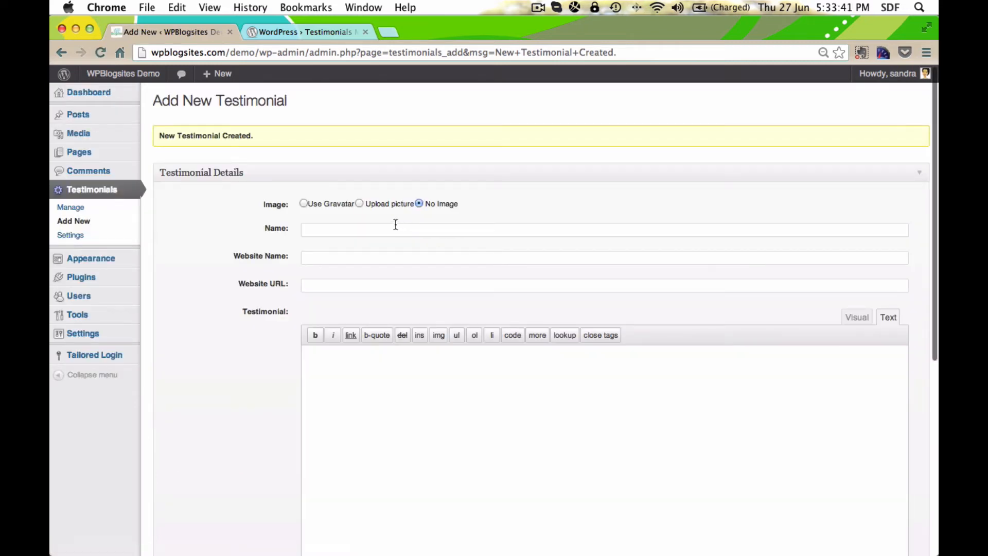
pyautogui.click(354, 228)
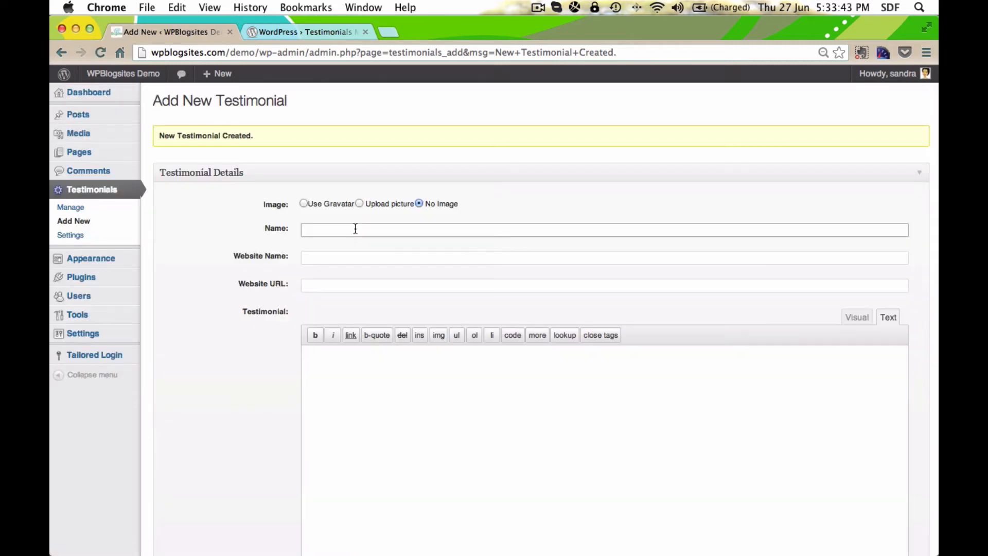
pyautogui.write('Barney')
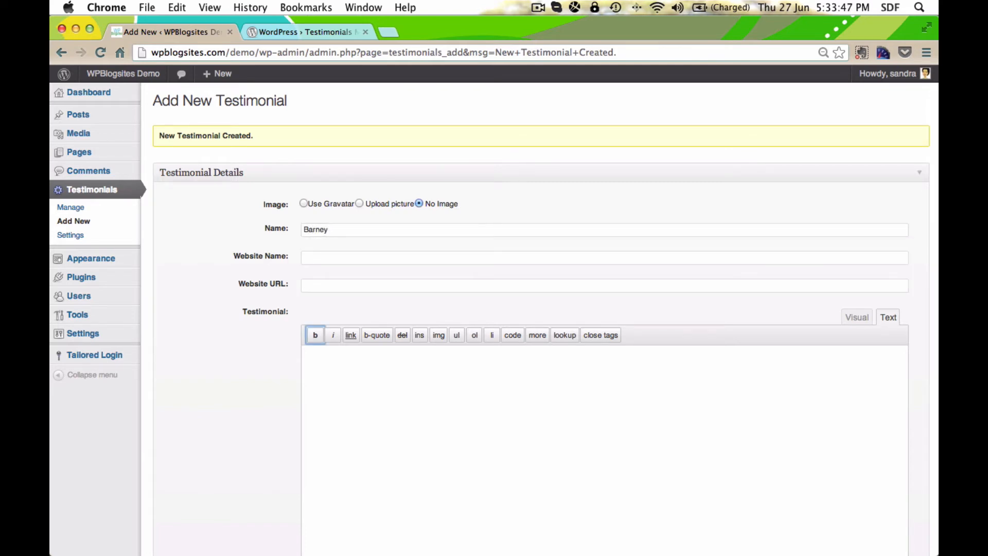
pyautogui.click(367, 369)
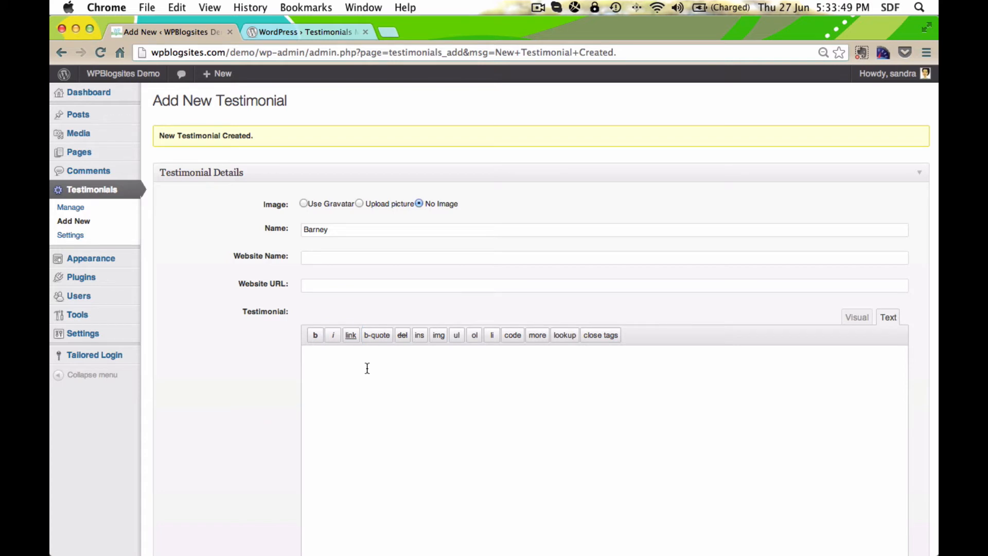
pyautogui.write('Hi WPBlogsites,')
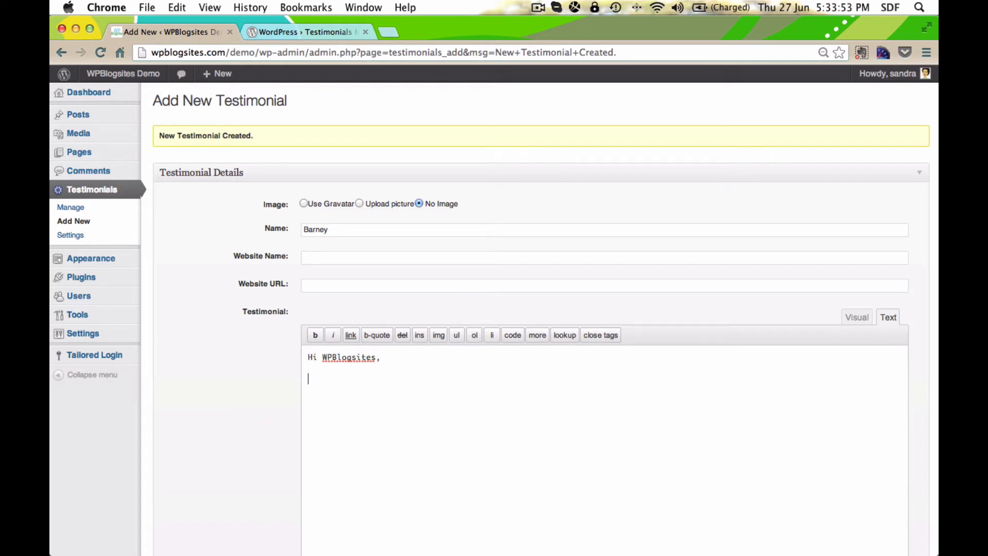
pyautogui.write('Thank')
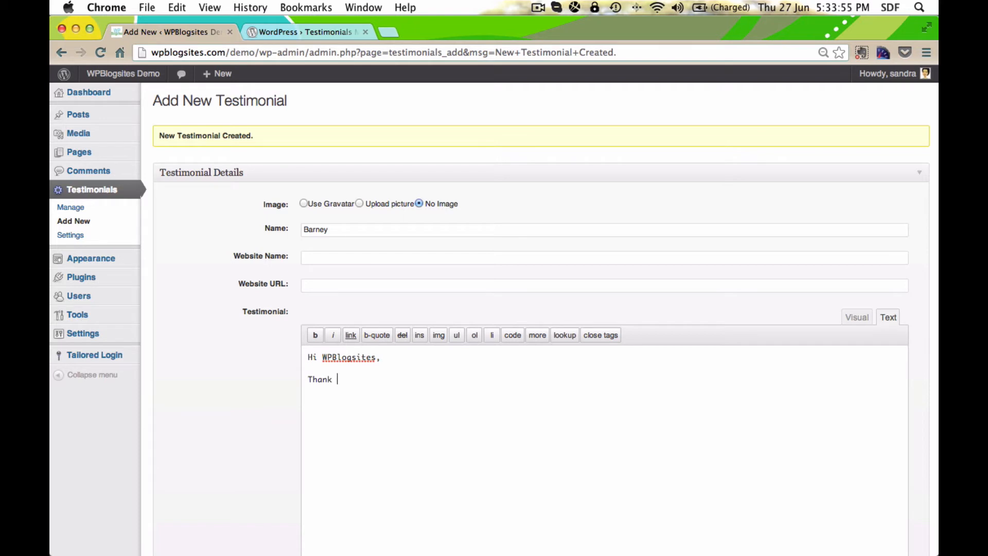
pyautogui.write('you for the awe')
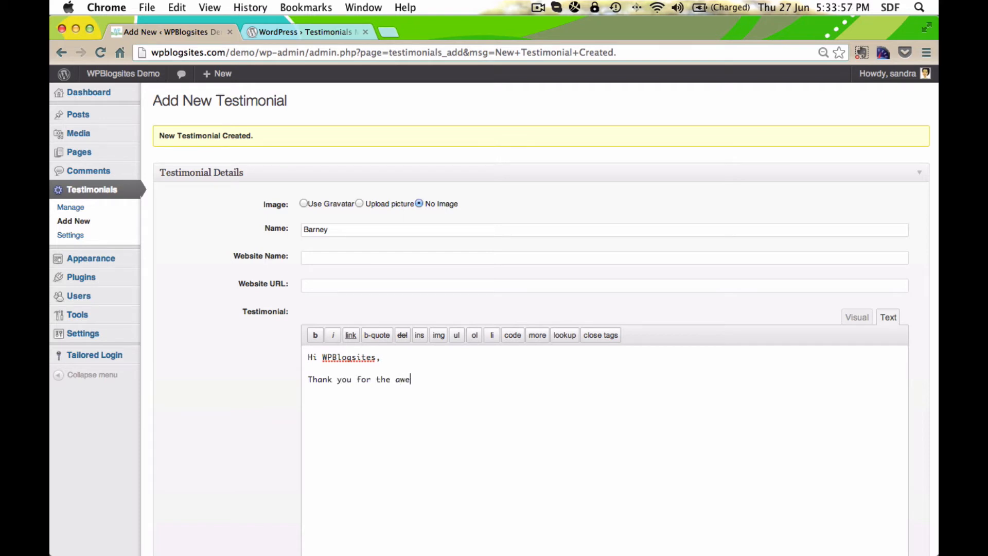
pyautogui.write('some')
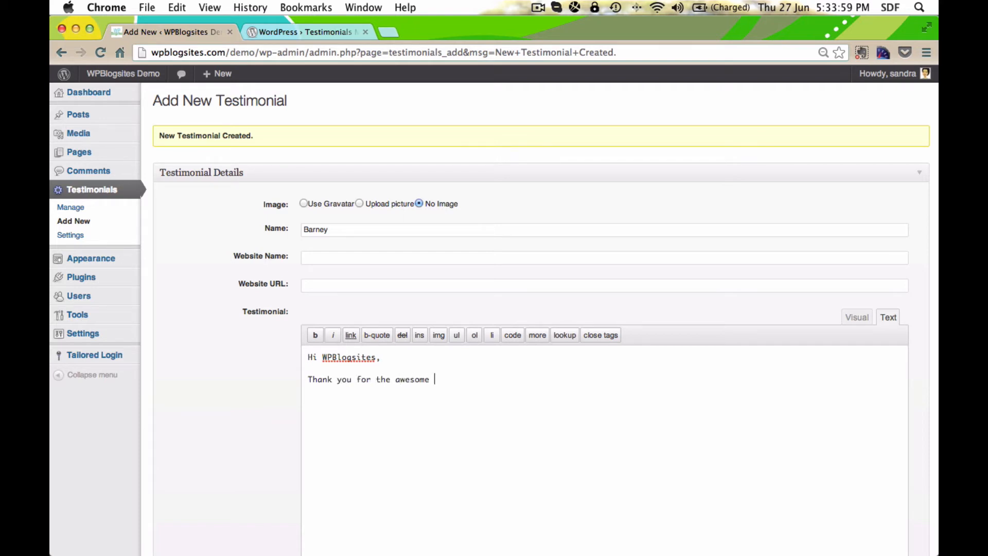
# Finish the message about showing it off and subway riders thinking I'm nuts
pyautogui.write('WordPRe')
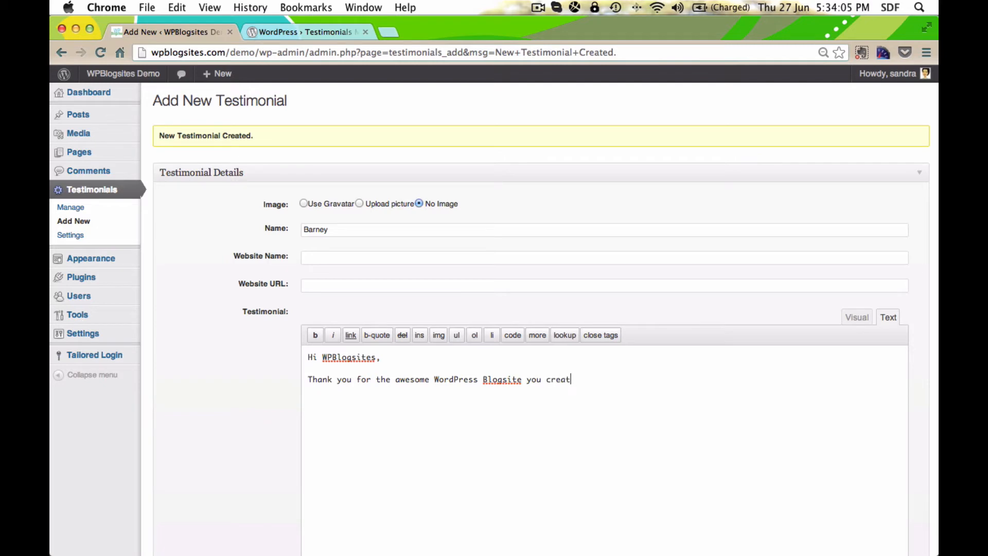
pyautogui.write('ed for me. I am')
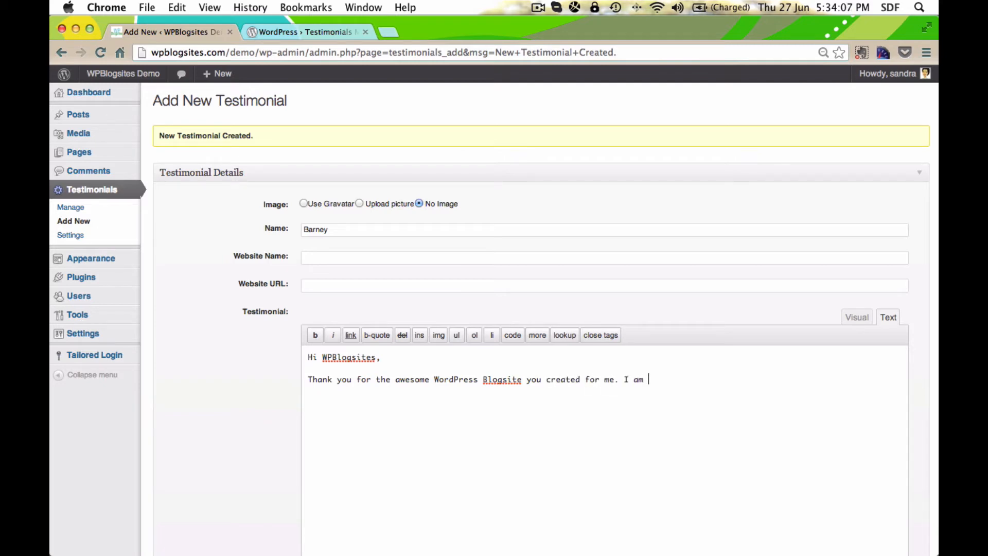
pyautogui.write('showing')
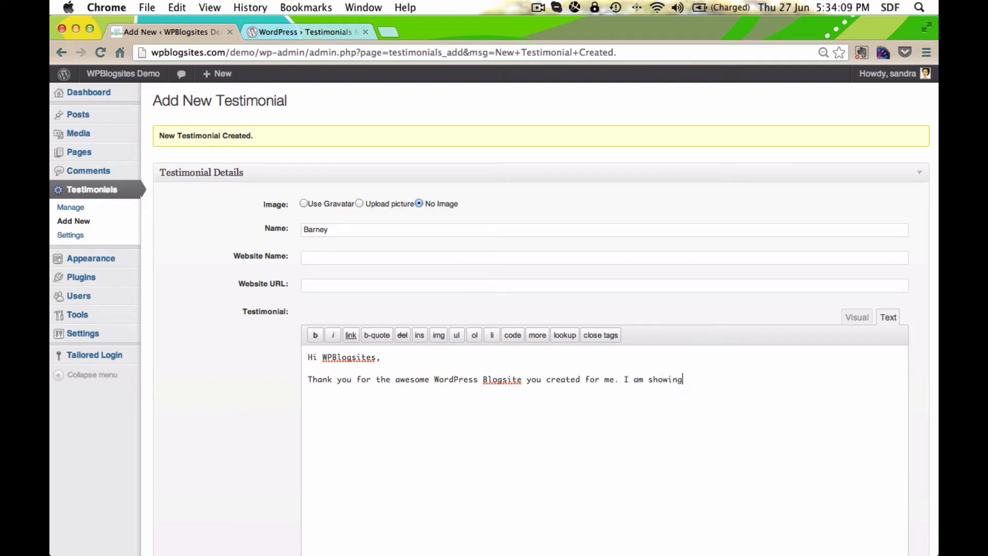
pyautogui.write('it off reg')
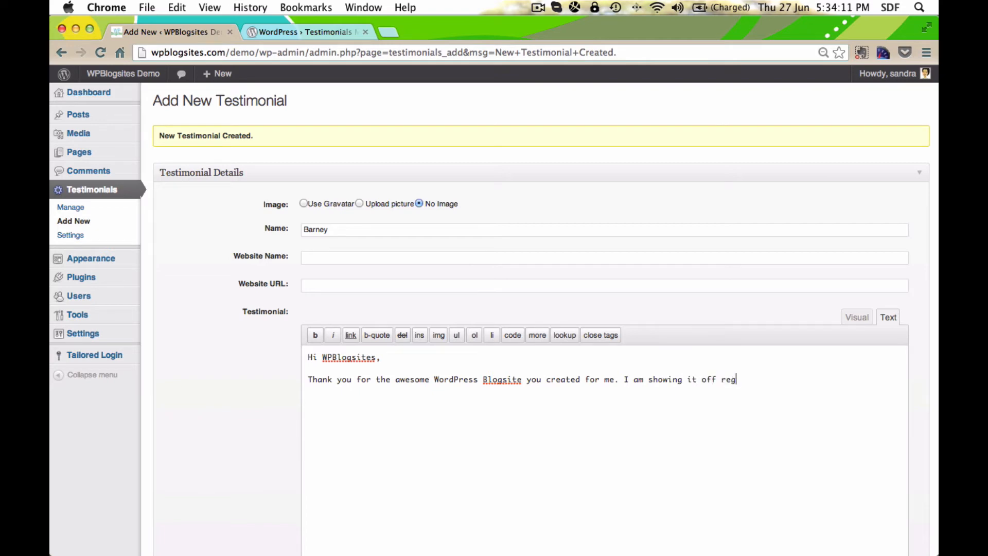
pyautogui.write('ularly!')
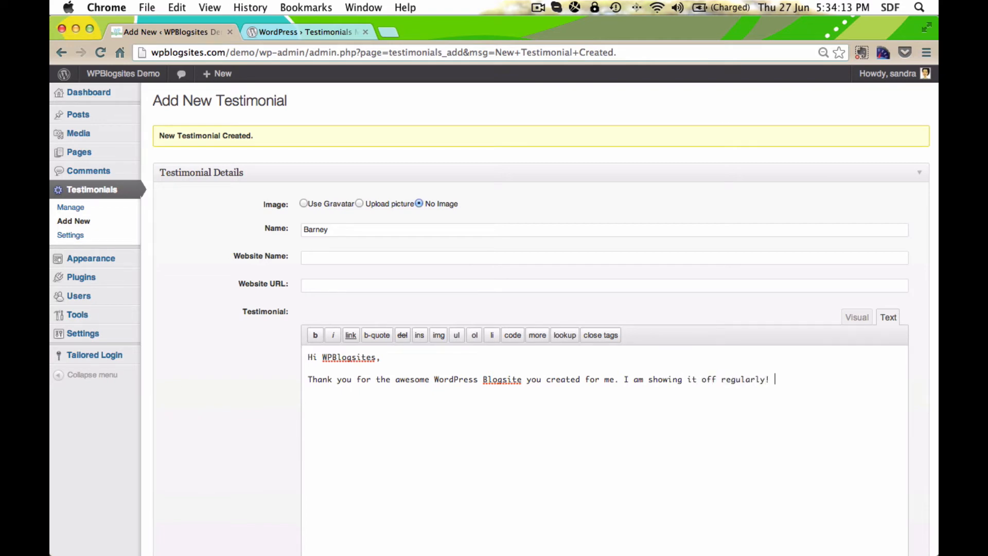
pyautogui.write('Peopl')
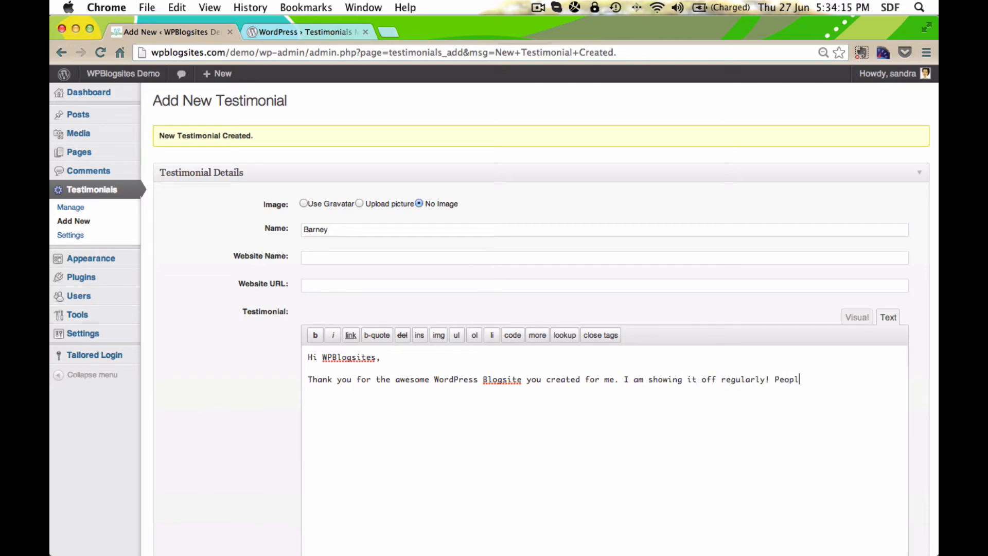
pyautogui.write('e on the subway think I')
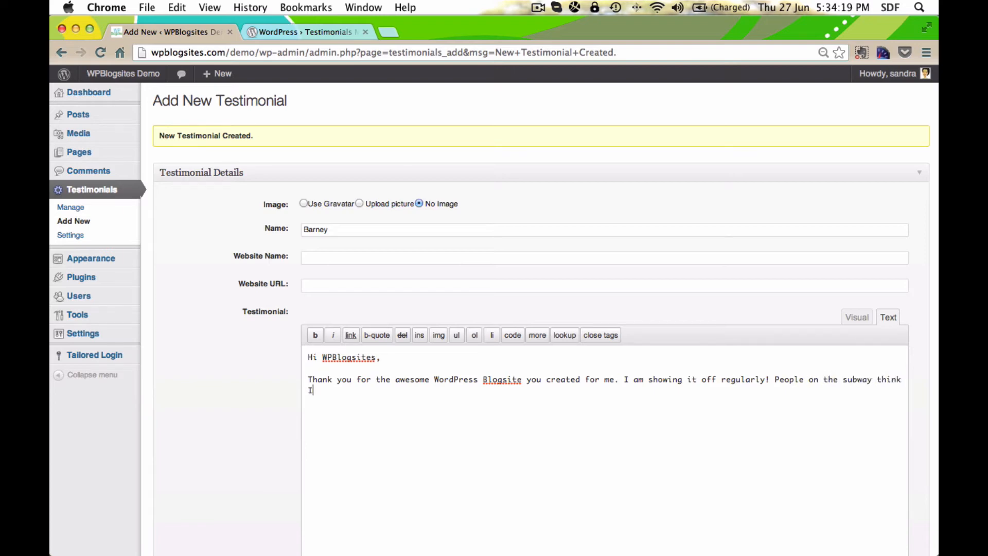
pyautogui.write("'m nuts! :)")
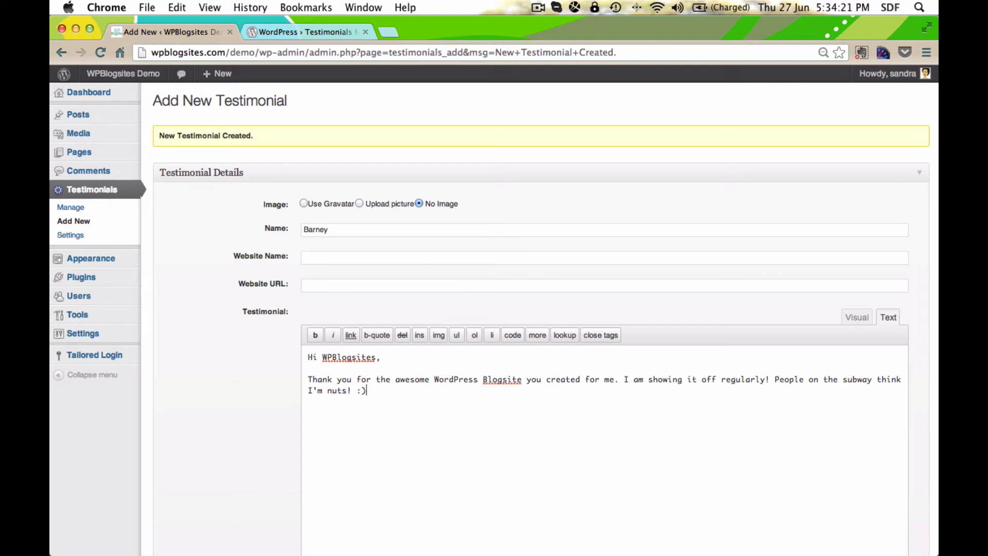
pyautogui.scroll(-3)
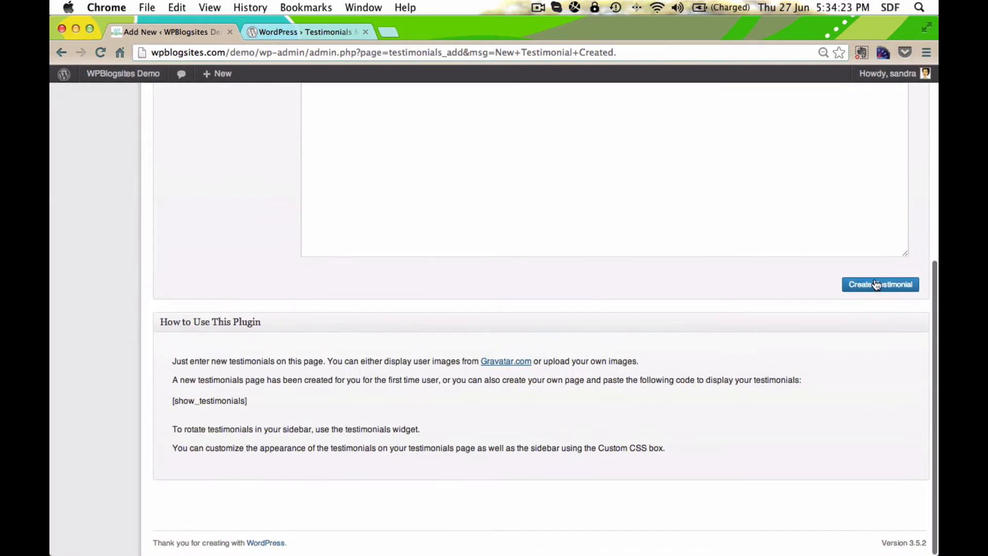
# Create Barney's testimonial and scroll over the refreshed blank form and plugin notes
pyautogui.click(880, 284)
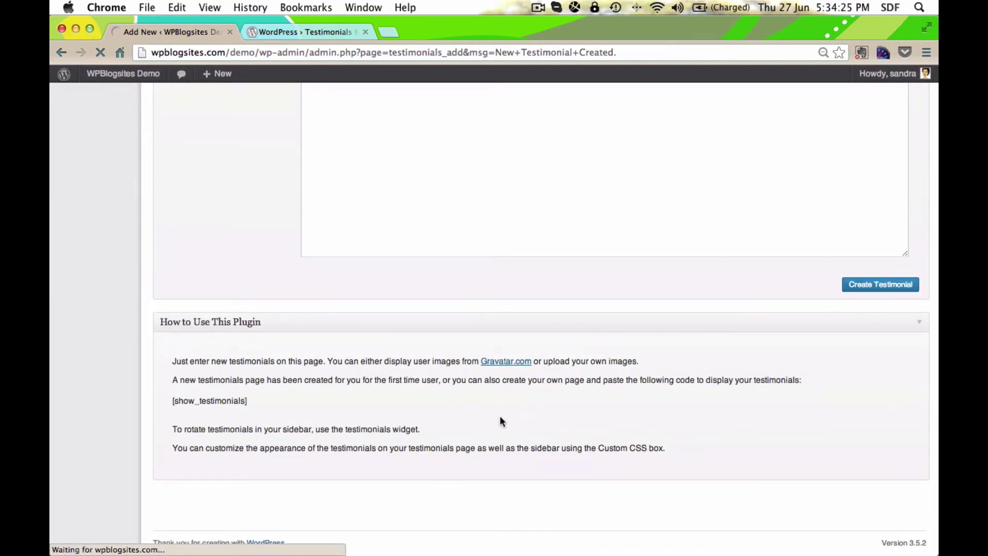
pyautogui.scroll(3)
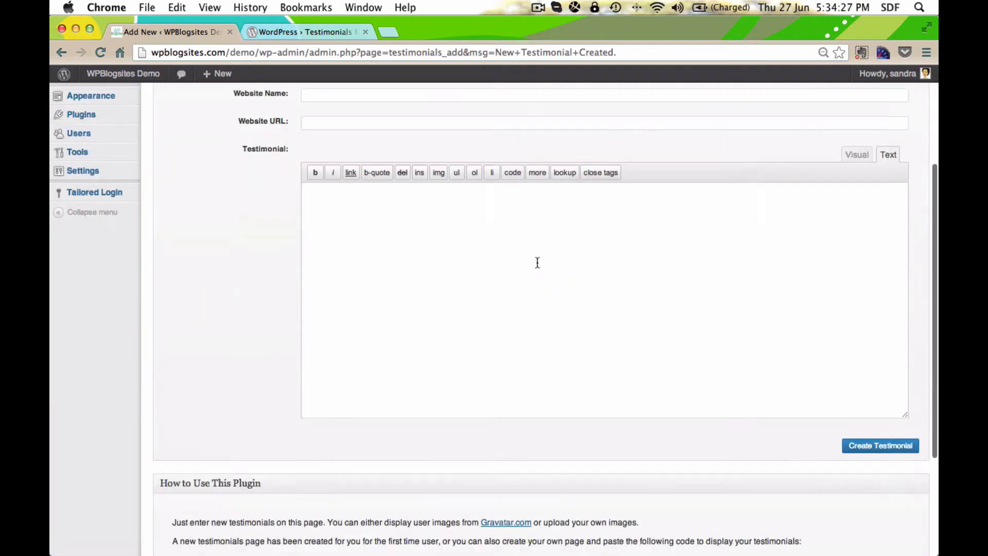
pyautogui.scroll(-3)
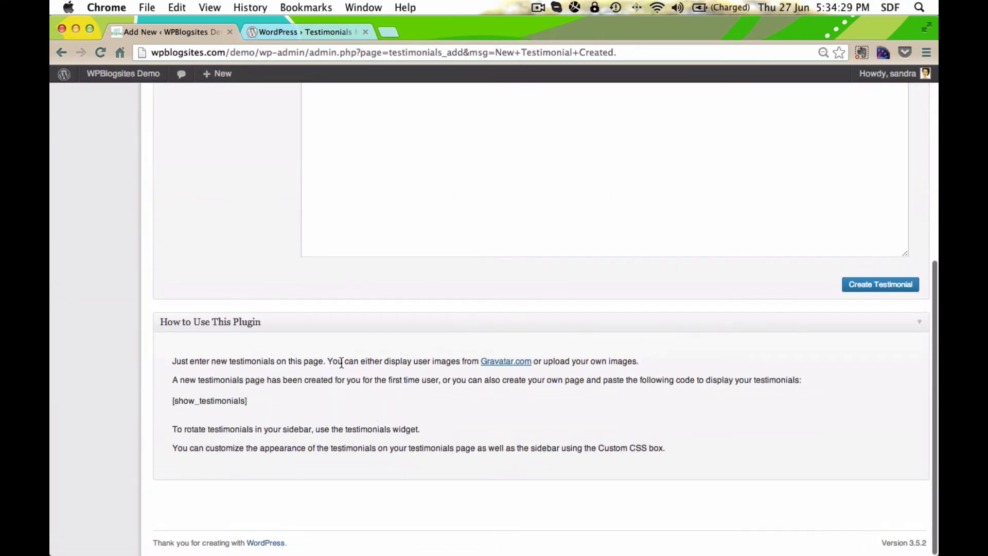
pyautogui.moveTo(246, 398)
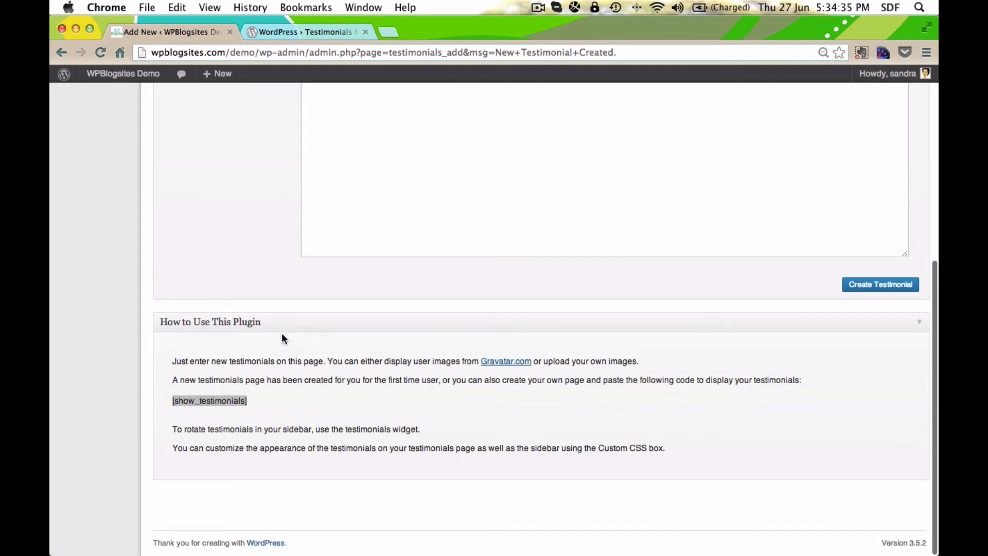
pyautogui.moveTo(221, 264)
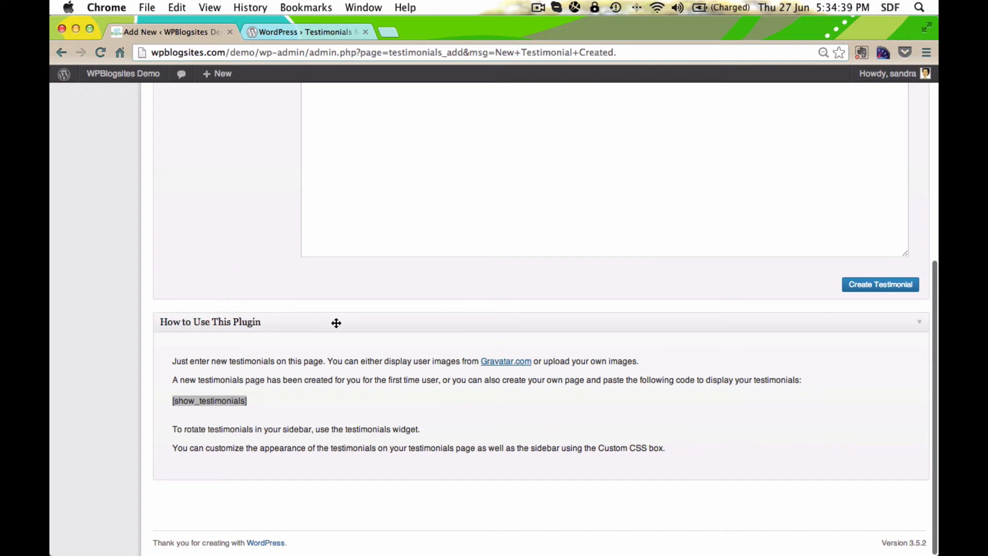
pyautogui.scroll(3)
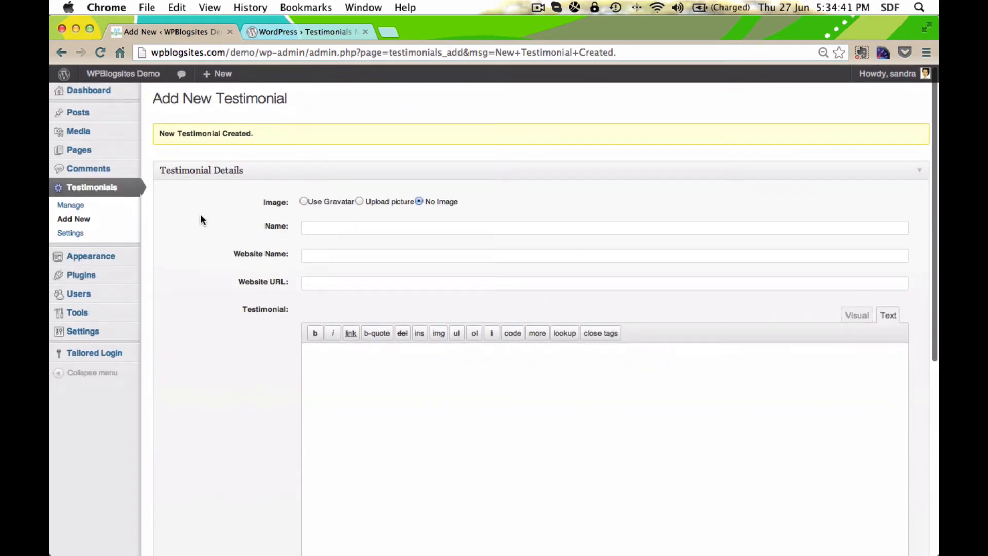
# Open Testimonials > Manage to list Sandra's, Ted's and Barney's testimonials
pyautogui.click(70, 205)
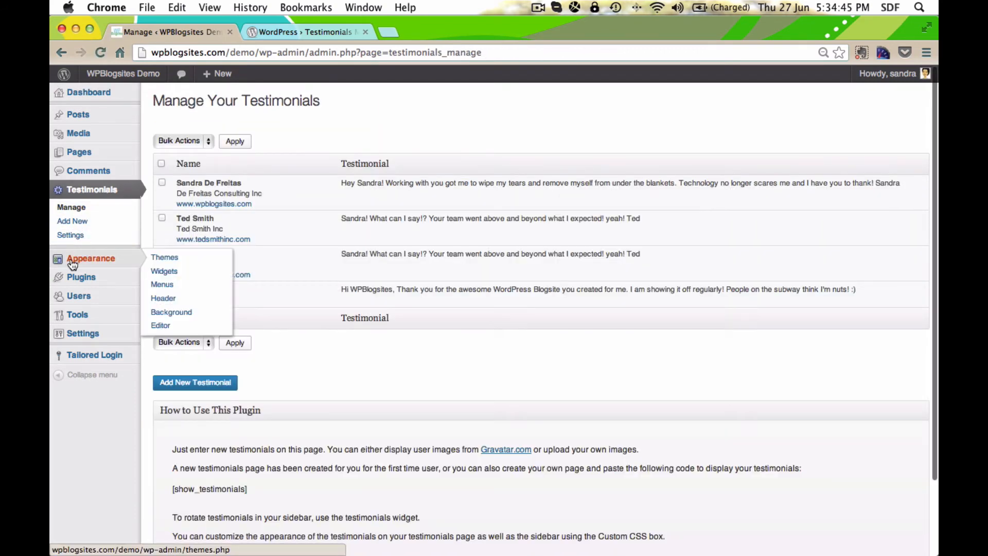
pyautogui.moveTo(346, 201)
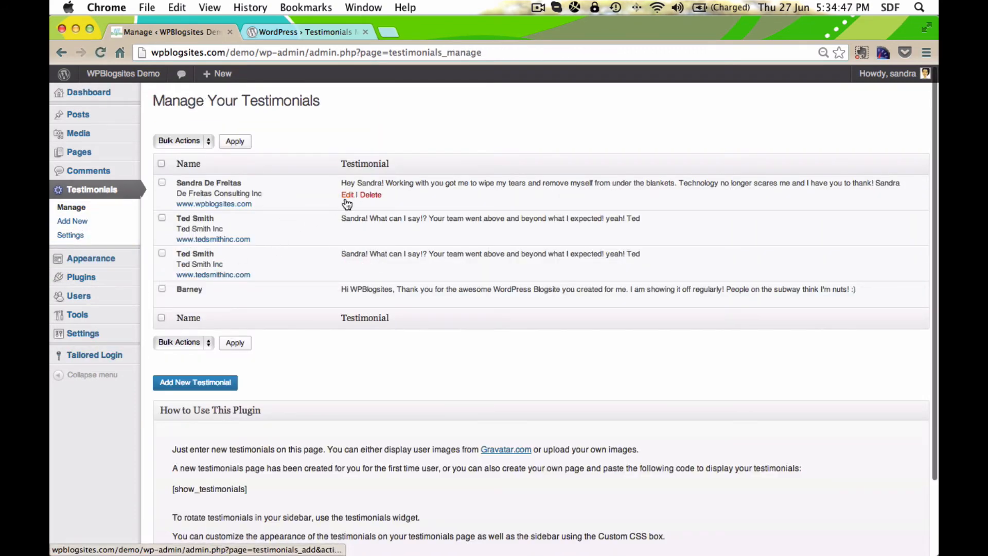
pyautogui.moveTo(390, 241)
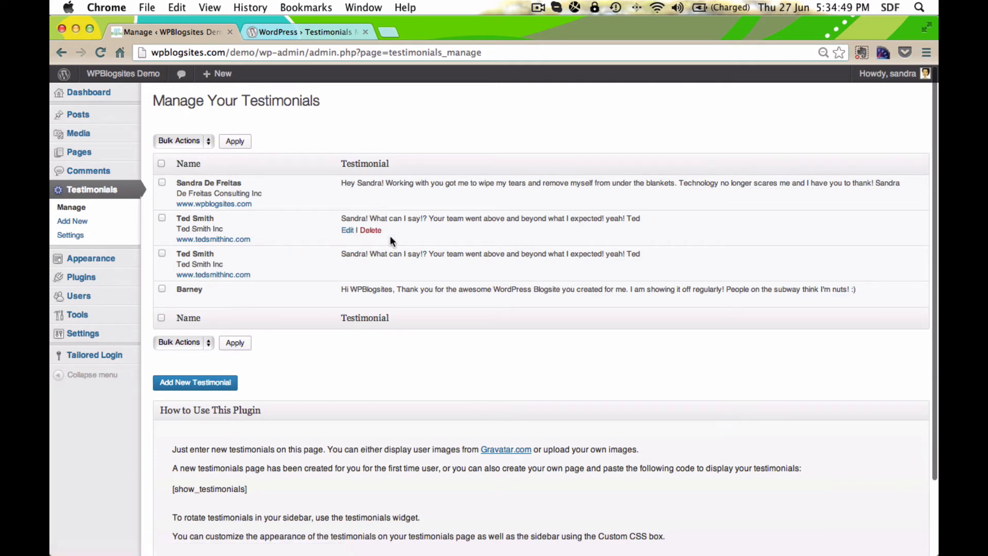
pyautogui.moveTo(376, 280)
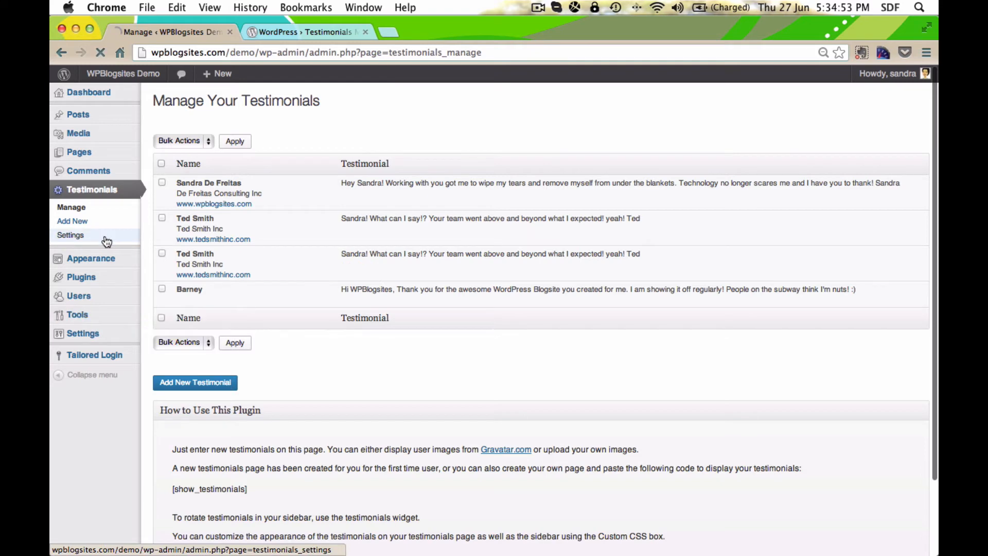
# Change the testimonial Items Per Page from 10 to 2 and save the settings
pyautogui.click(70, 235)
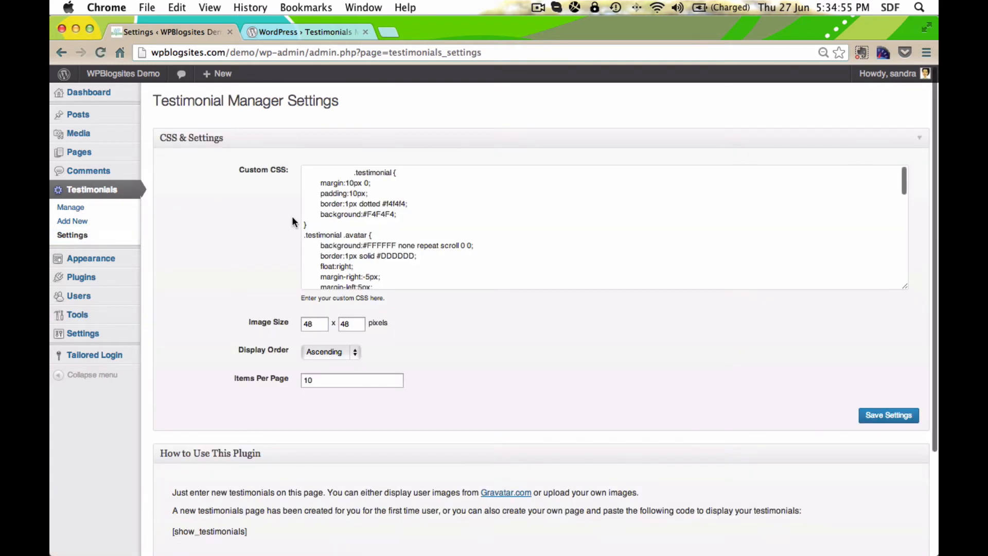
pyautogui.scroll(-3)
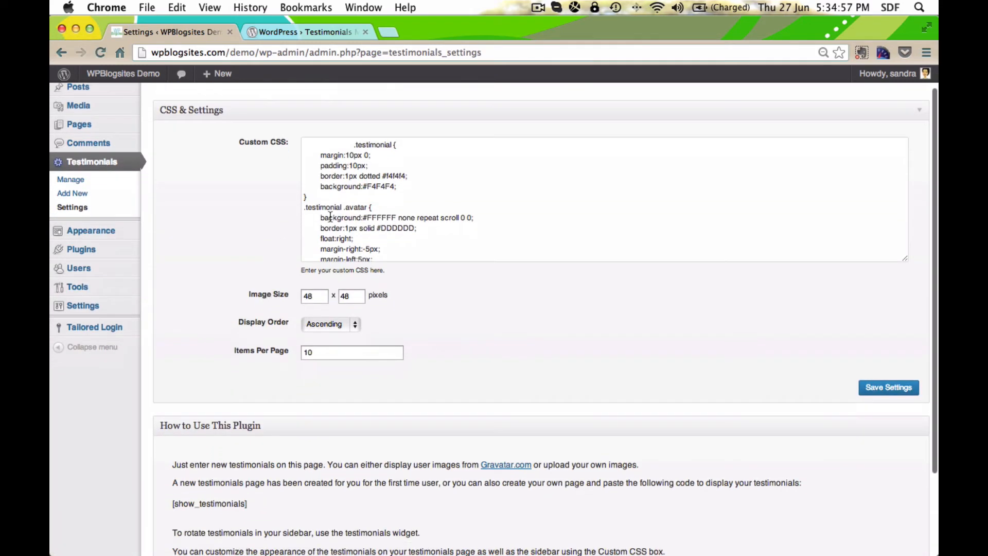
pyautogui.moveTo(378, 286)
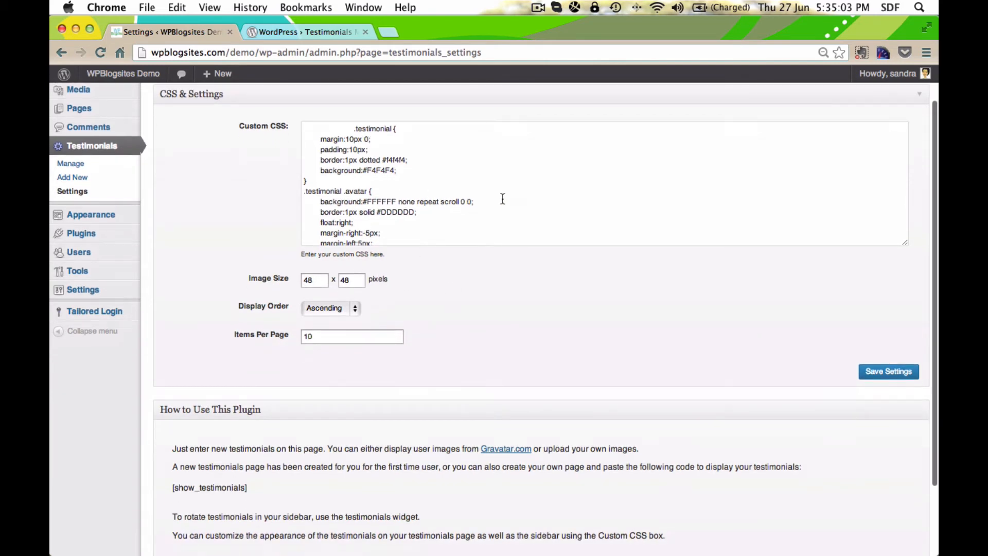
pyautogui.scroll(-3)
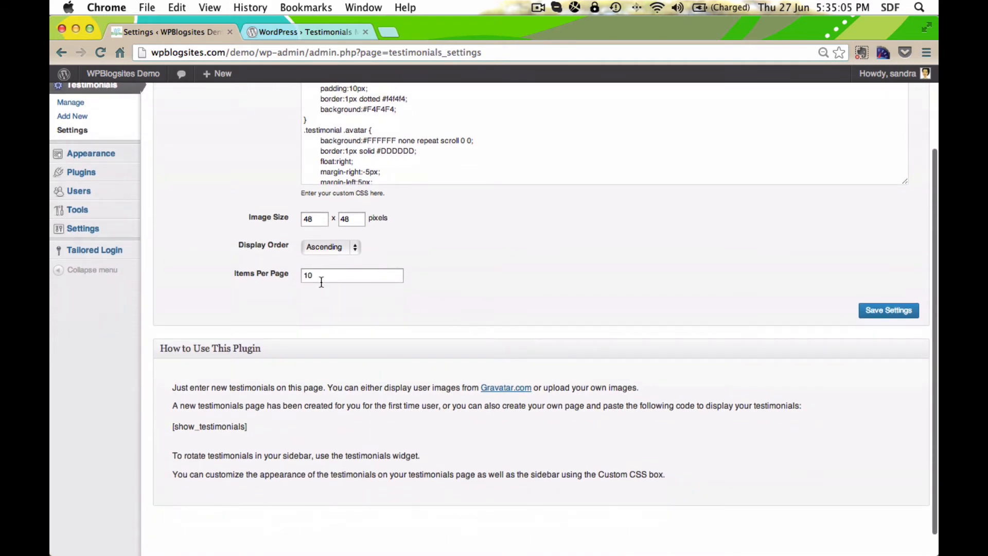
pyautogui.click(352, 274)
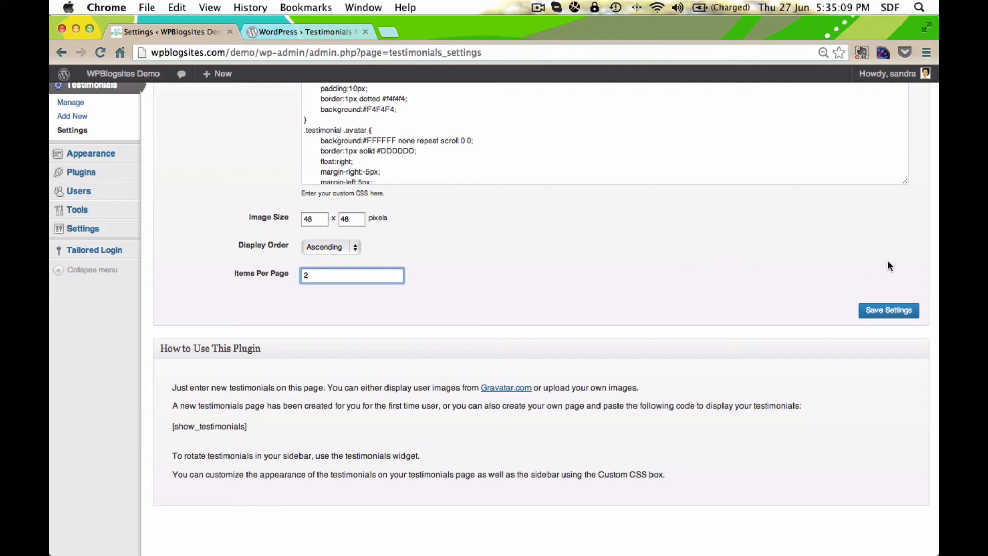
pyautogui.click(887, 309)
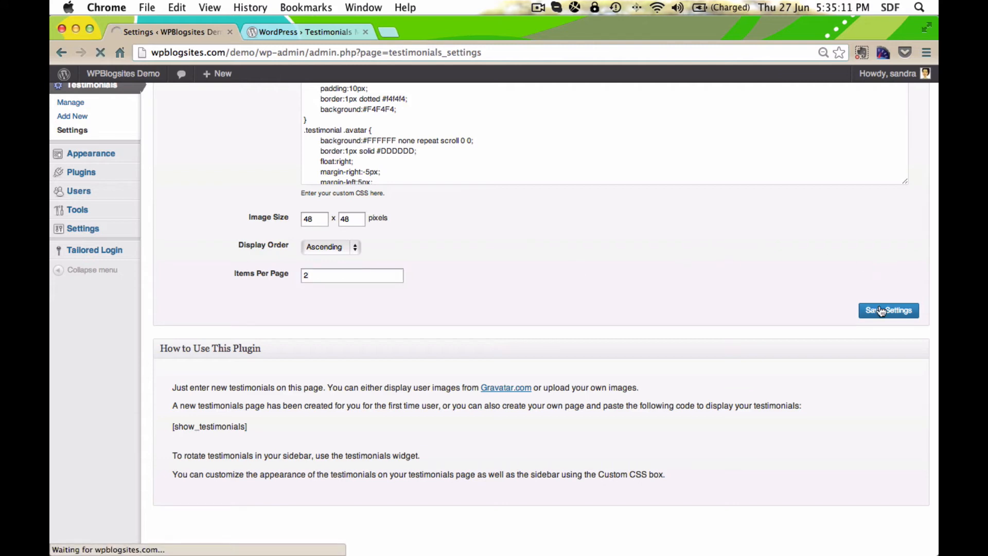
pyautogui.click(887, 310)
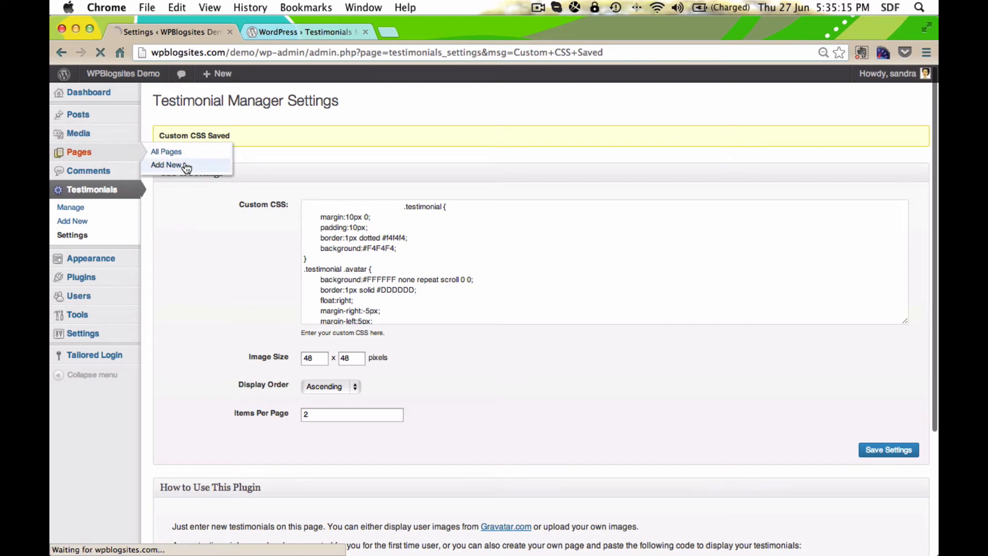
# Open the Testimonials page with its [show_testimonials] shortcode from All Pages for editing
pyautogui.click(168, 165)
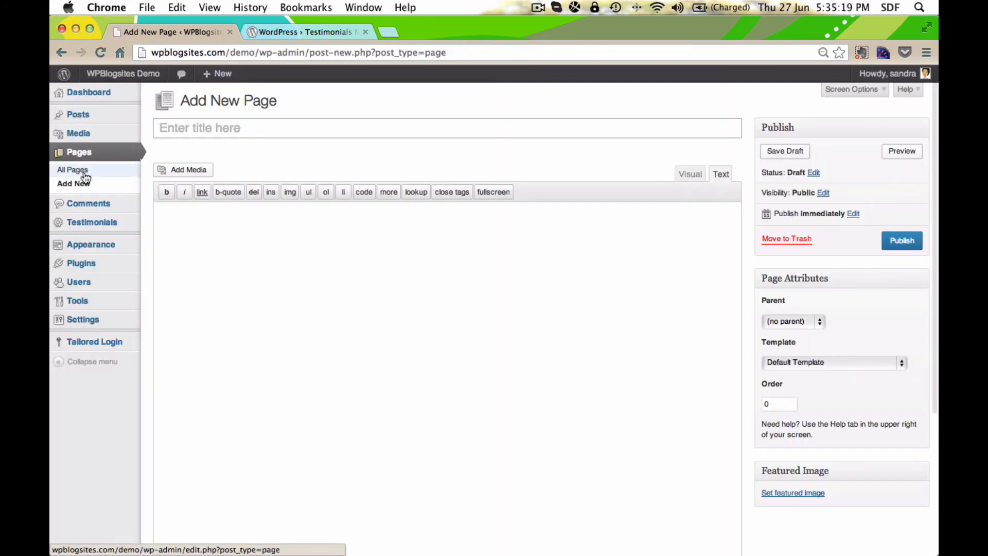
pyautogui.click(72, 169)
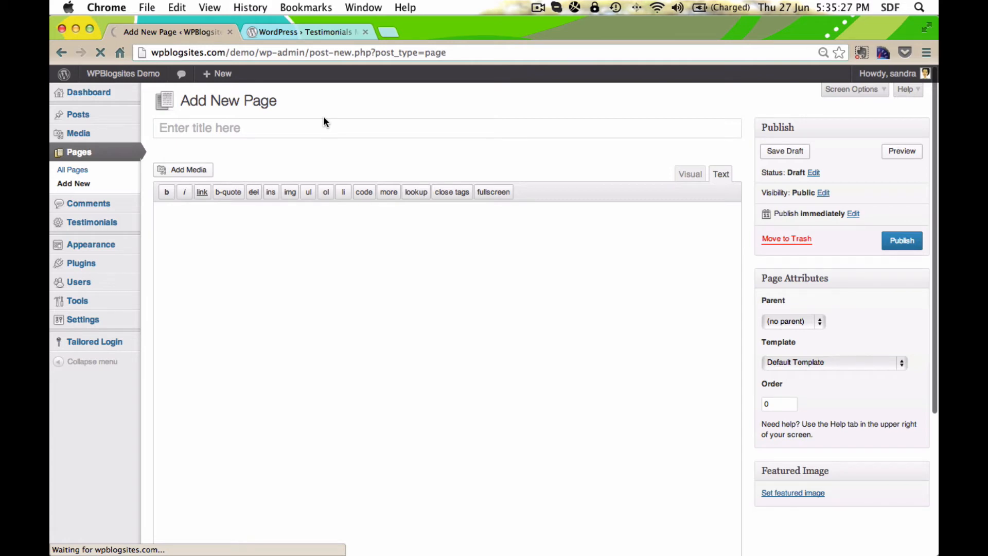
pyautogui.click(72, 169)
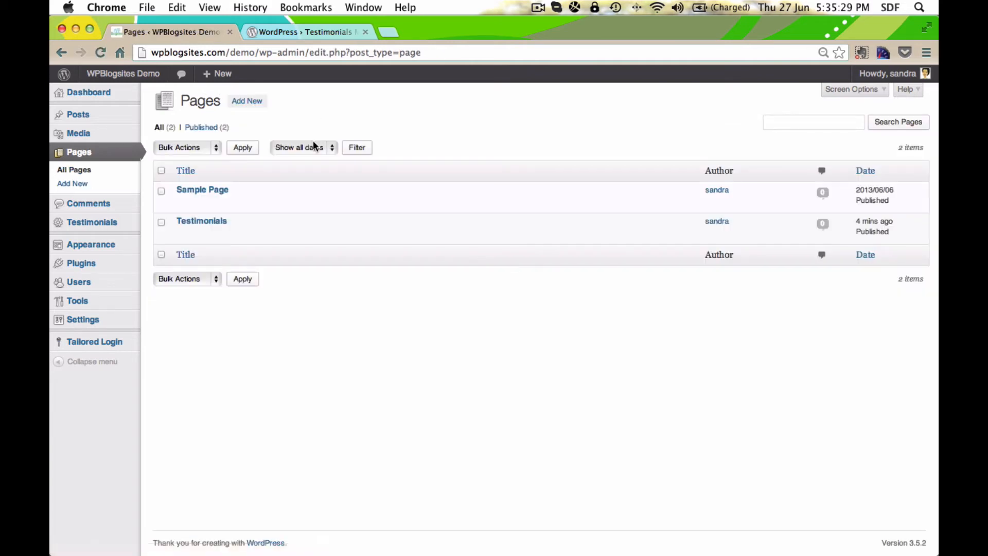
pyautogui.moveTo(208, 227)
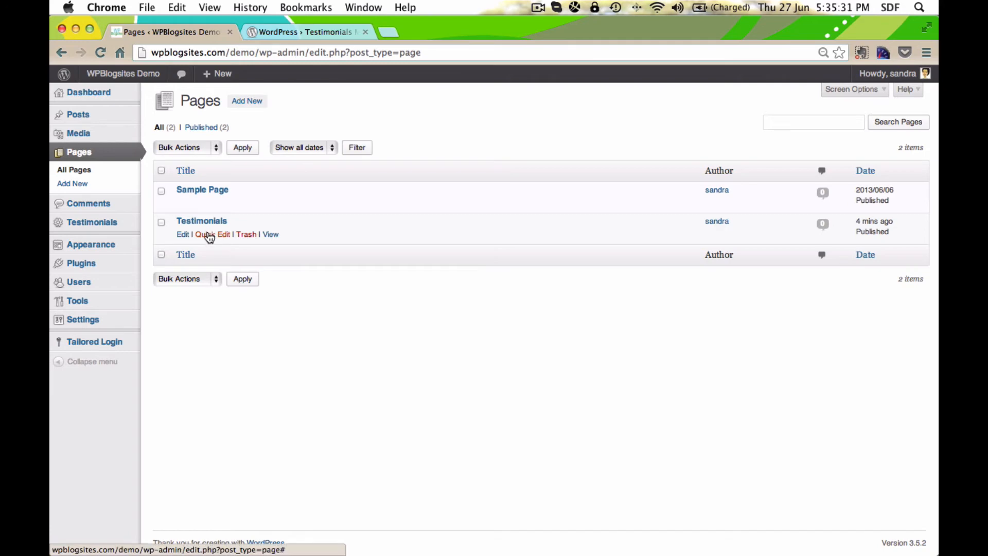
pyautogui.moveTo(183, 234)
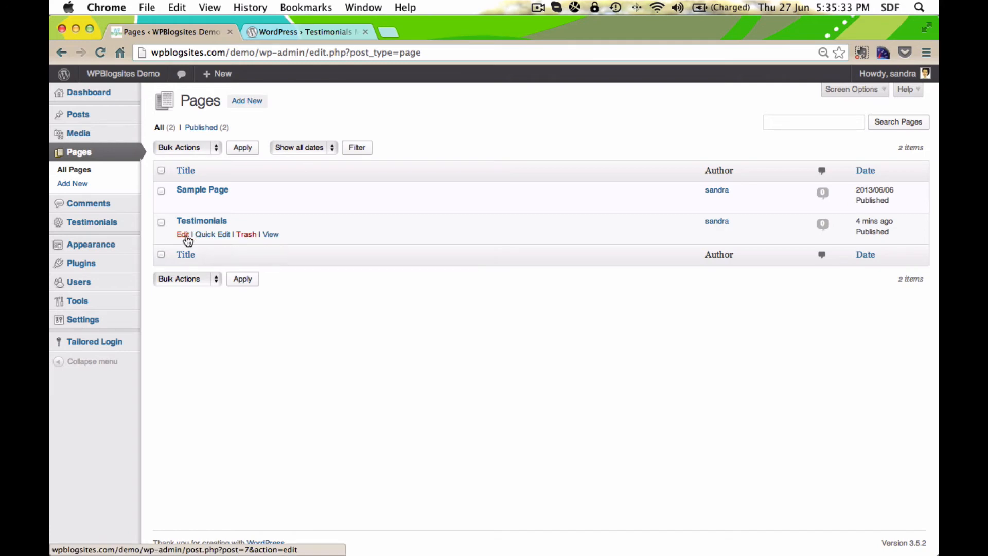
pyautogui.click(183, 234)
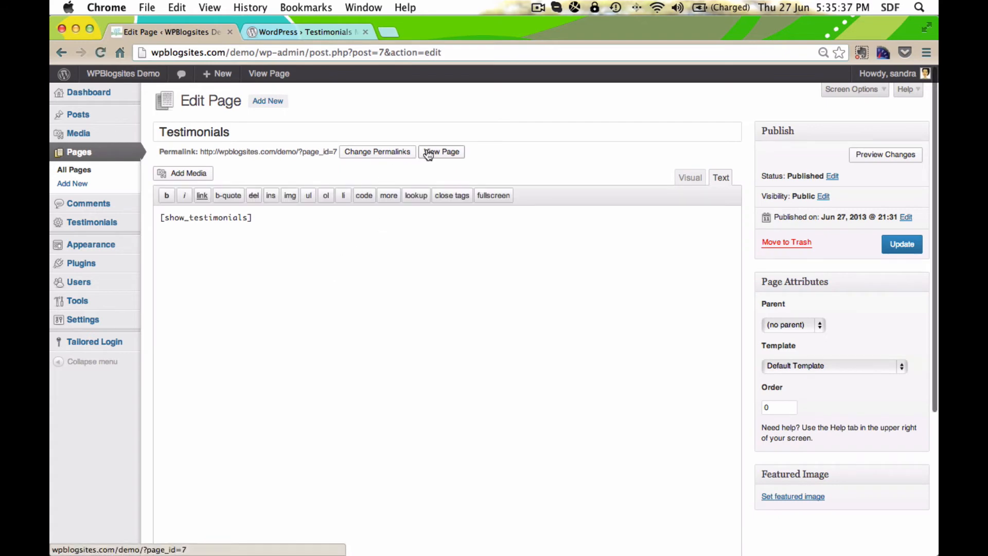
# View the live Testimonials page, go to page 2 with Barney's entry, then return to page 1
pyautogui.click(441, 151)
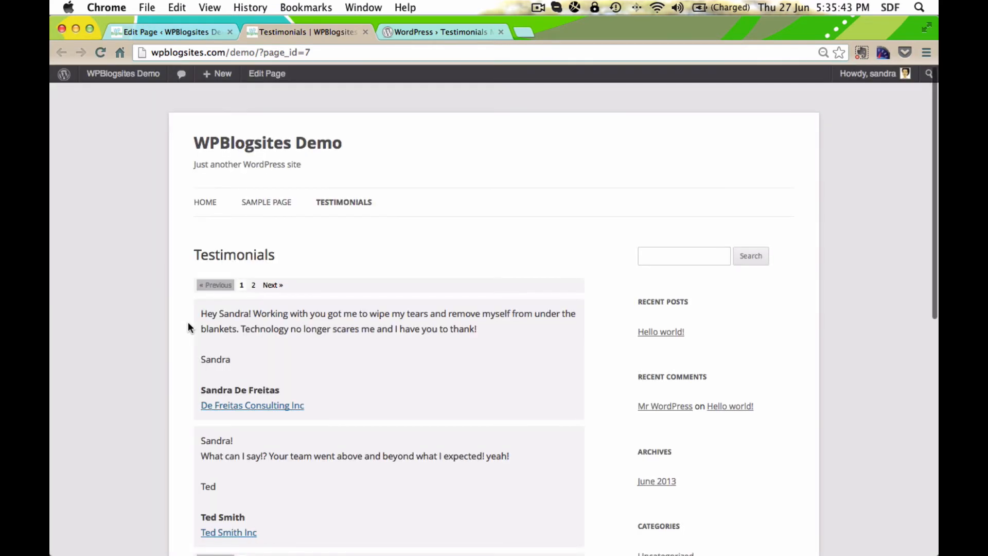
pyautogui.scroll(-3)
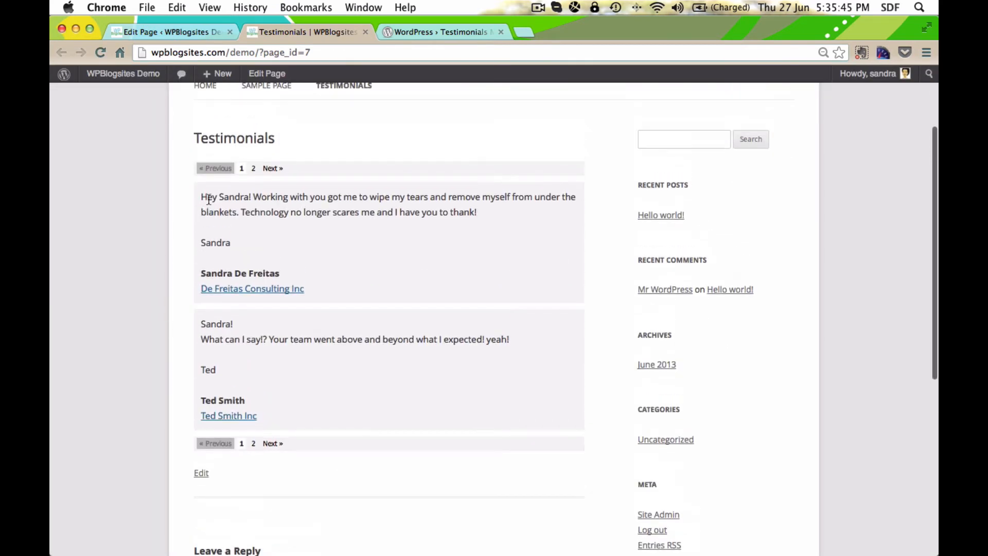
pyautogui.moveTo(248, 174)
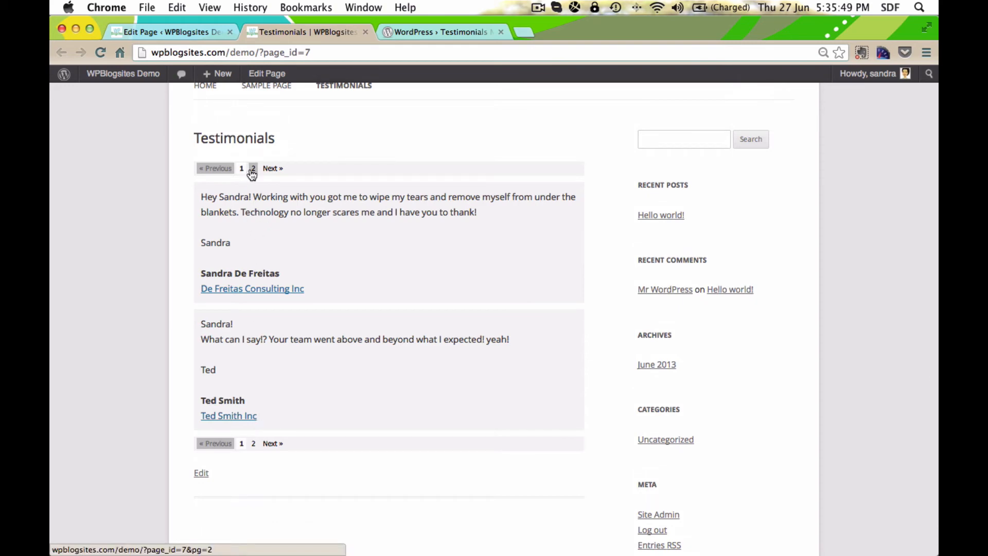
pyautogui.click(253, 168)
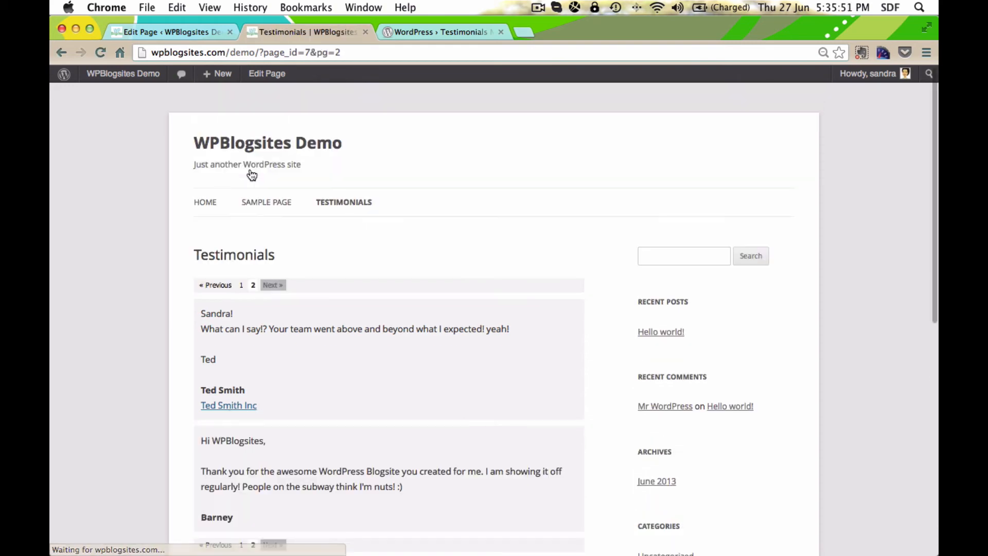
pyautogui.scroll(-3)
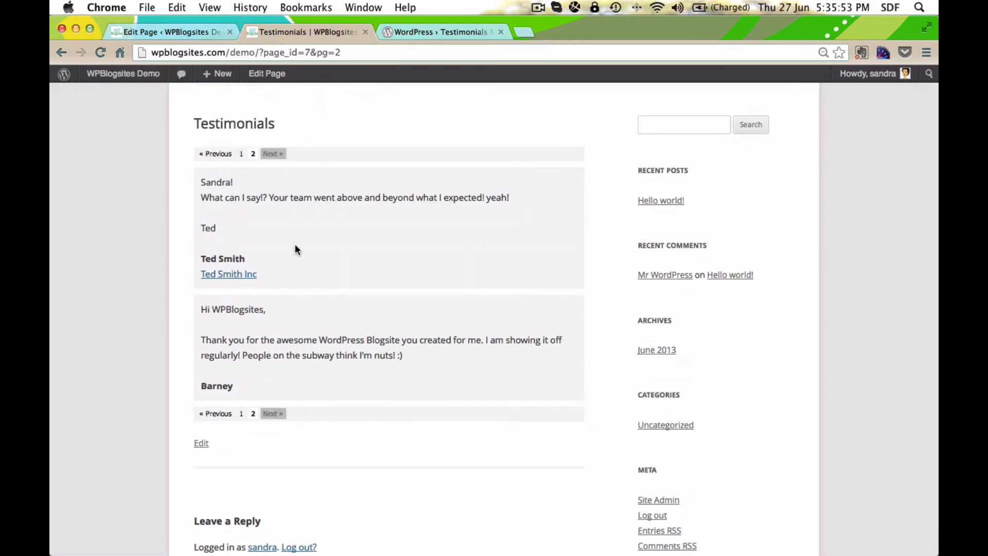
pyautogui.moveTo(273, 163)
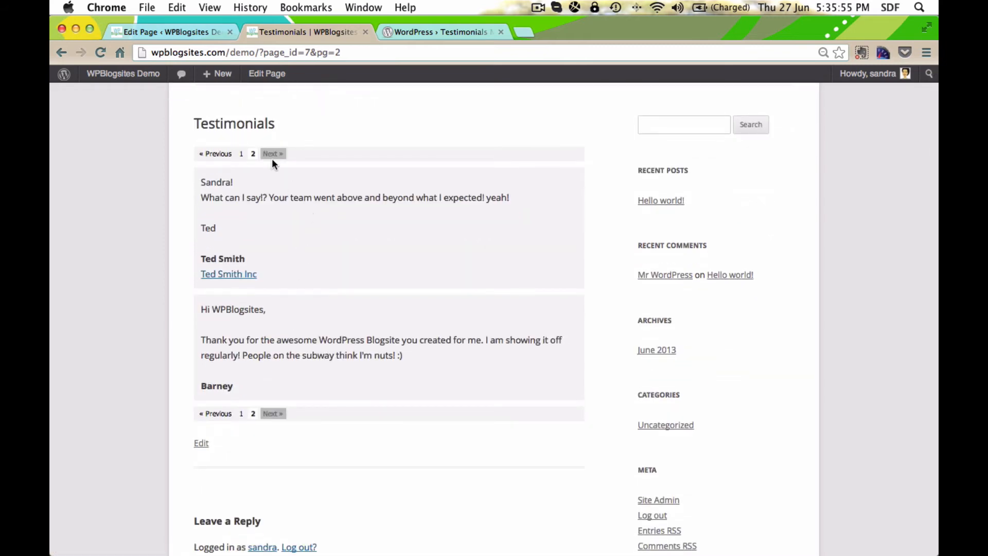
pyautogui.click(216, 153)
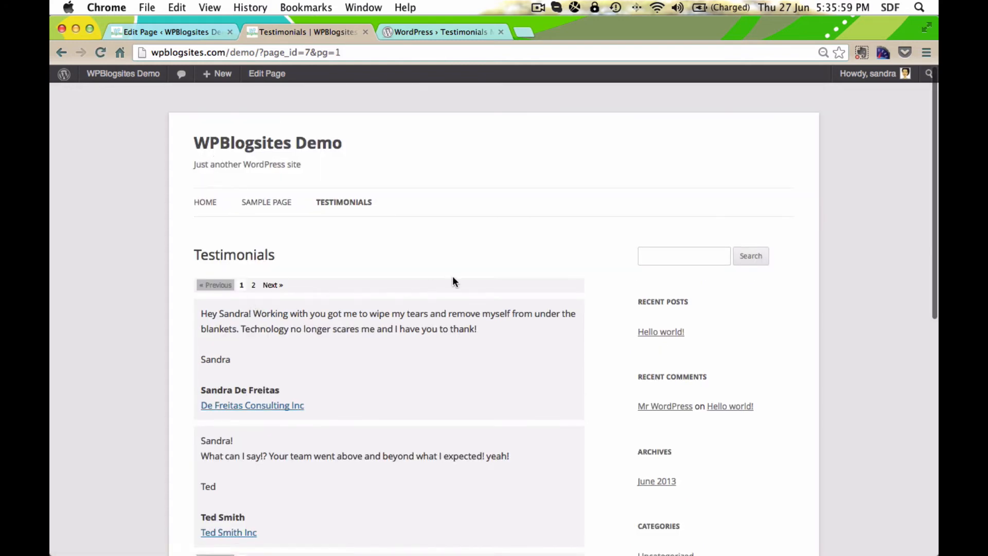
pyautogui.moveTo(356, 308)
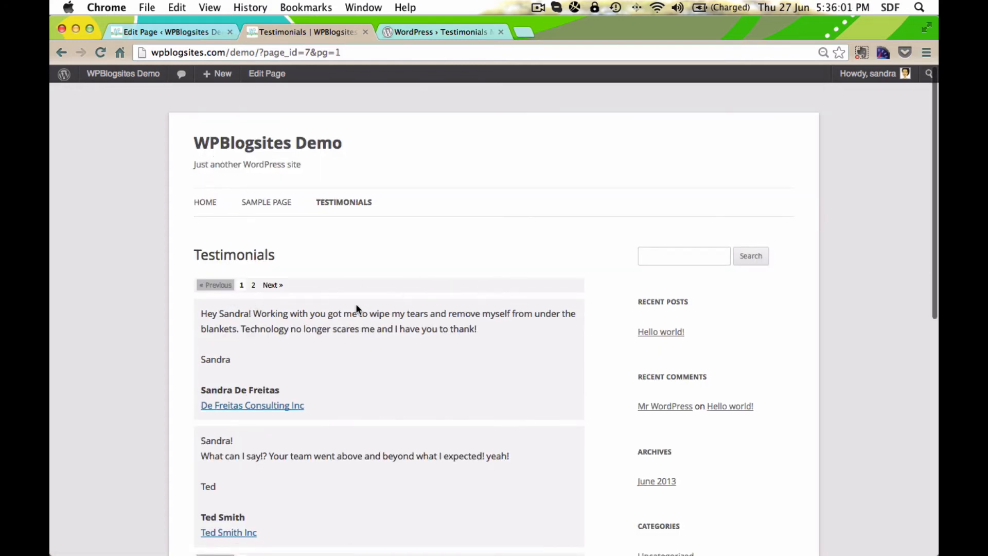
pyautogui.moveTo(213, 113)
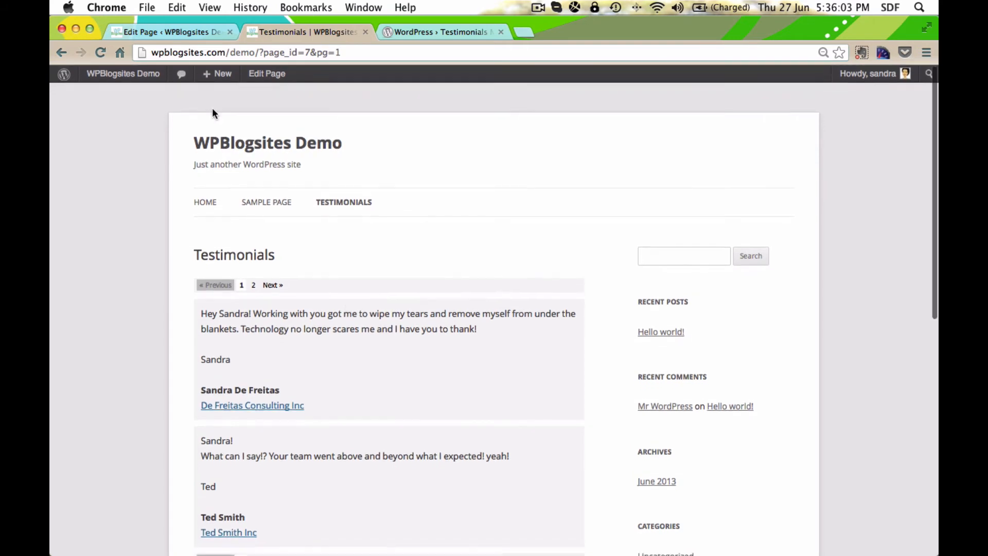
# Leave the Testimonials page editor for the Appearance > Widgets screen
pyautogui.click(267, 73)
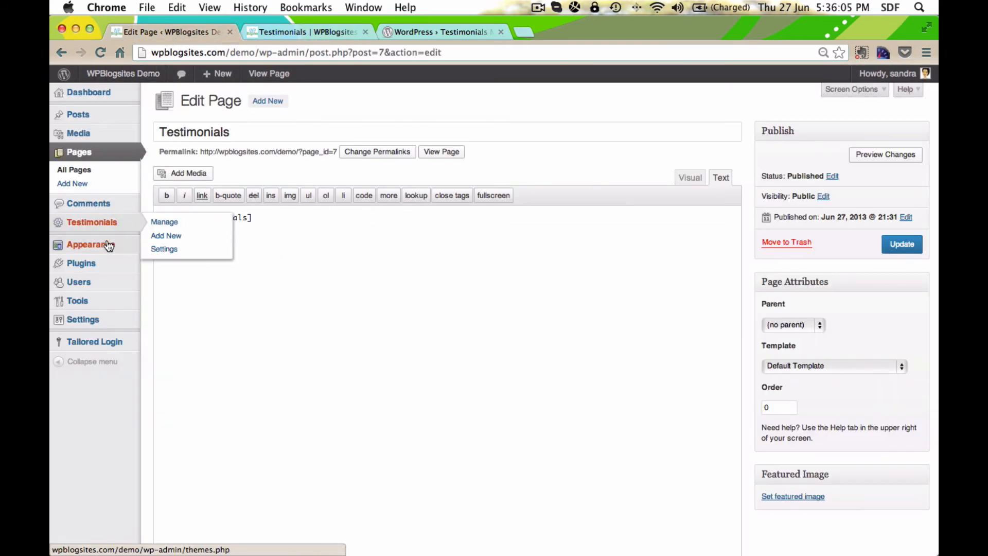
pyautogui.click(90, 244)
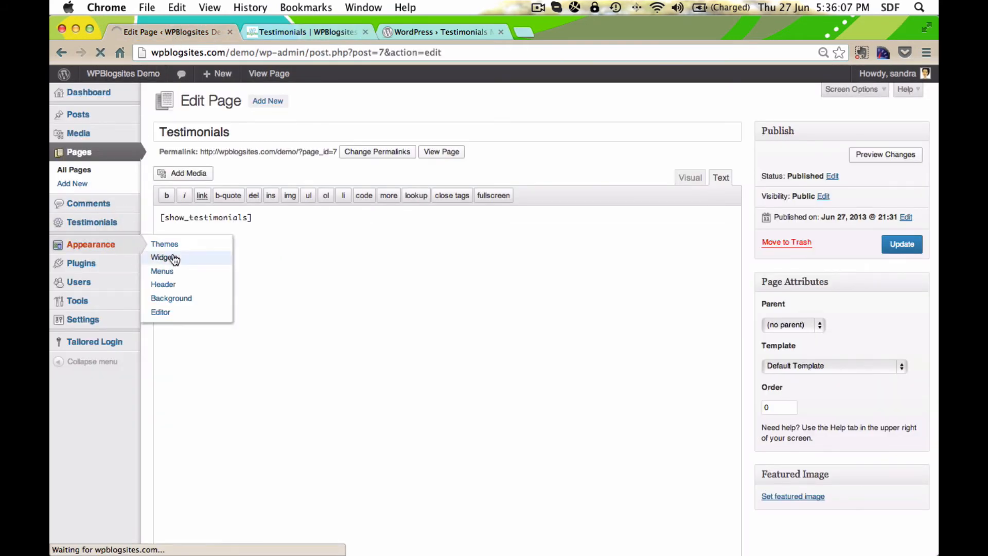
pyautogui.click(165, 257)
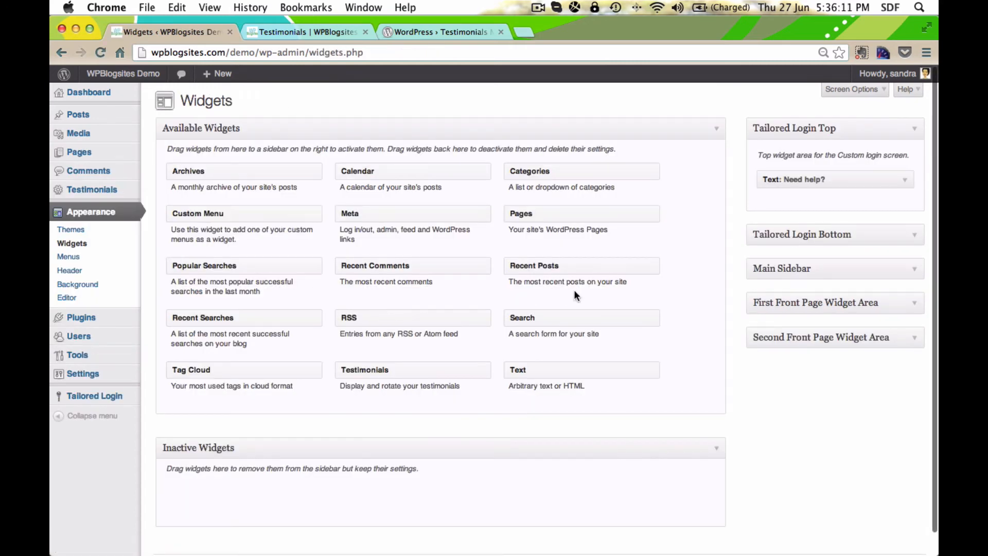
pyautogui.moveTo(614, 382)
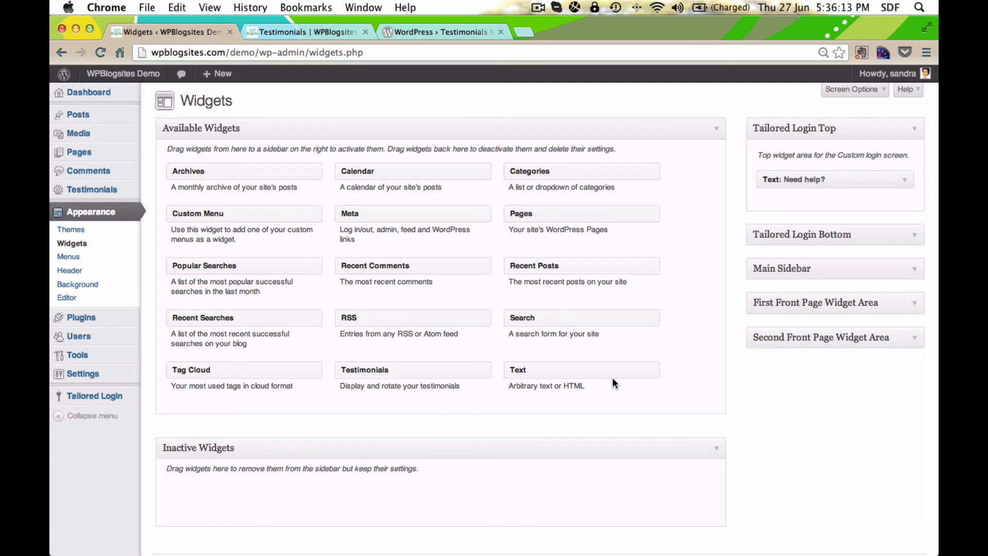
pyautogui.moveTo(467, 420)
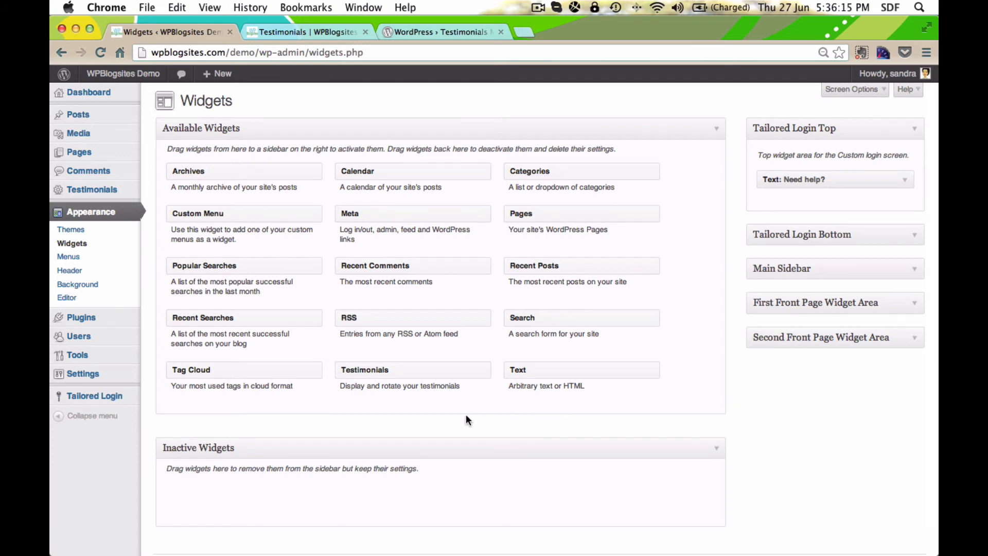
pyautogui.moveTo(390, 265)
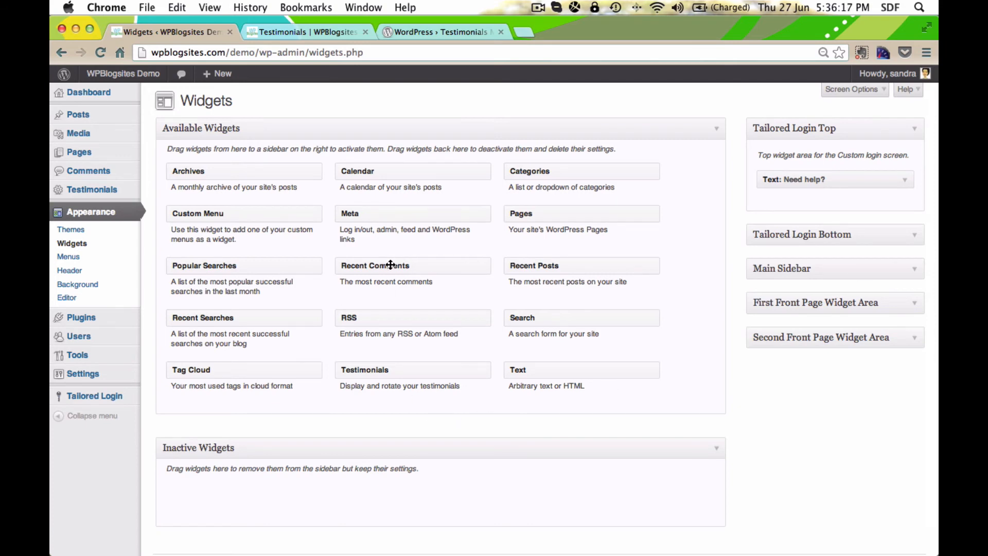
pyautogui.moveTo(615, 412)
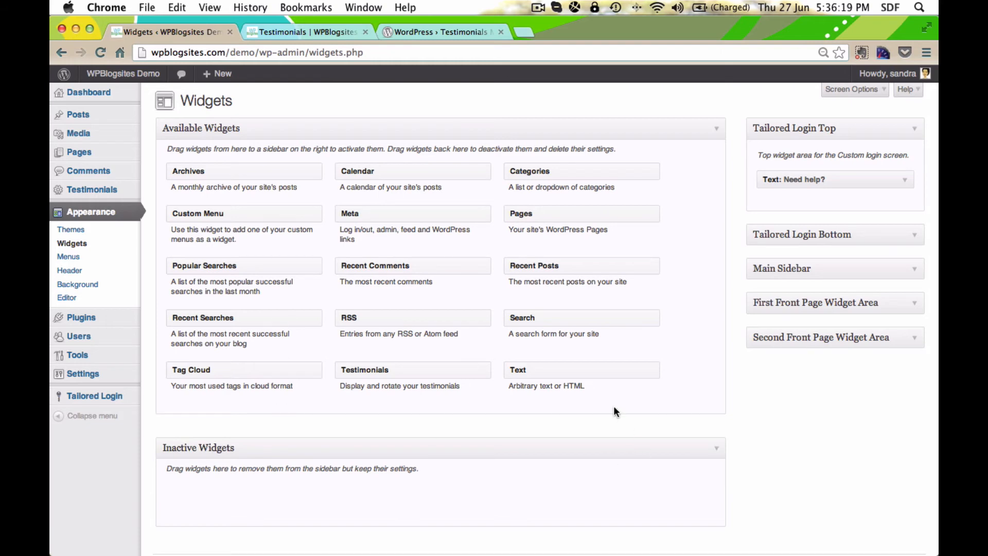
pyautogui.moveTo(477, 173)
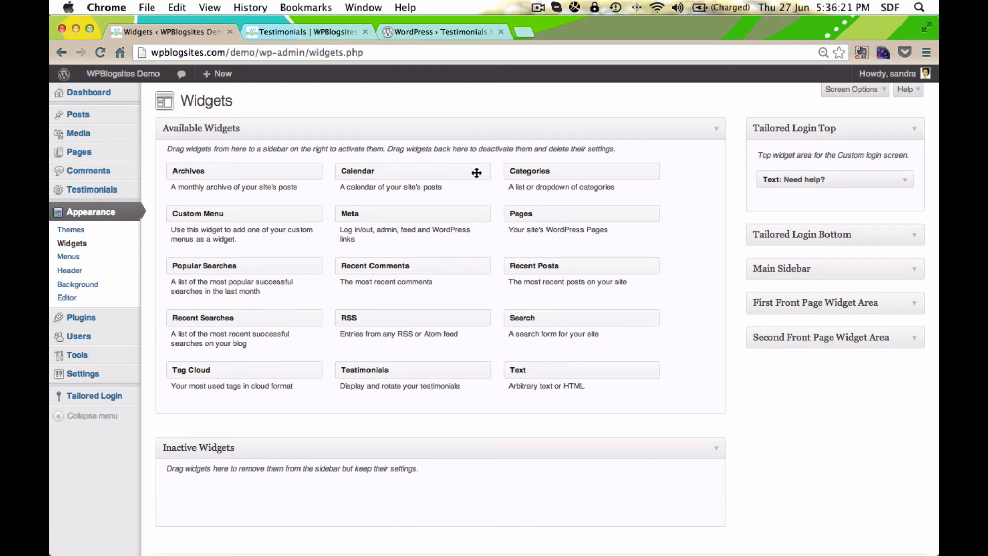
pyautogui.moveTo(380, 369)
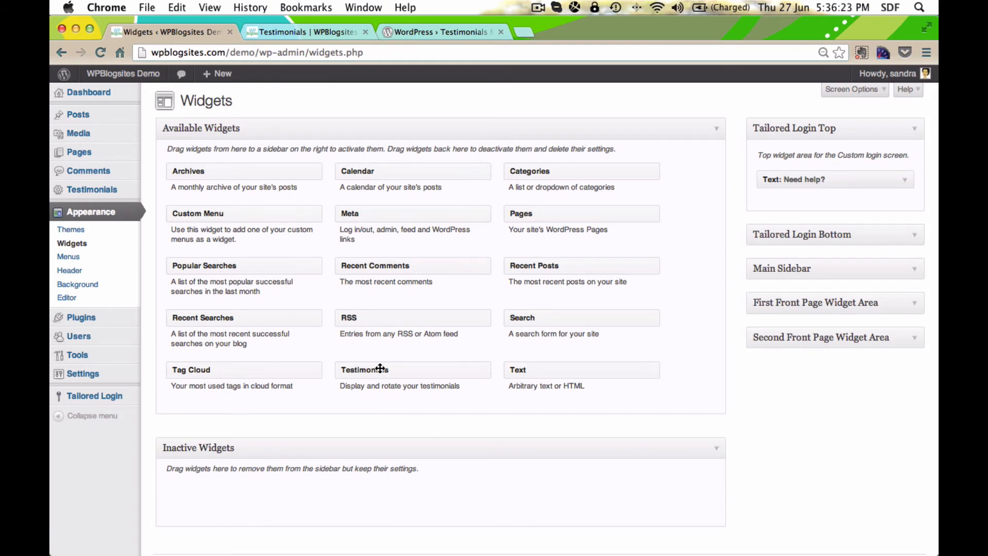
pyautogui.moveTo(370, 370)
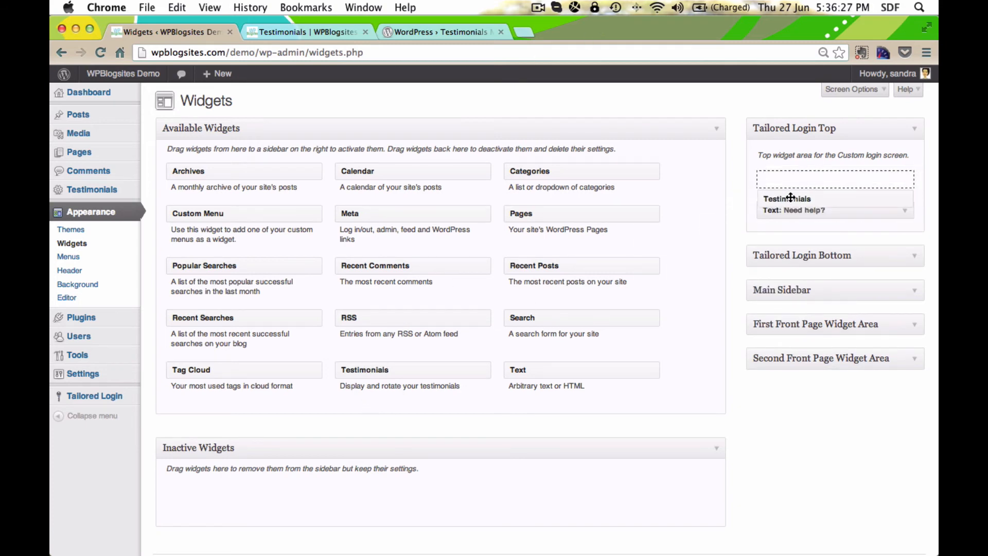
# Set the Testimonials widget to rotate 2 items, linked to the Testimonials page
pyautogui.click(786, 198)
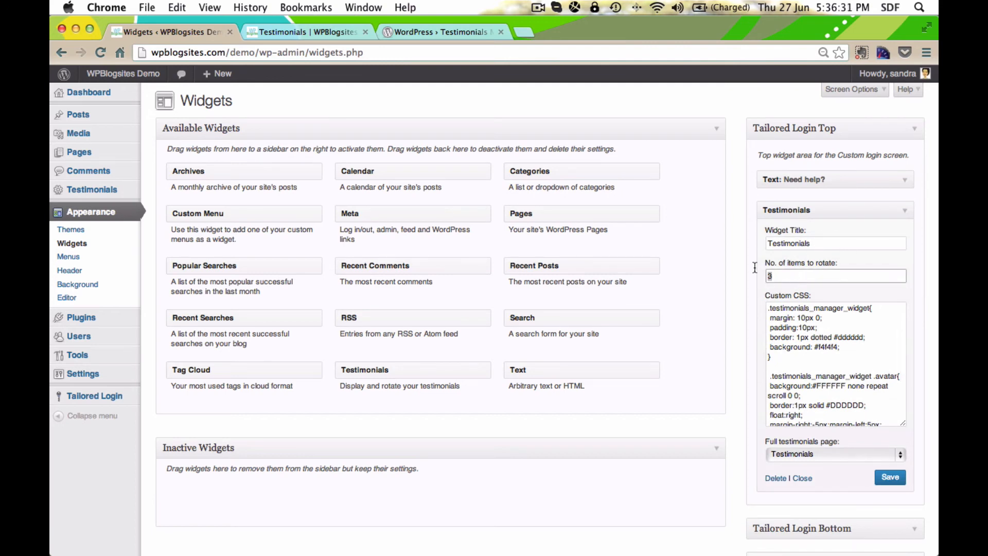
pyautogui.write('2')
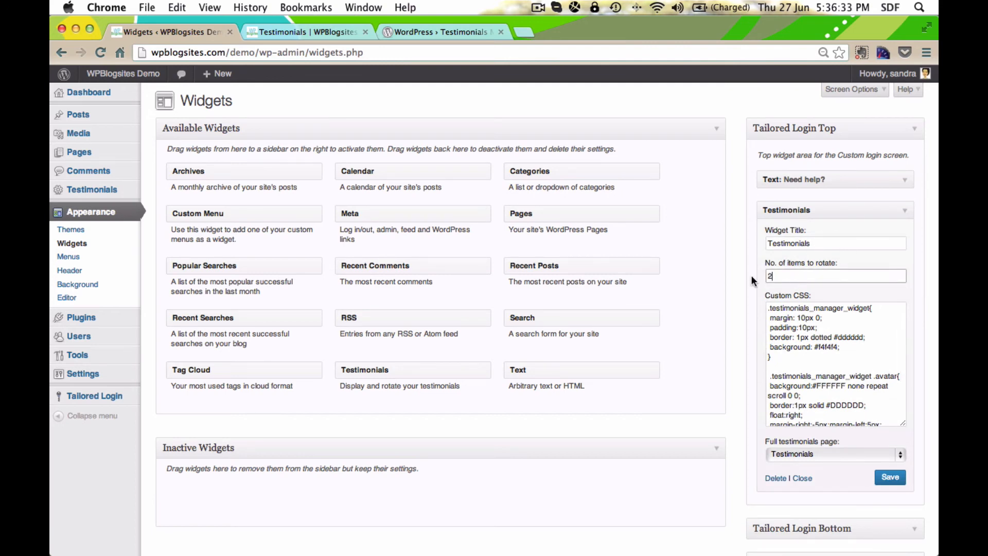
pyautogui.click(835, 454)
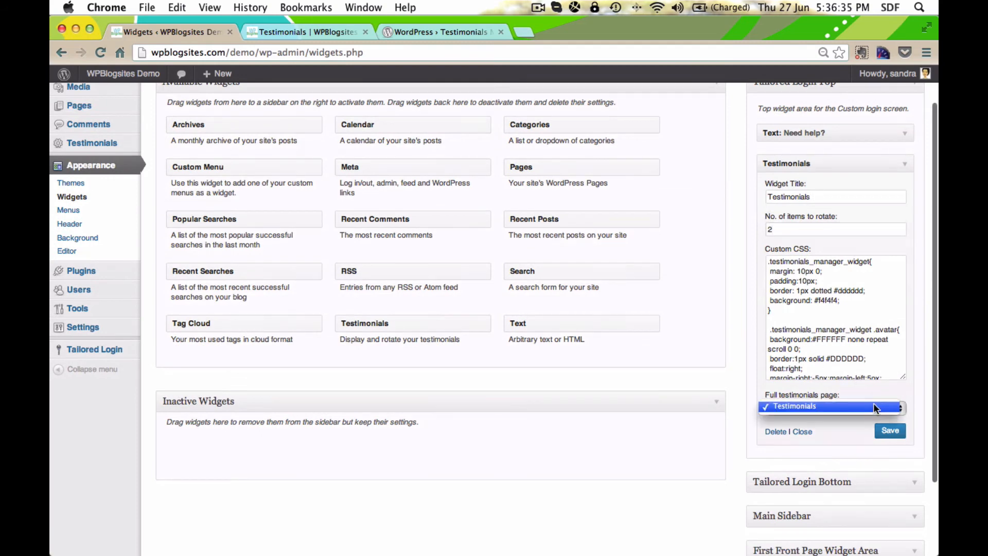
pyautogui.moveTo(828, 408)
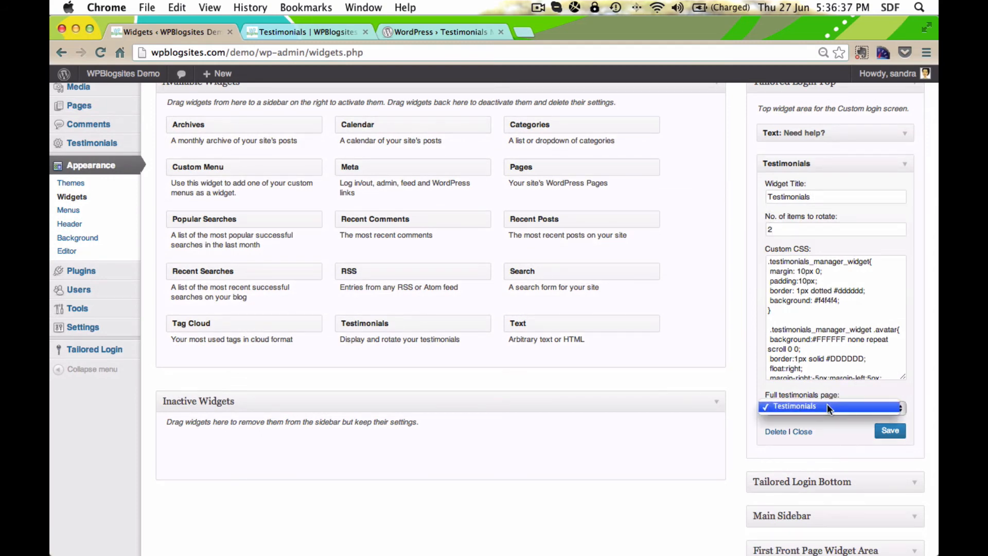
# Preview the live Testimonials page, then return to the widgets admin page
pyautogui.click(794, 405)
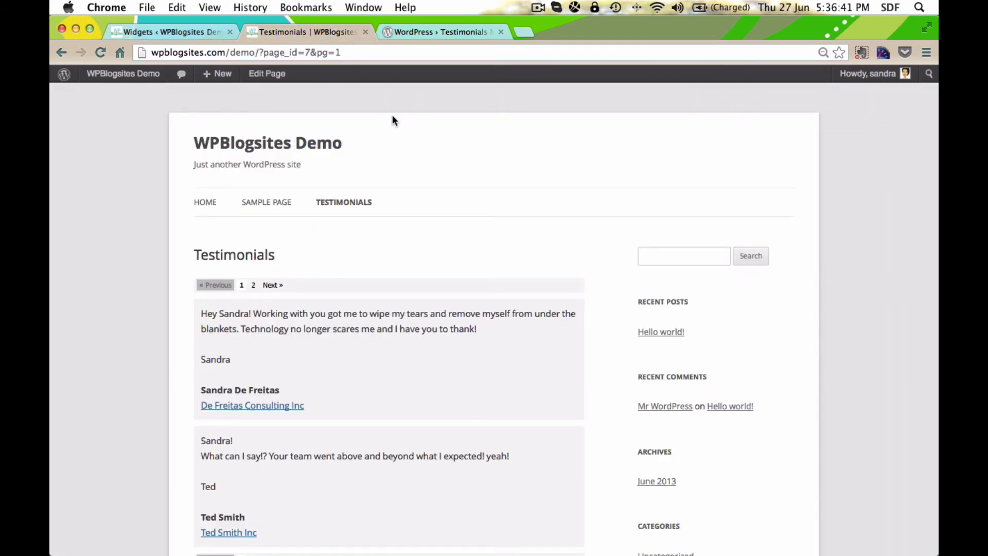
pyautogui.scroll(-3)
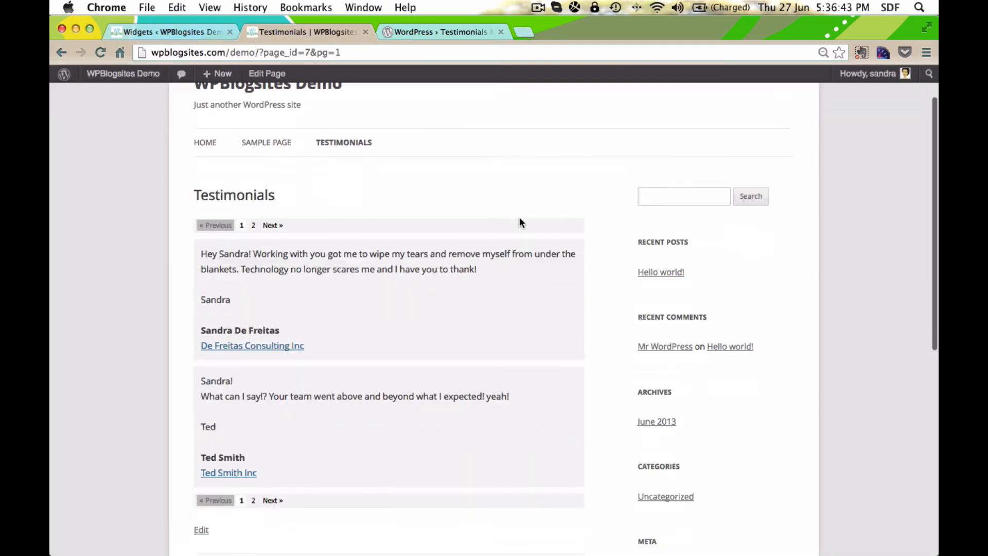
pyautogui.scroll(-3)
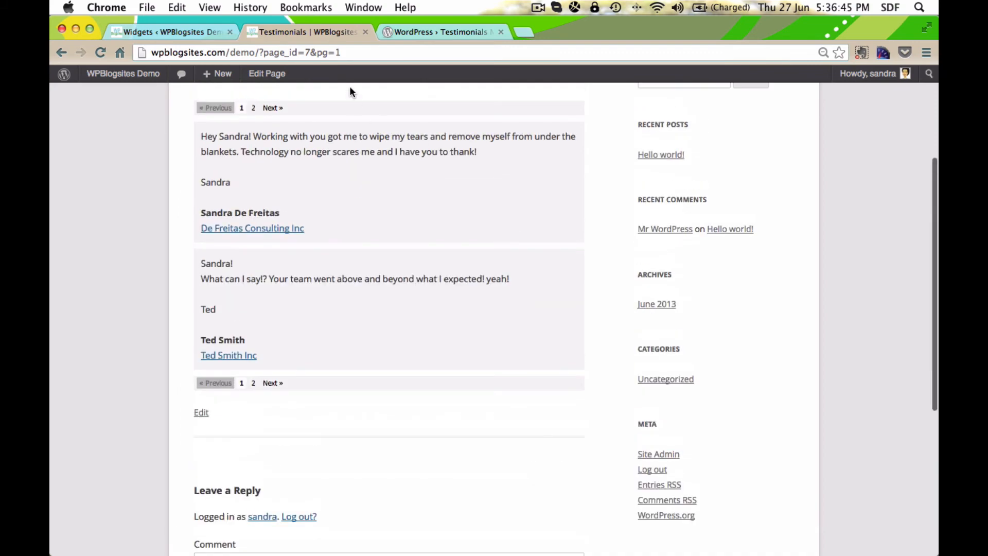
pyautogui.click(170, 32)
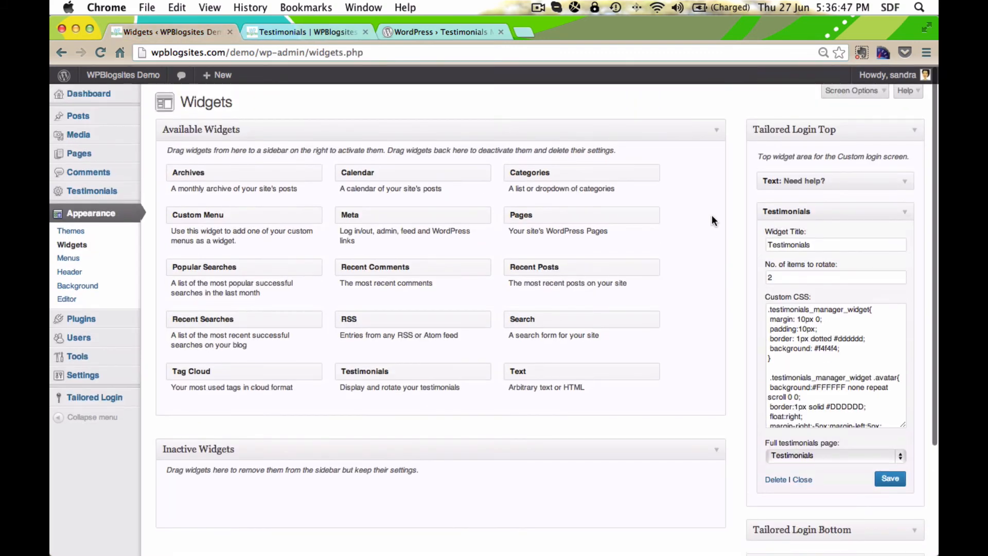
# Collapse the Testimonials widget and go back to the live Testimonials page
pyautogui.scroll(-3)
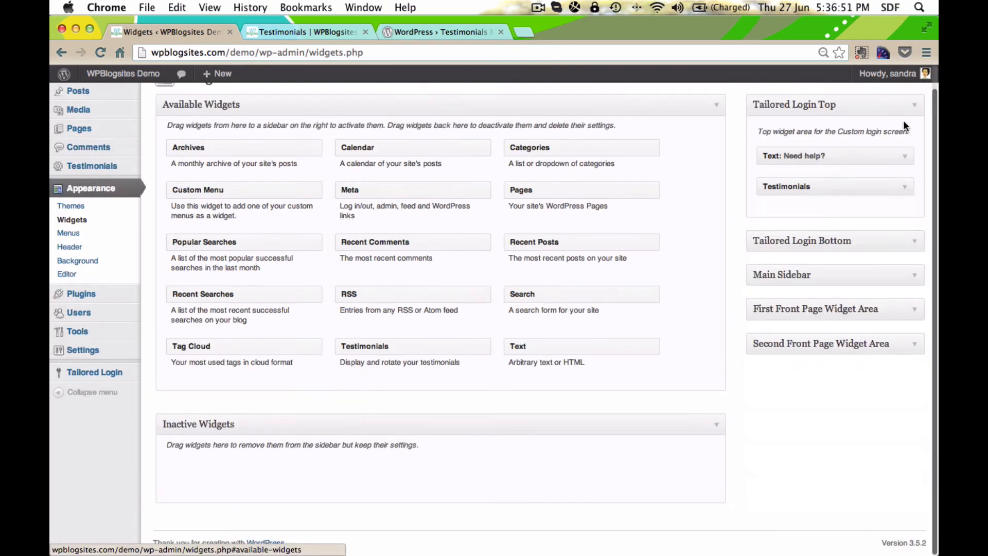
pyautogui.click(781, 275)
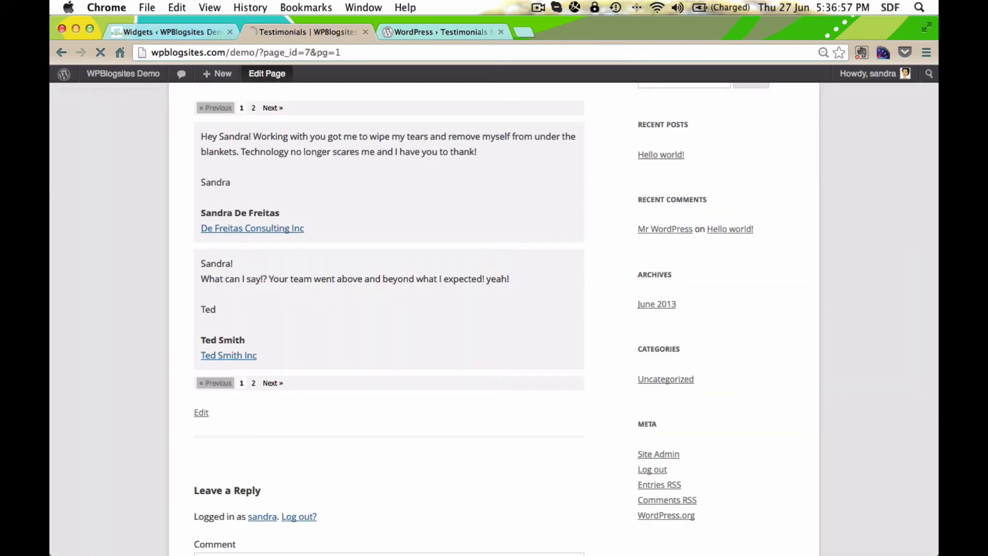
# Scroll up to view the sidebar widget rotating Sandra's and Barney's testimonials
pyautogui.scroll(3)
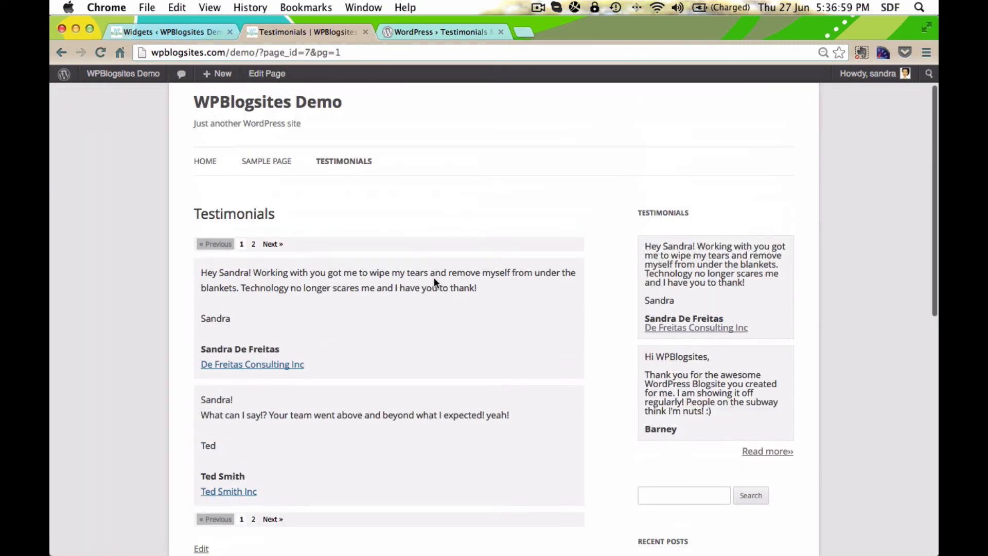
pyautogui.moveTo(699, 230)
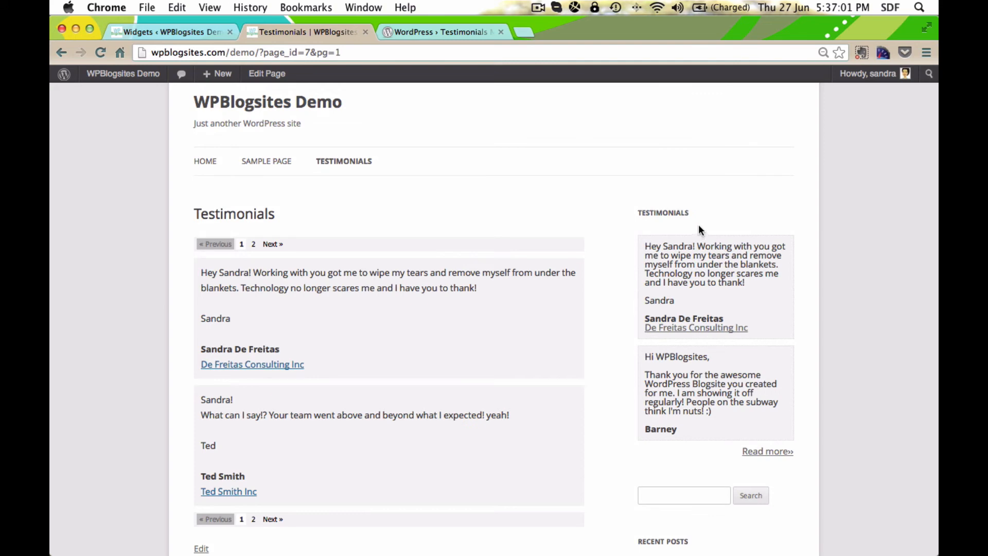
pyautogui.moveTo(833, 217)
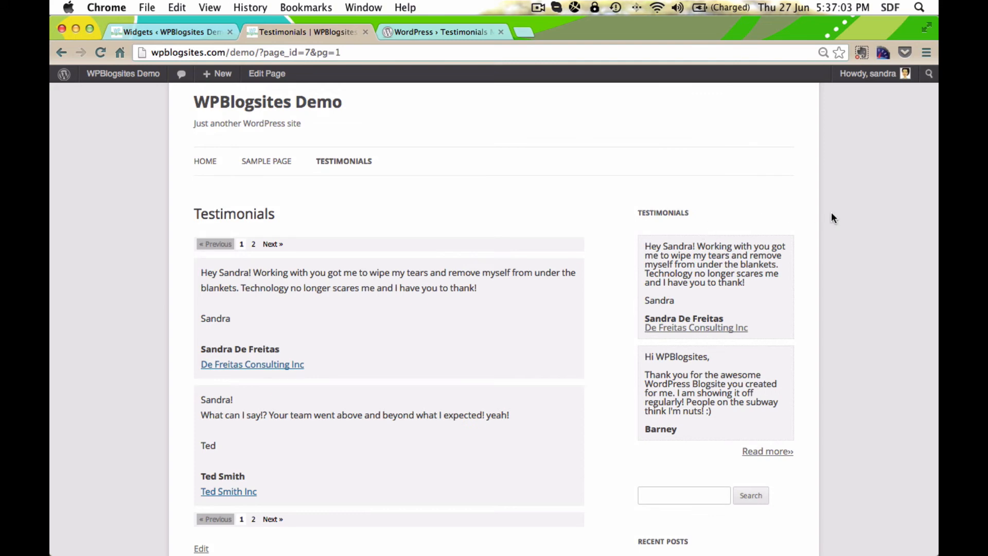
pyautogui.moveTo(772, 359)
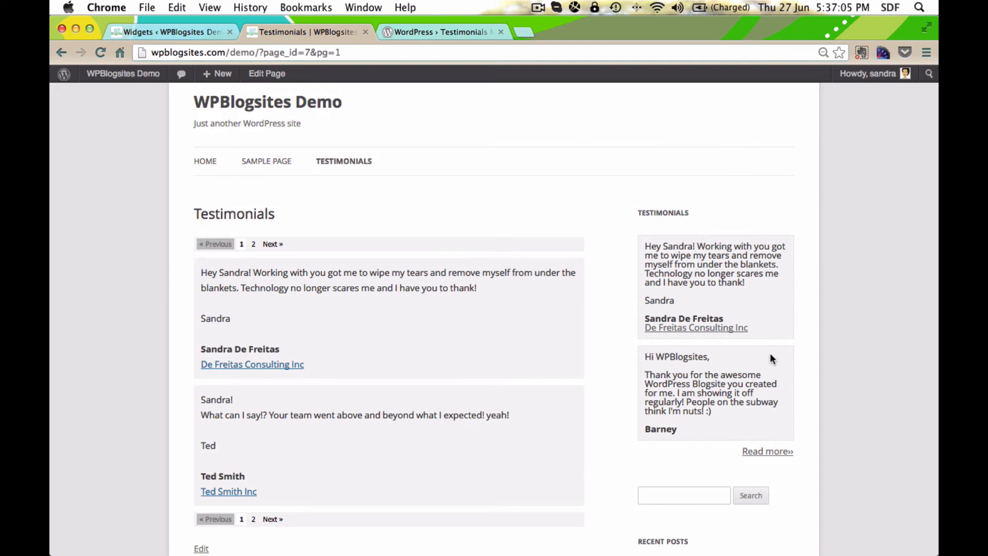
pyautogui.moveTo(684, 367)
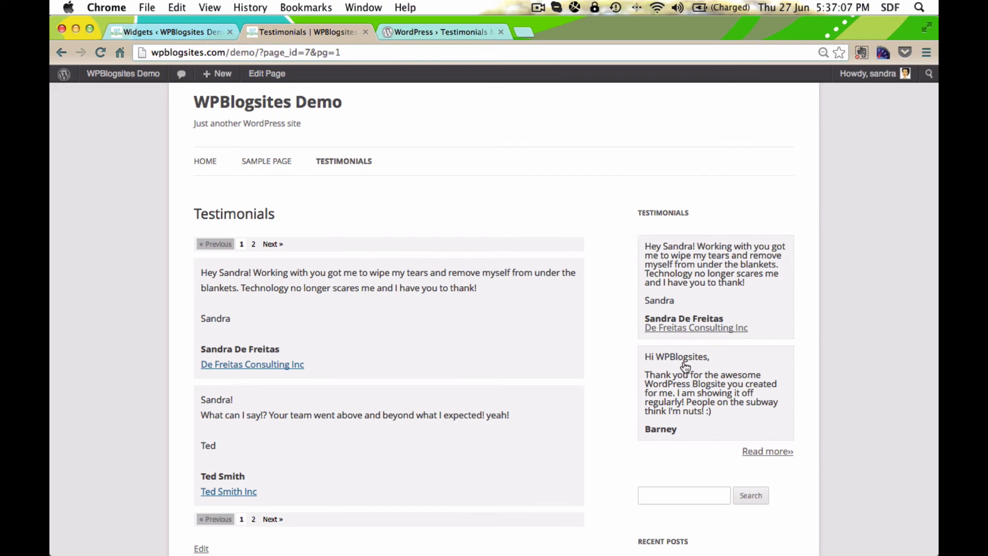
pyautogui.moveTo(482, 388)
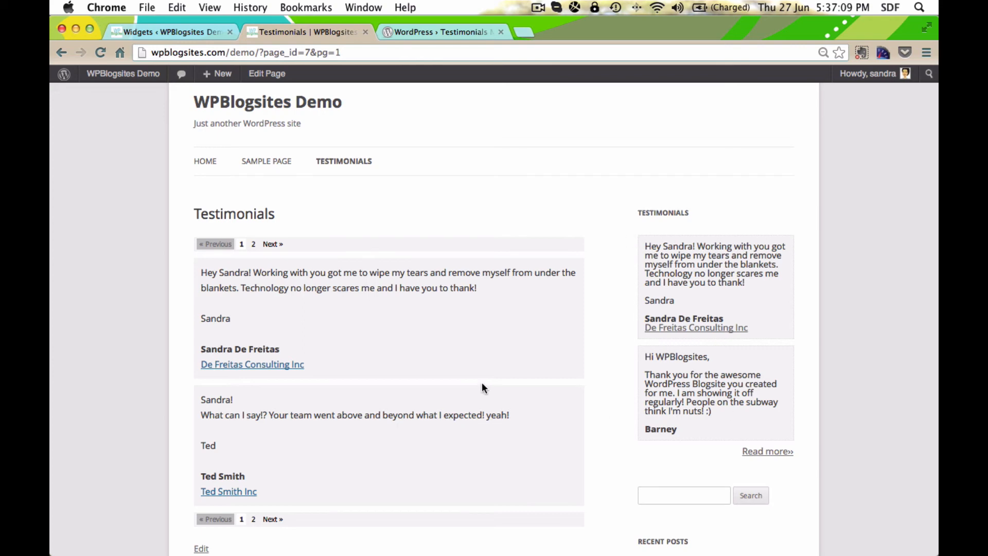
pyautogui.moveTo(530, 351)
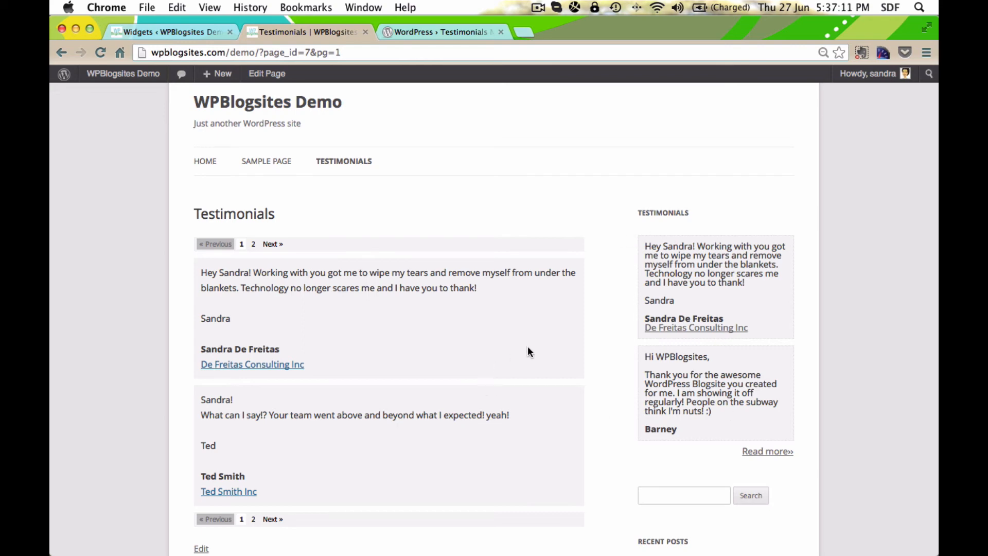
pyautogui.moveTo(705, 313)
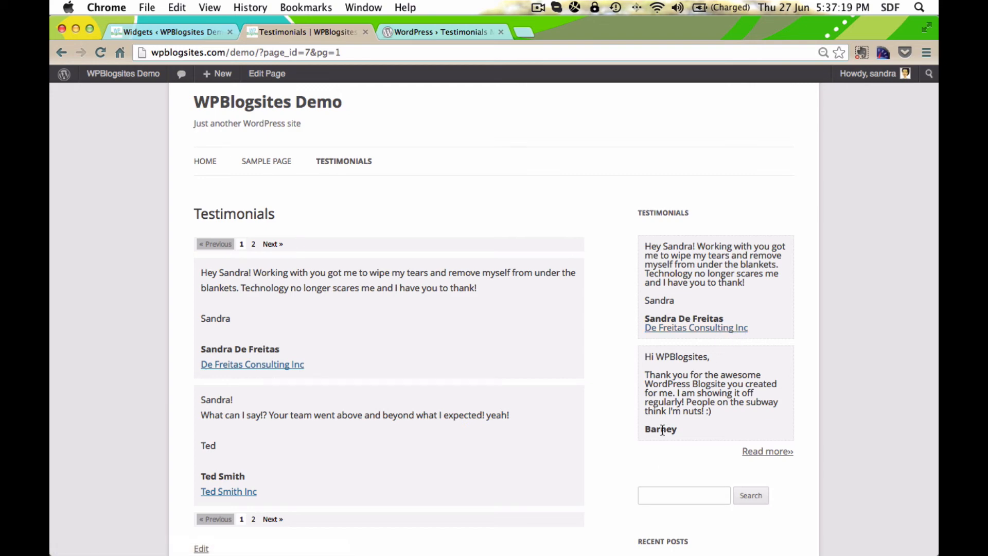
pyautogui.moveTo(661, 474)
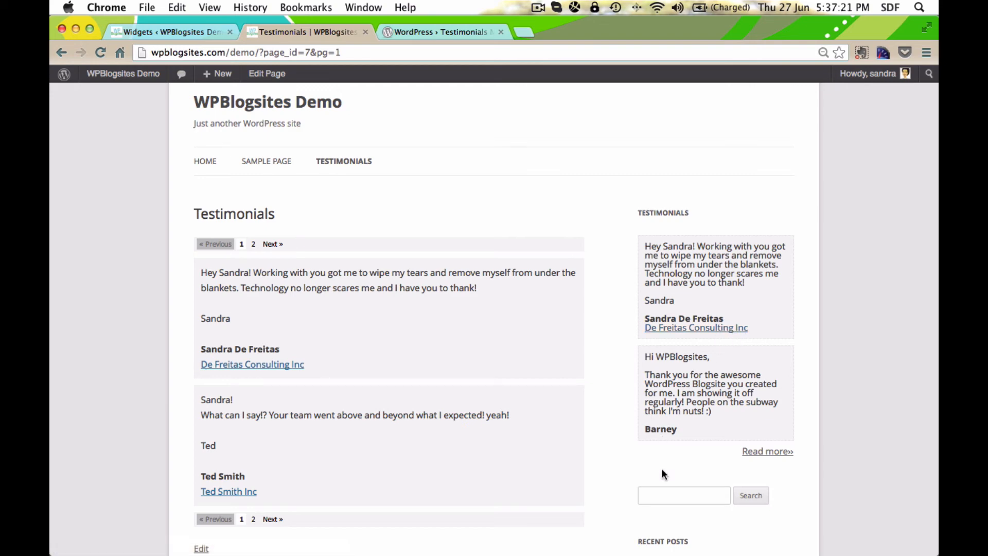
pyautogui.moveTo(767, 451)
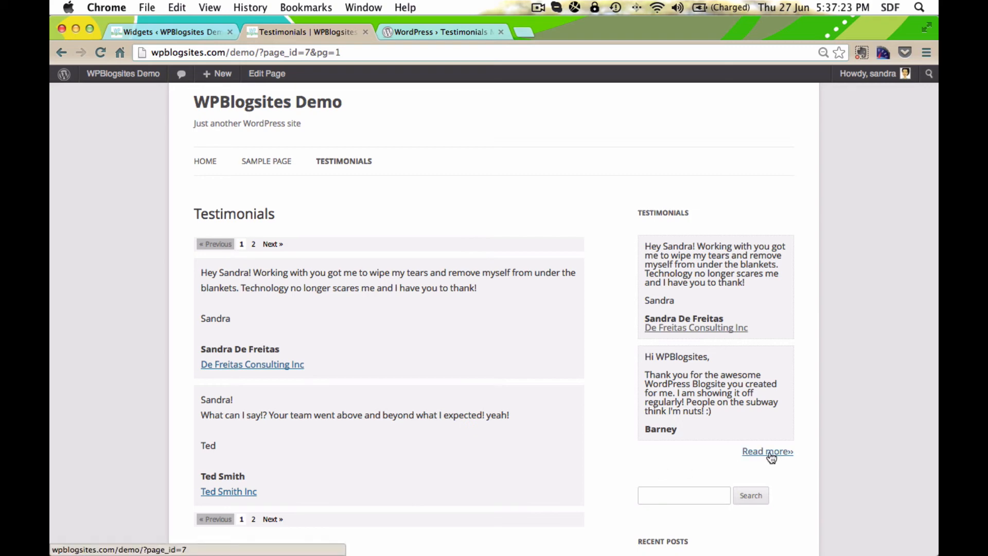
# View testimonials page 2 showing Ted's and Barney's, then return to Widgets
pyautogui.click(171, 32)
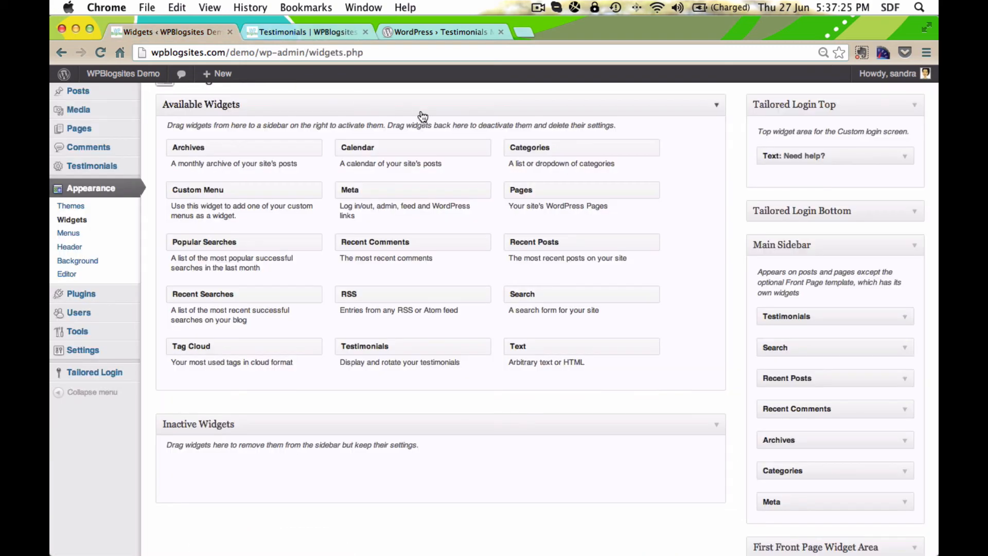
pyautogui.moveTo(916, 317)
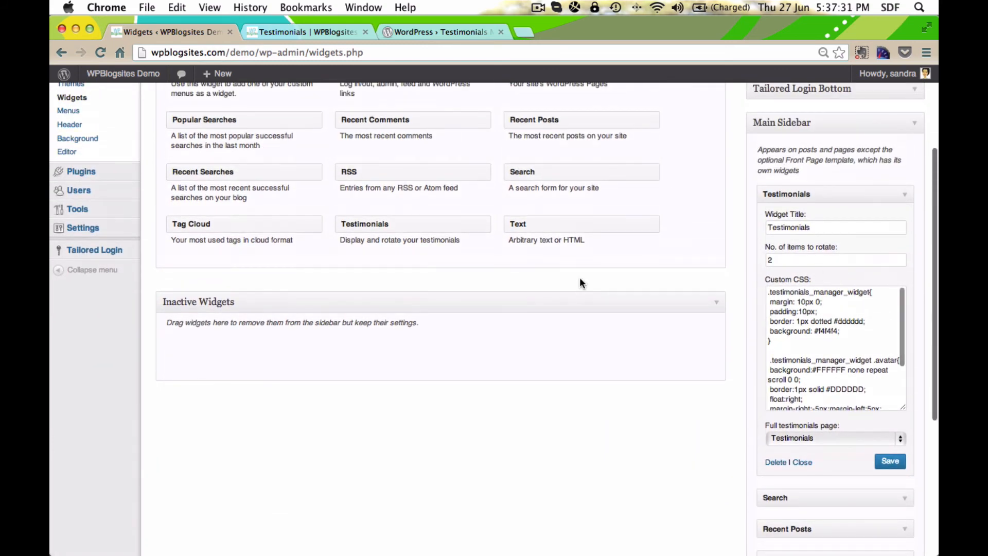
pyautogui.click(307, 32)
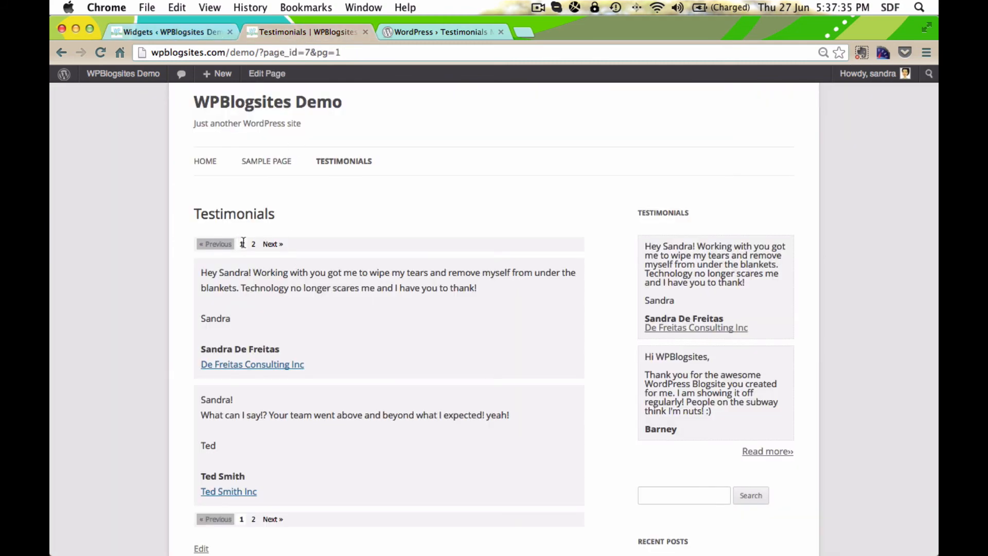
pyautogui.click(253, 244)
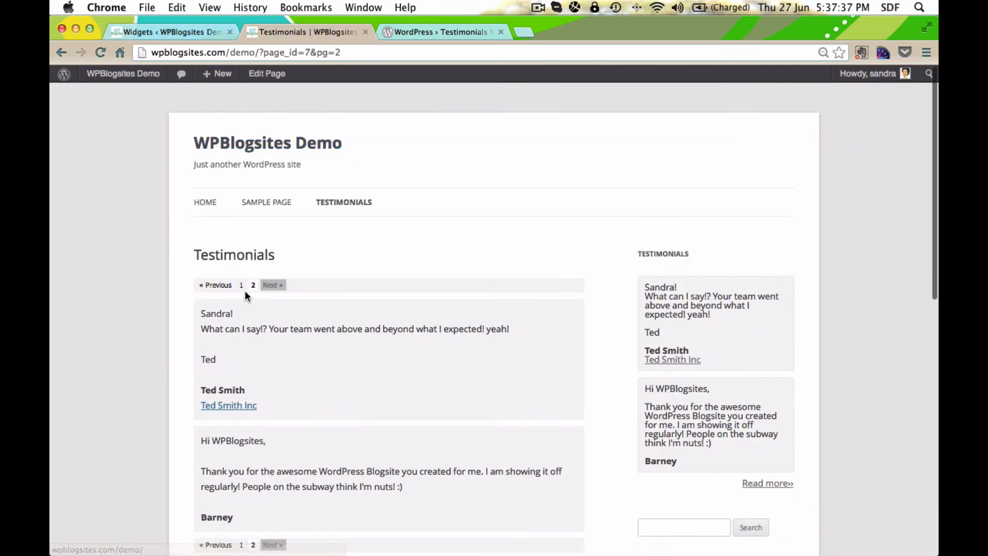
pyautogui.click(217, 284)
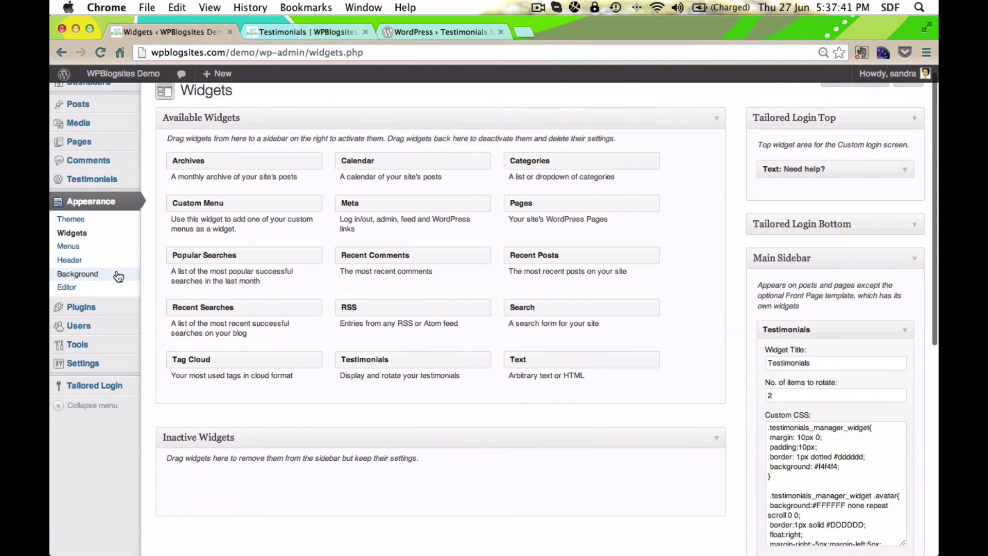
# Check the plugin settings showing 2 items per page, then open Manage testimonials
pyautogui.click(93, 179)
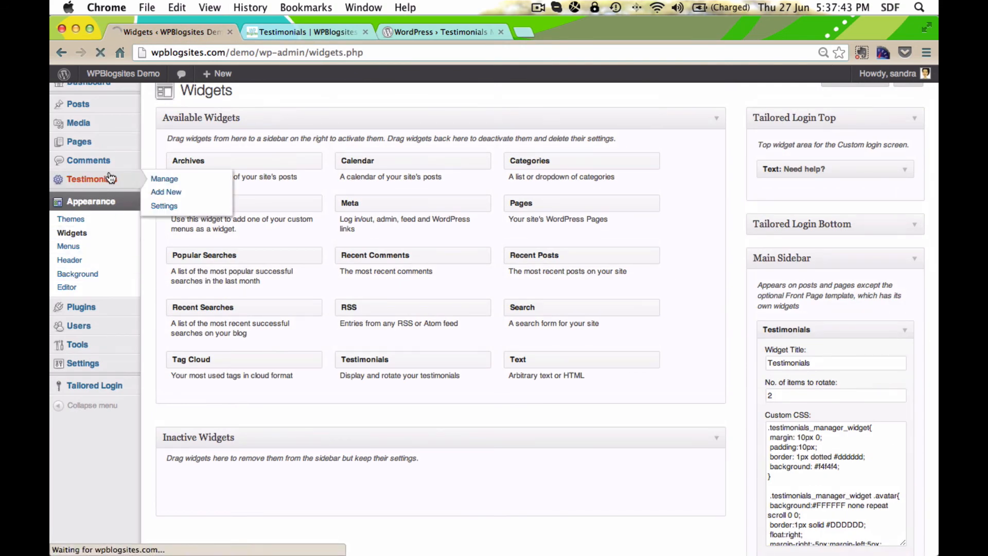
pyautogui.click(165, 179)
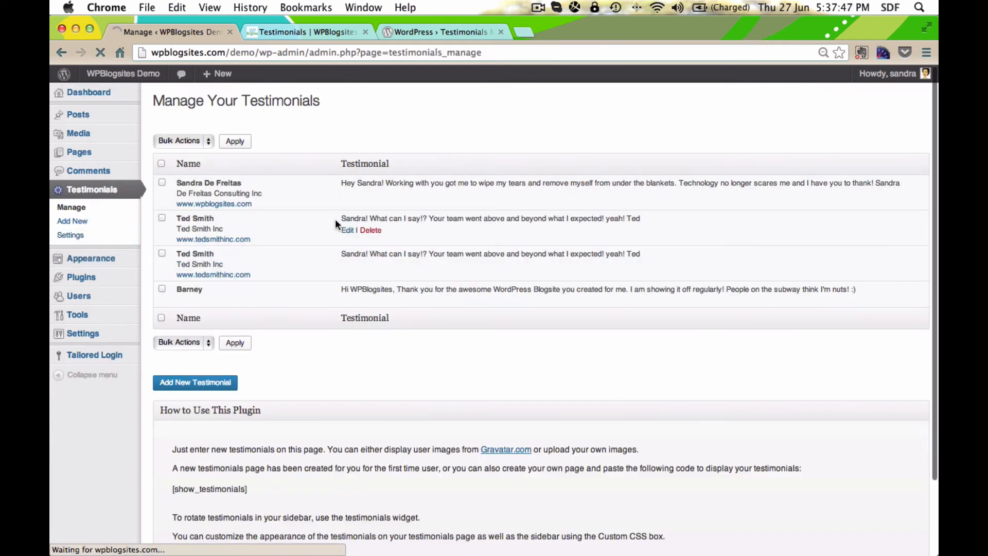
pyautogui.click(70, 235)
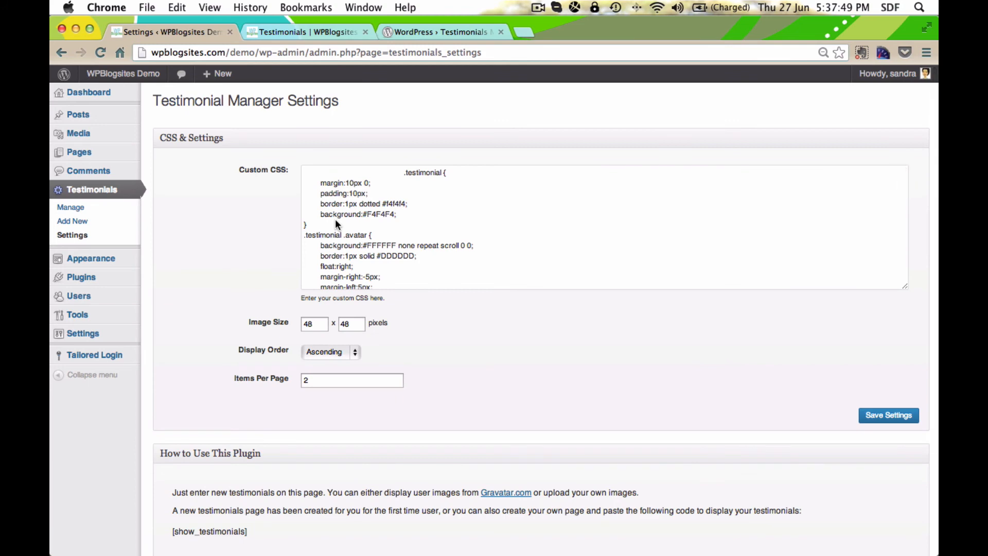
pyautogui.scroll(-3)
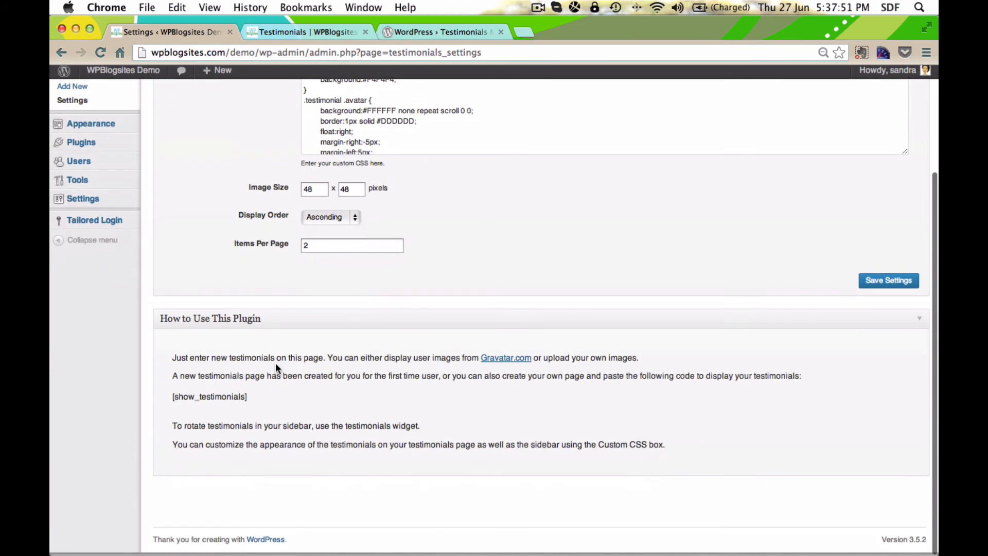
pyautogui.scroll(3)
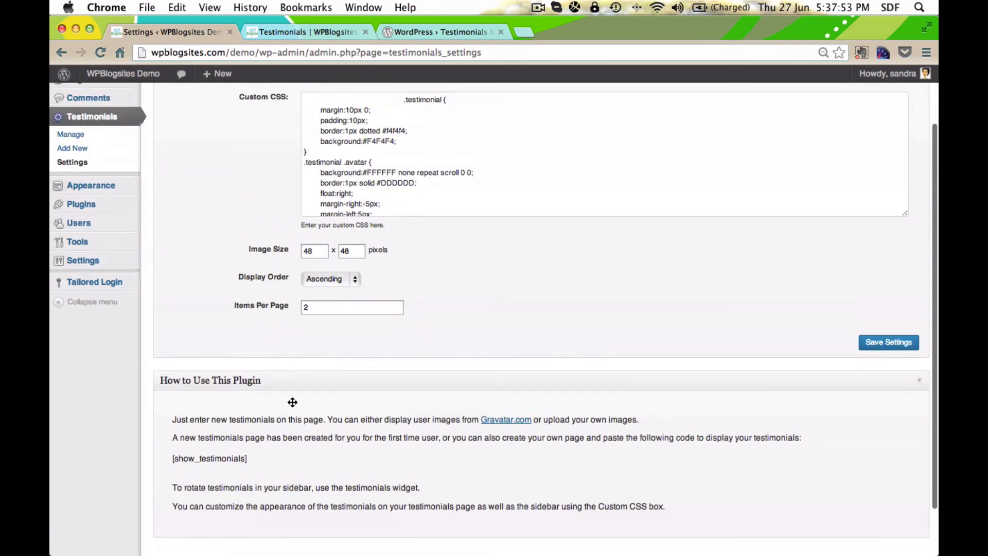
pyautogui.moveTo(386, 358)
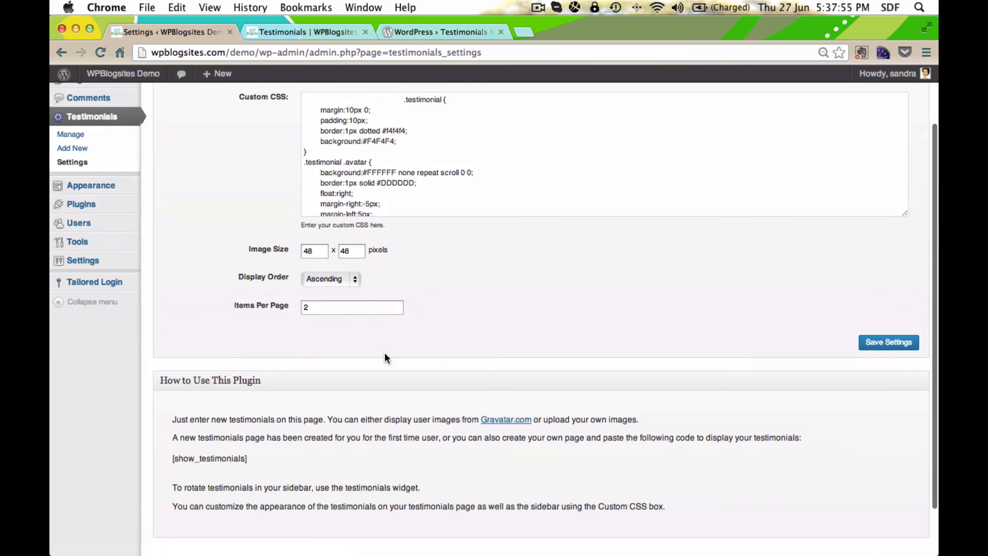
pyautogui.scroll(3)
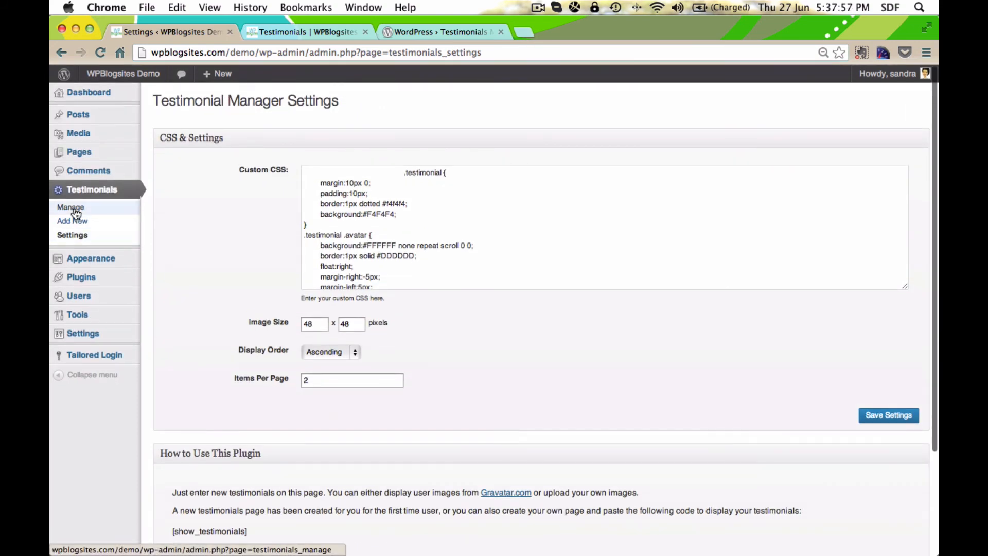
pyautogui.click(70, 207)
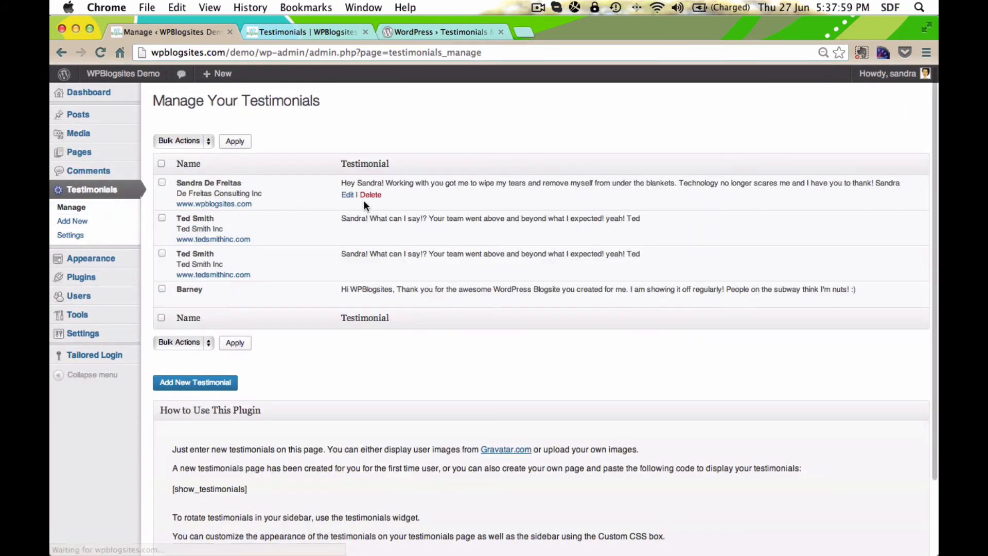
pyautogui.moveTo(346, 194)
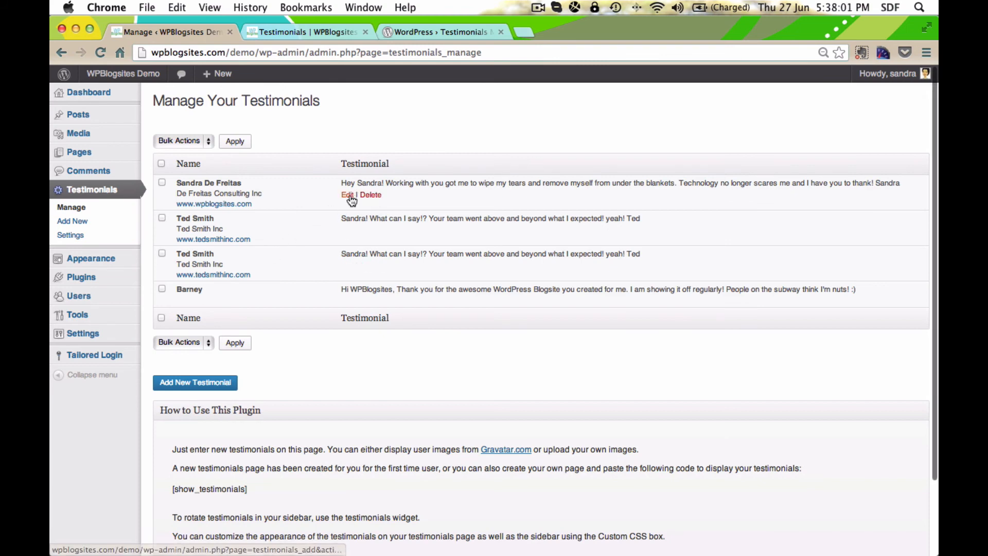
pyautogui.click(345, 193)
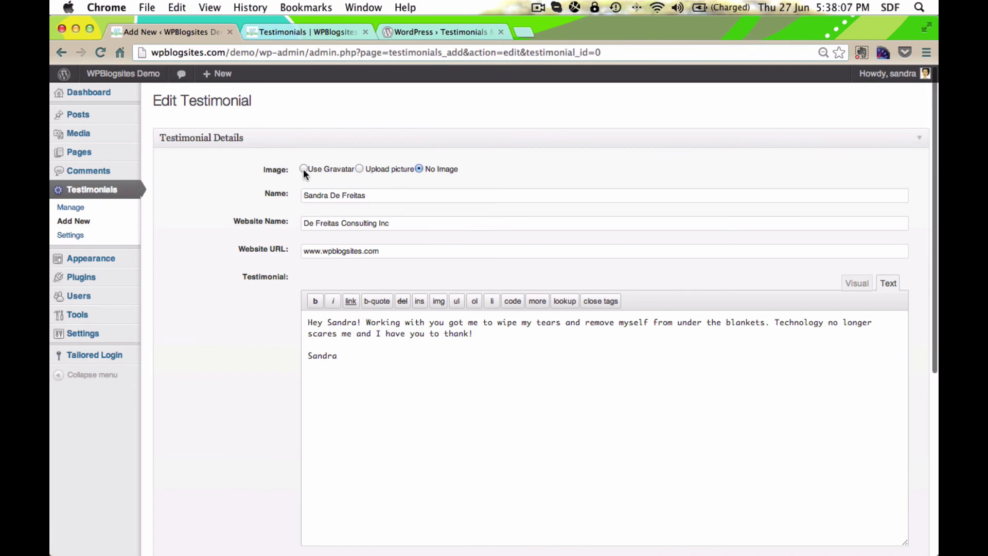
pyautogui.scroll(-3)
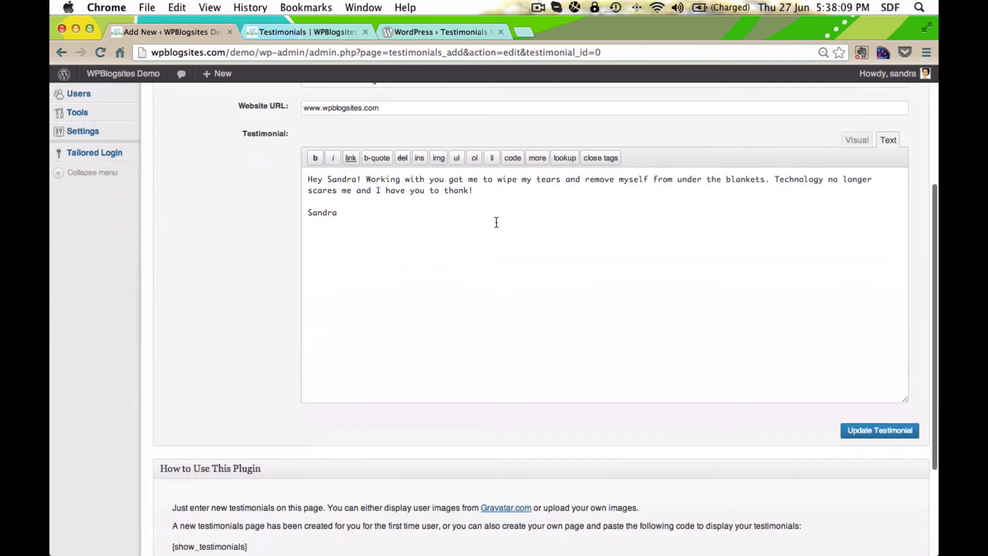
pyautogui.click(878, 429)
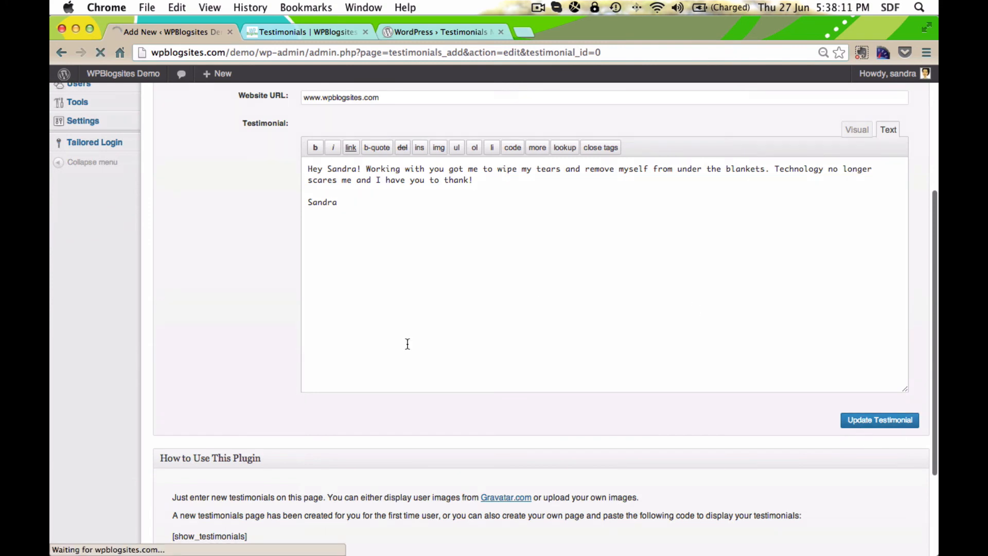
pyautogui.click(878, 419)
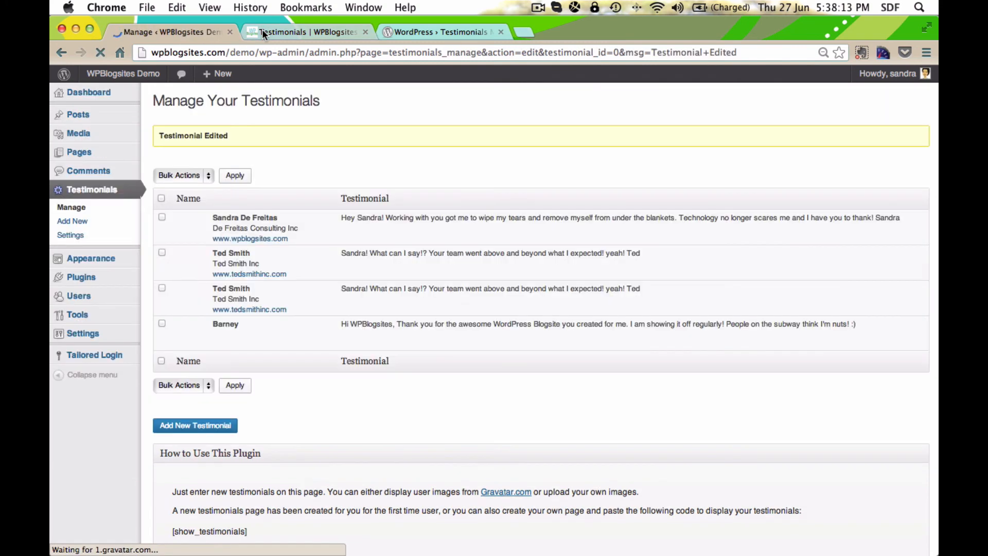
pyautogui.click(300, 32)
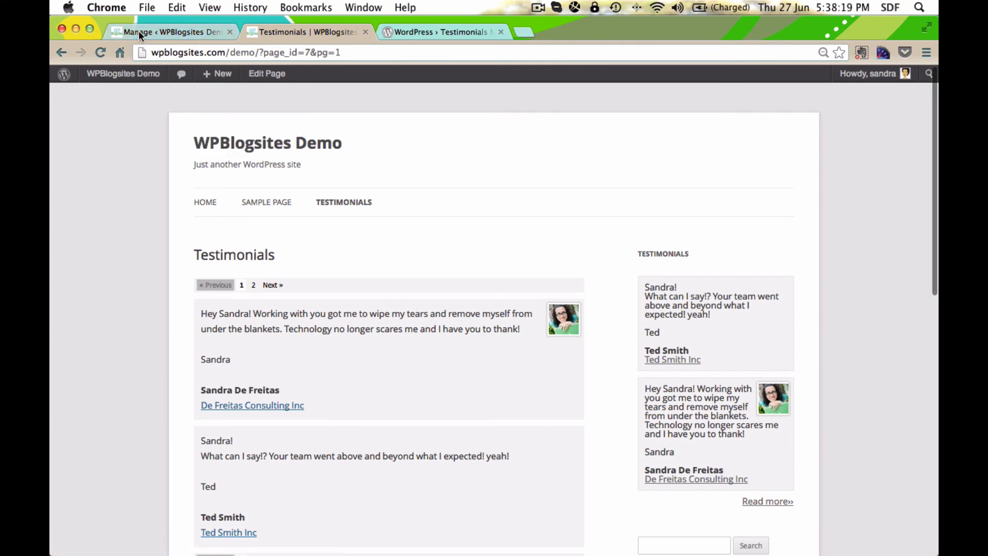
# Set and save testimonial image size 60 × 60, reloading the live Testimonials page
pyautogui.click(171, 31)
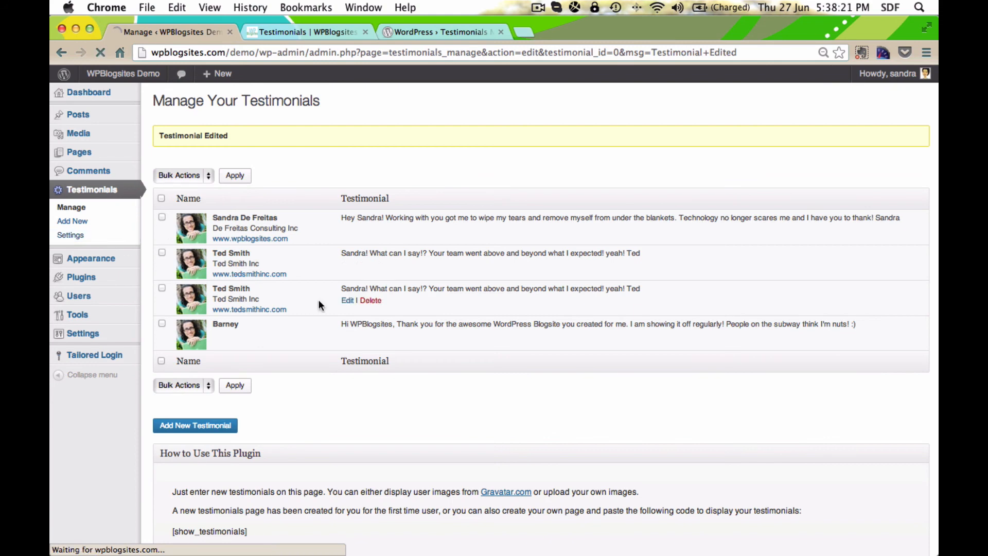
pyautogui.click(72, 235)
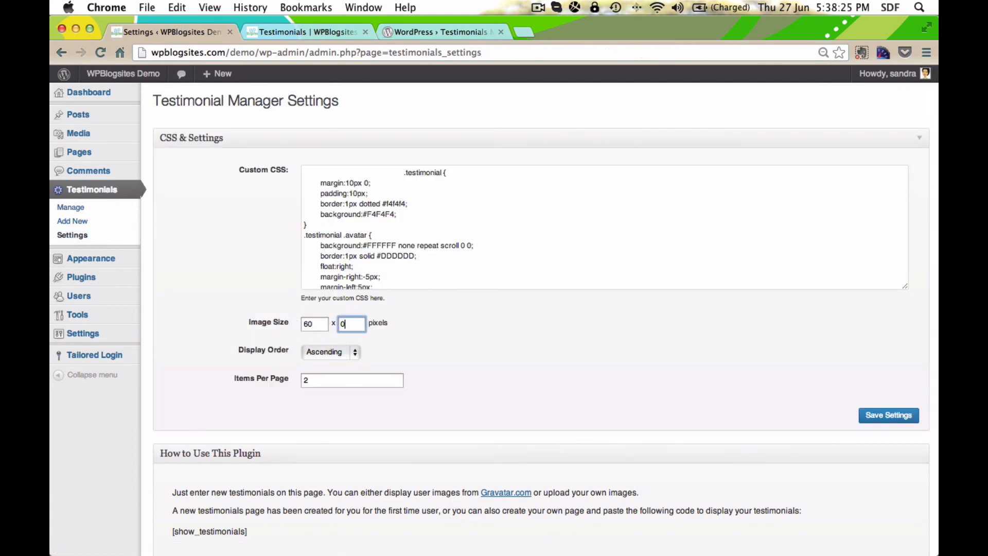
pyautogui.write('6')
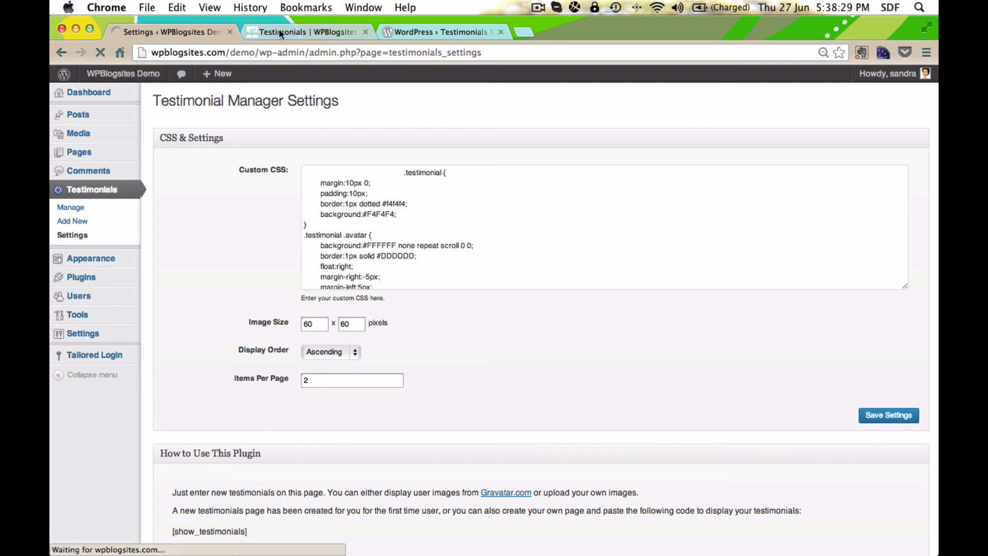
pyautogui.click(296, 32)
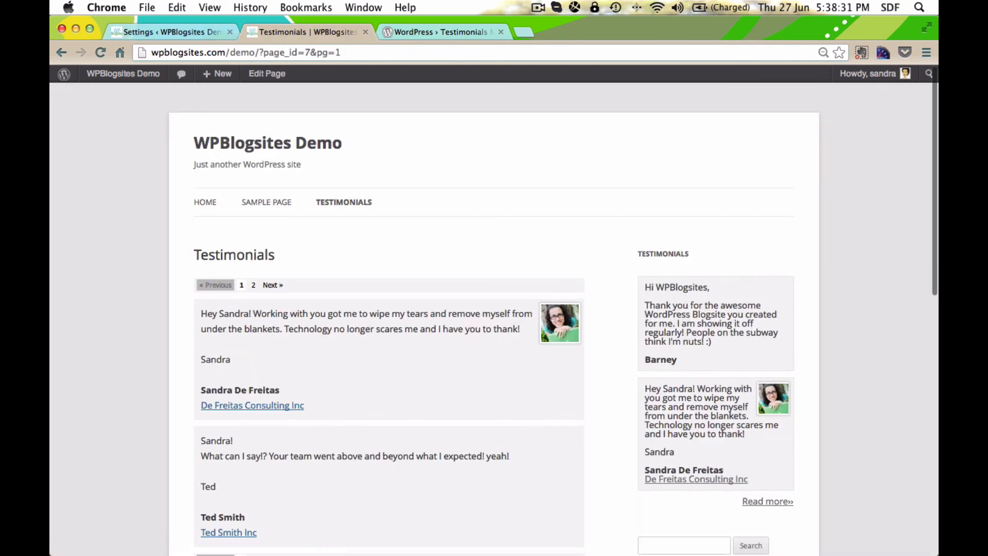
pyautogui.click(100, 52)
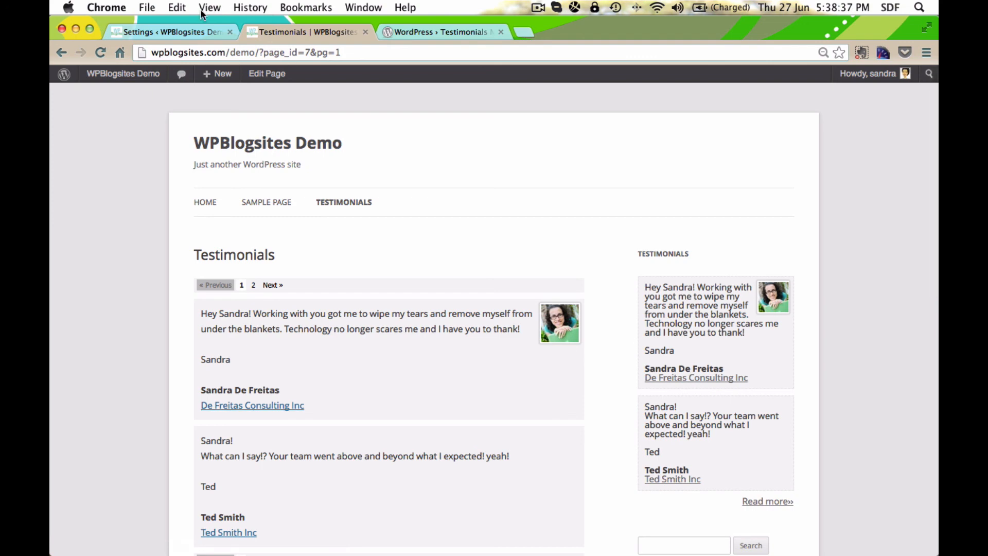
pyautogui.click(171, 31)
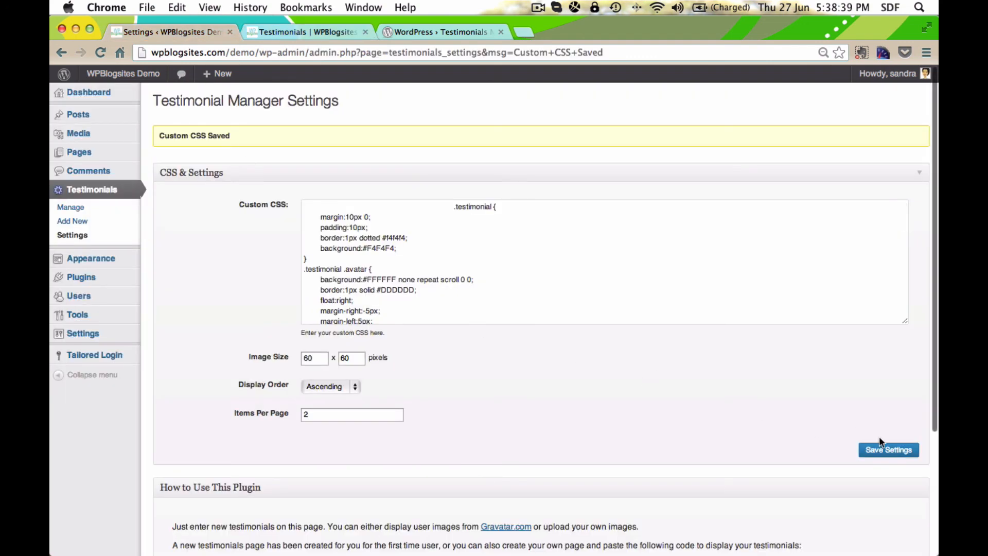
pyautogui.click(303, 32)
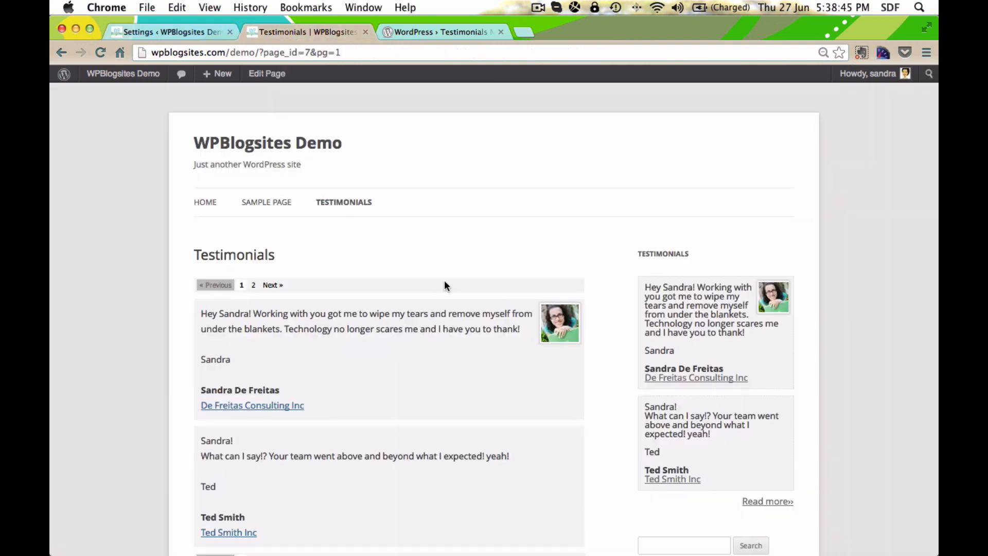
pyautogui.moveTo(516, 359)
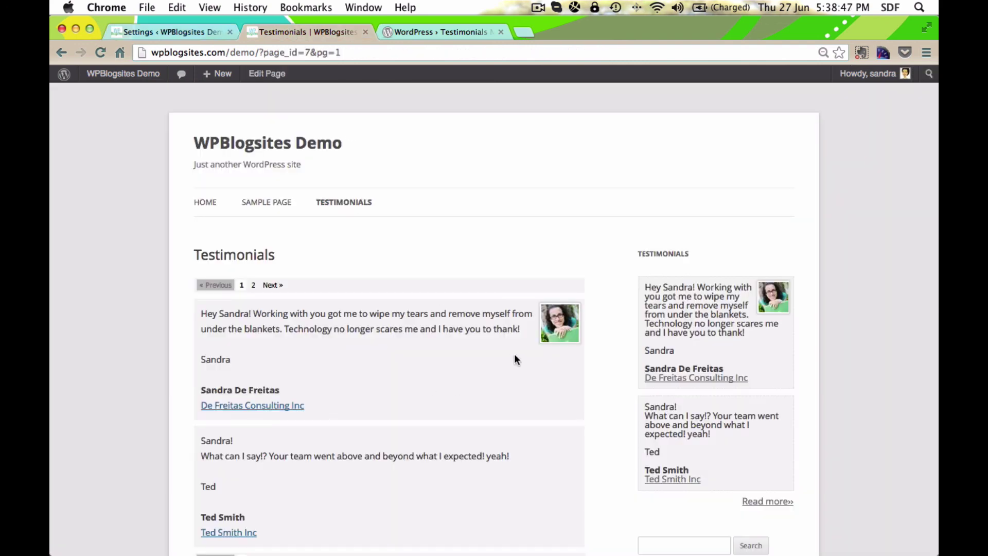
pyautogui.moveTo(535, 356)
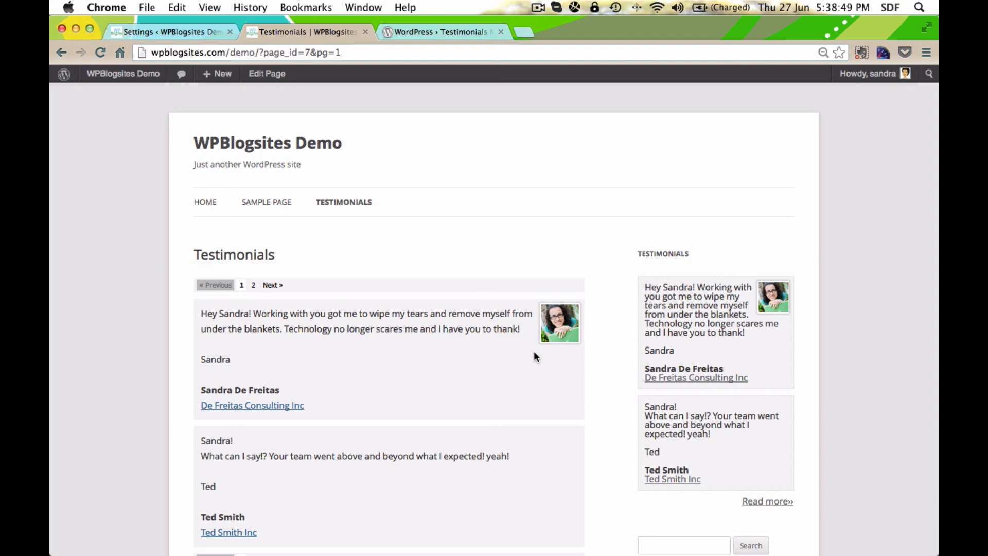
pyautogui.moveTo(591, 354)
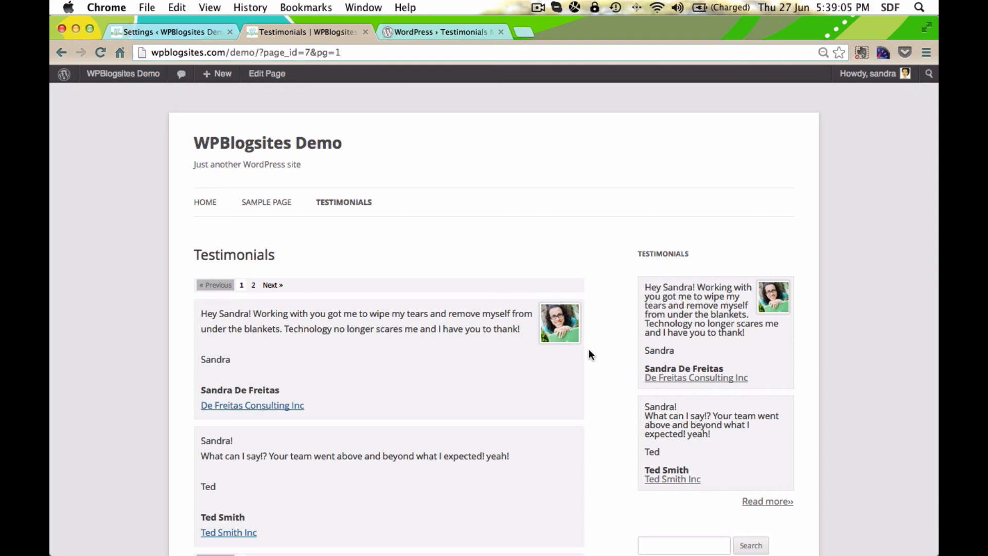
# Switch to the WordPress.org Testimonials Manager plugin tab after reviewing the live page
pyautogui.click(441, 32)
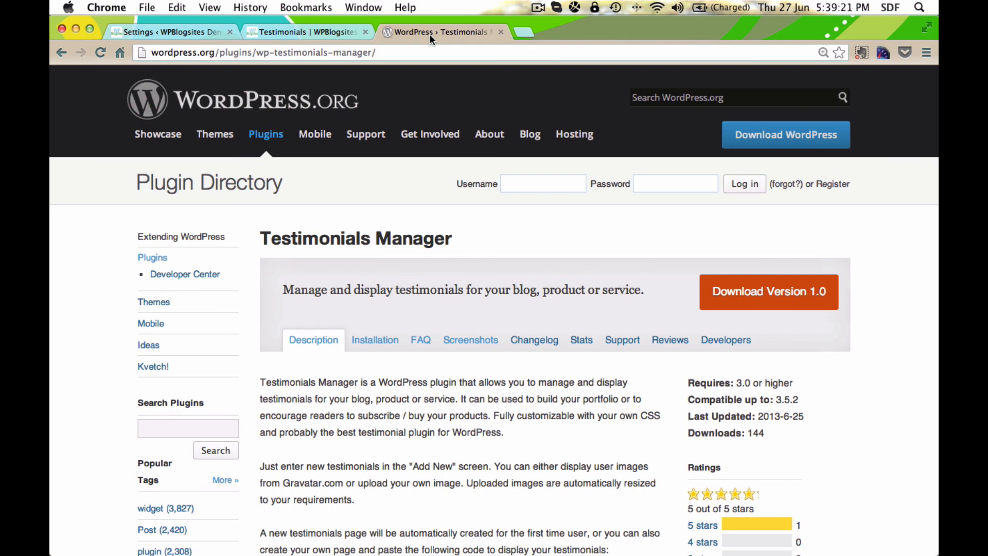
pyautogui.click(537, 7)
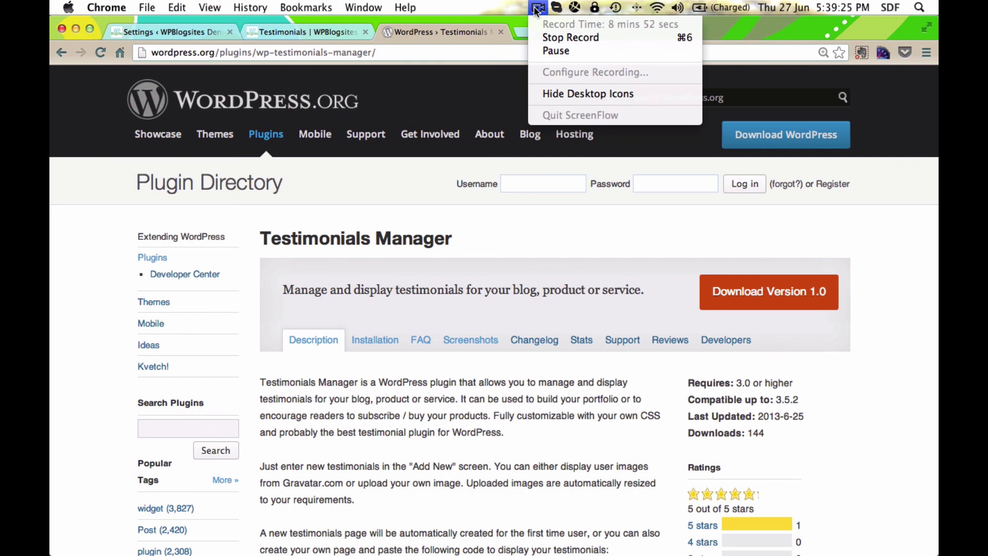
pyautogui.moveTo(570, 37)
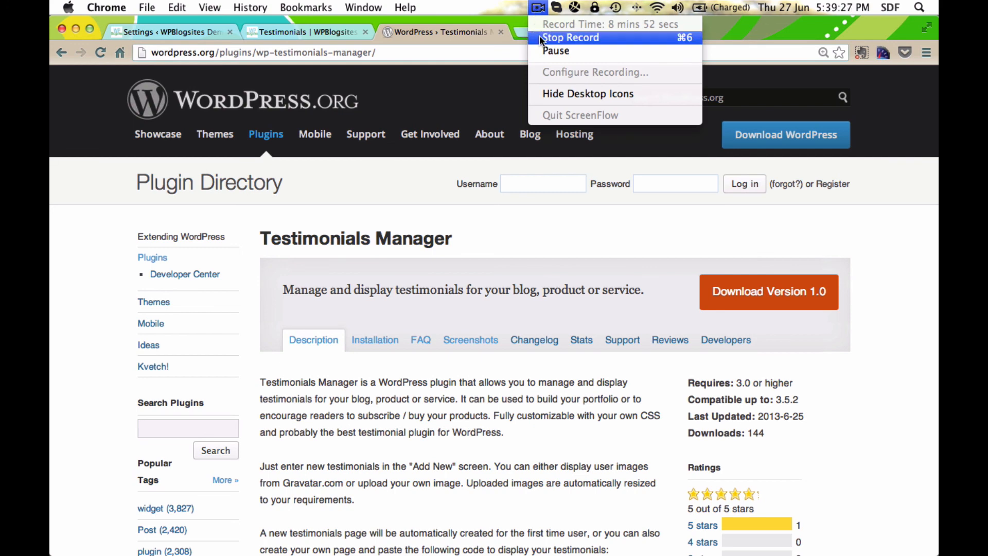